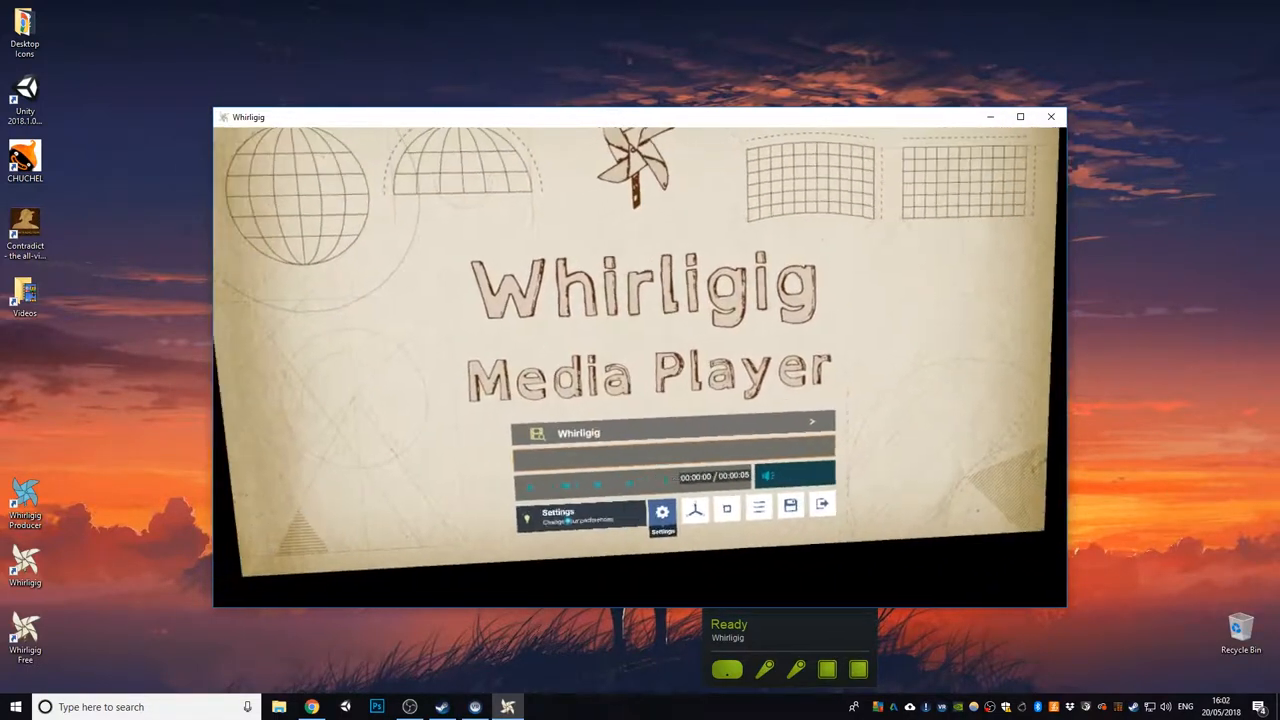
# Review the Interface menu and quality options and the Playback options in Settings.
pyautogui.click(662, 512)
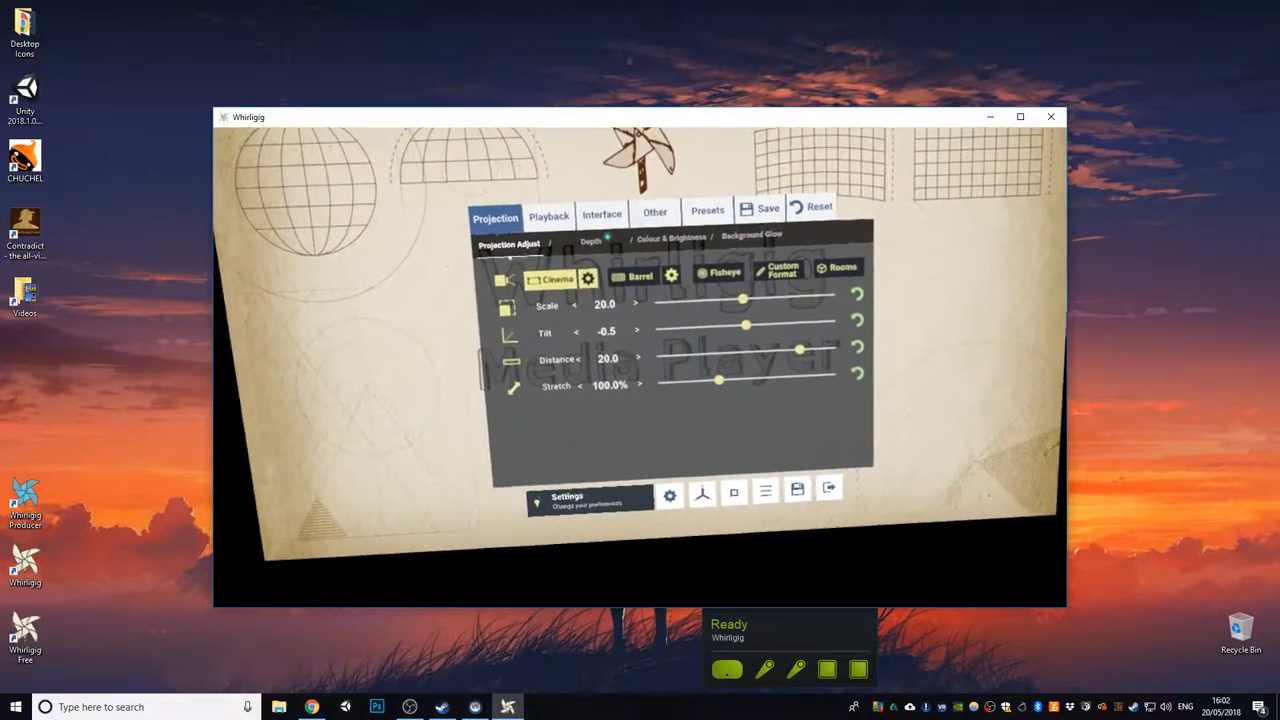
pyautogui.click(602, 212)
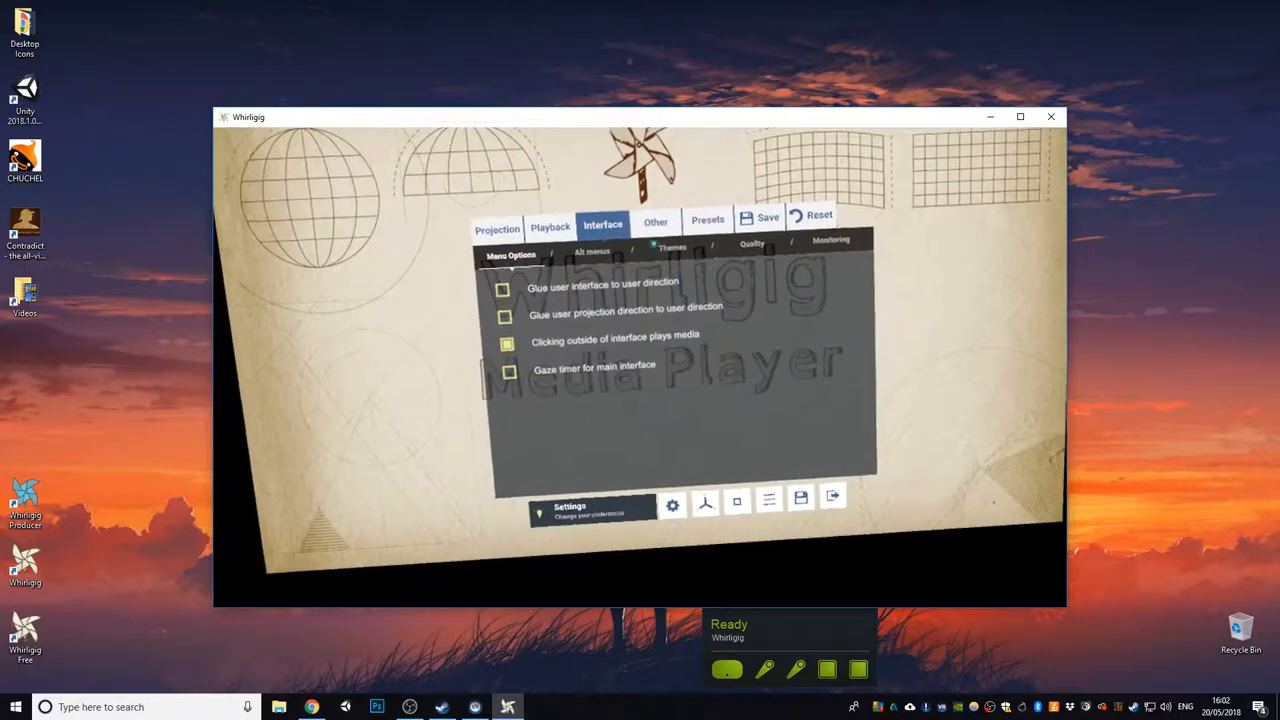
pyautogui.click(752, 244)
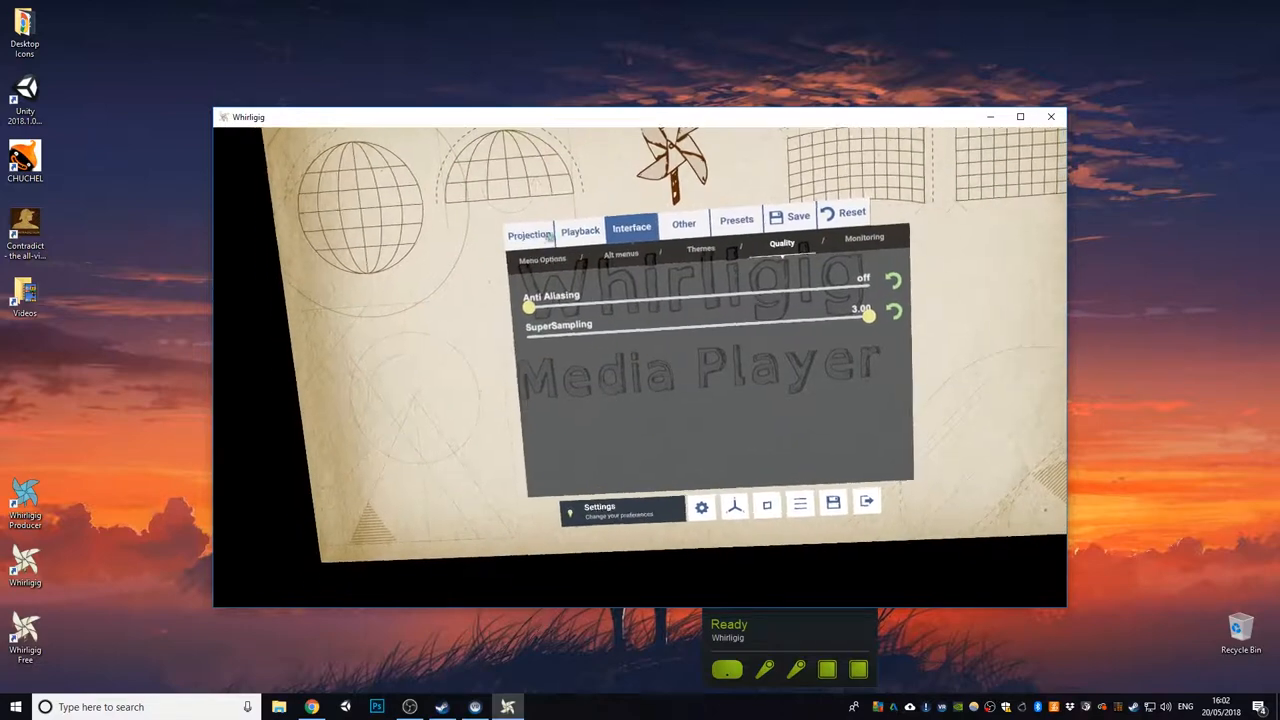
pyautogui.click(568, 232)
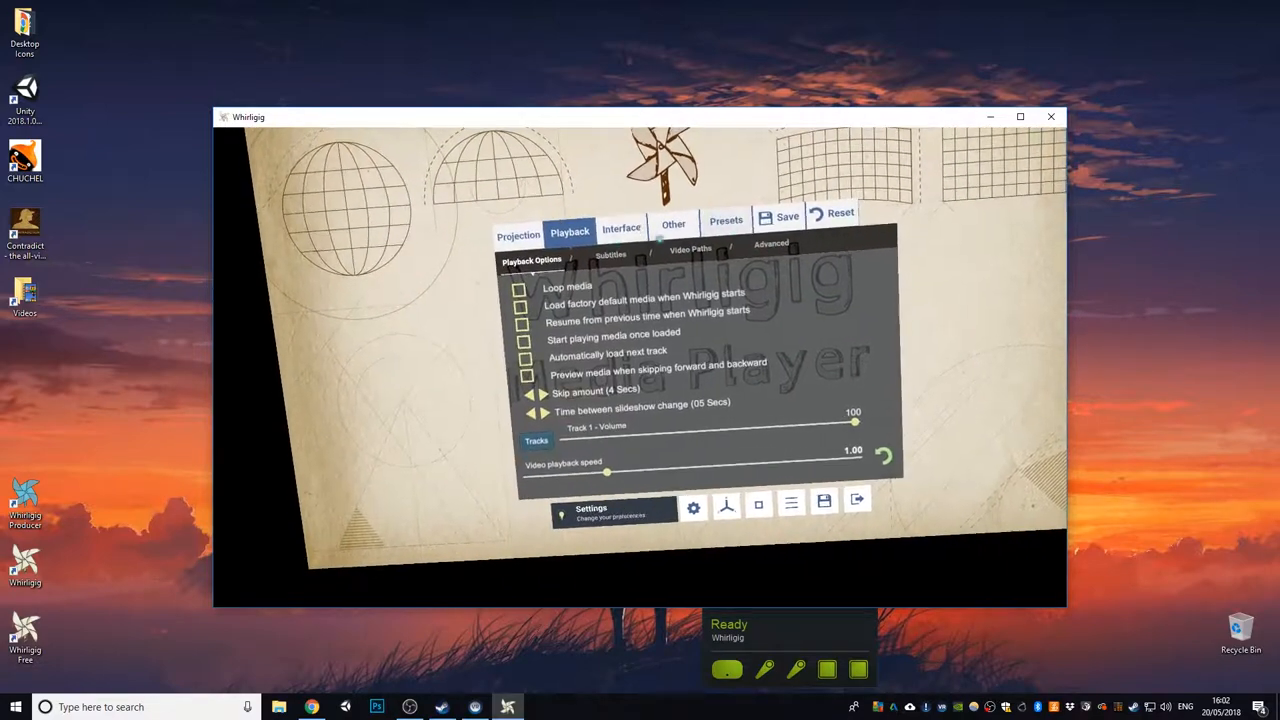
pyautogui.click(604, 232)
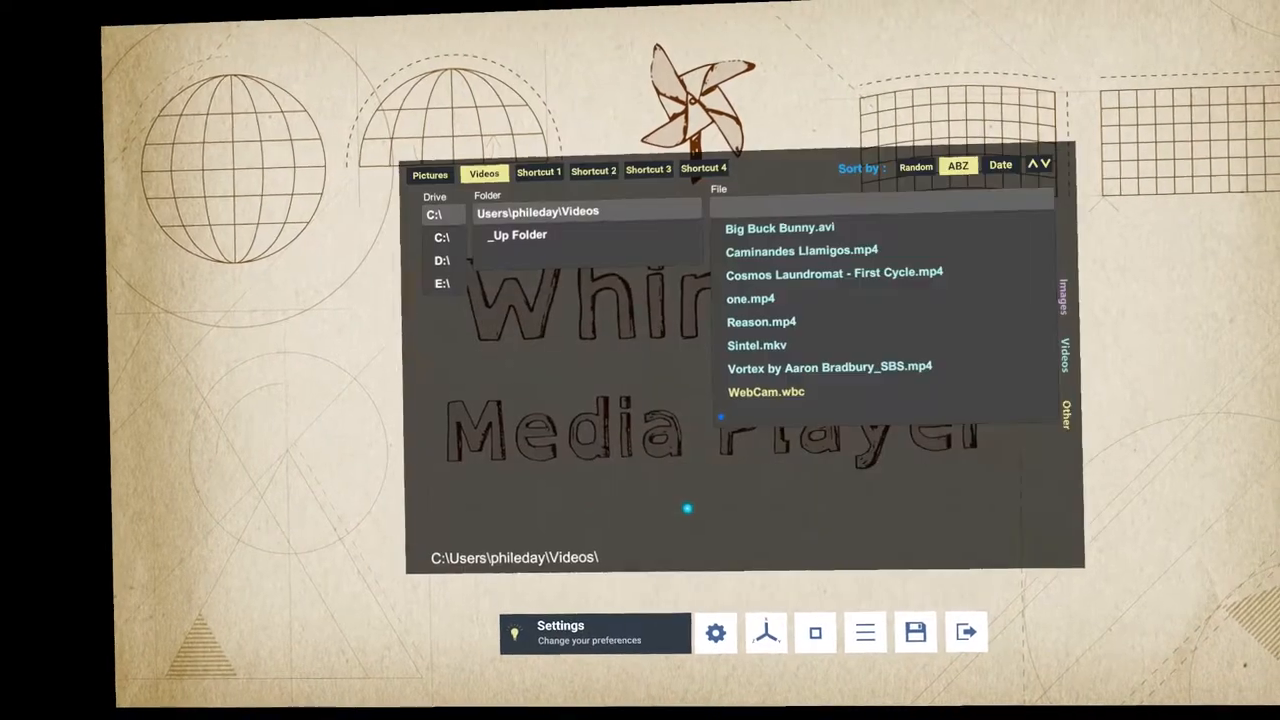
# Play Sintel.mkv from the Videos folder file list.
pyautogui.click(760, 322)
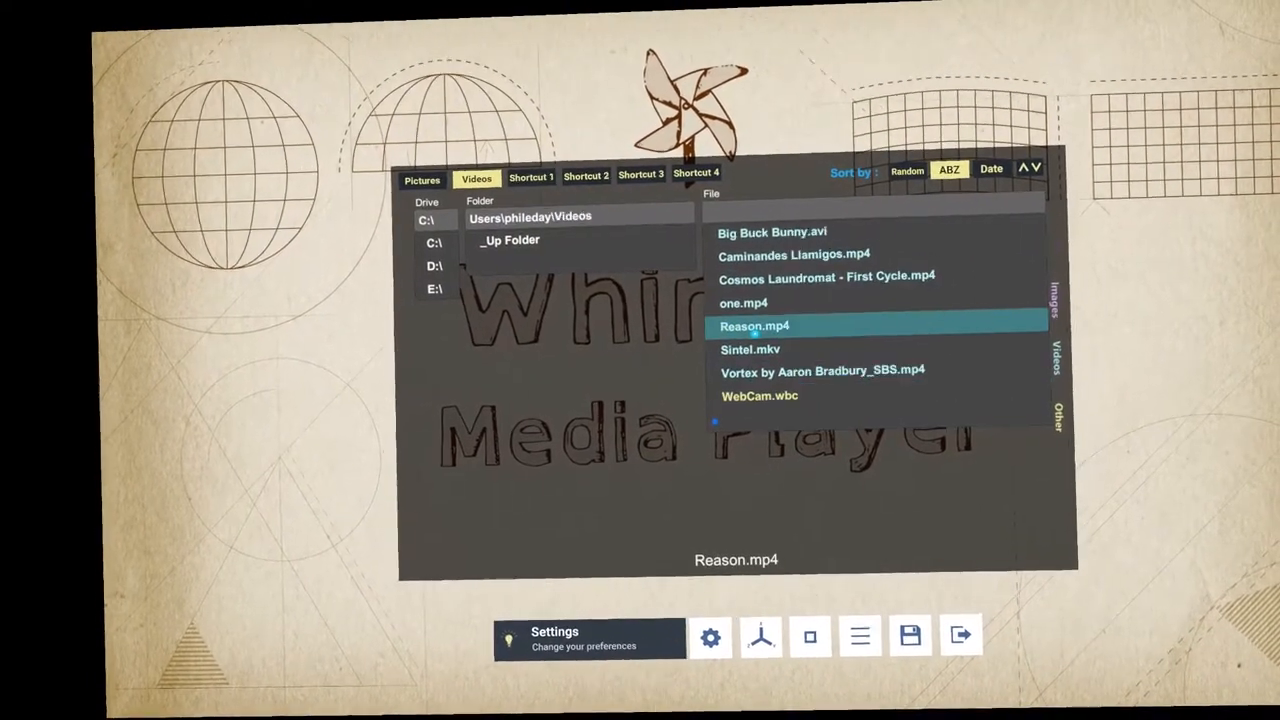
pyautogui.doubleClick(750, 348)
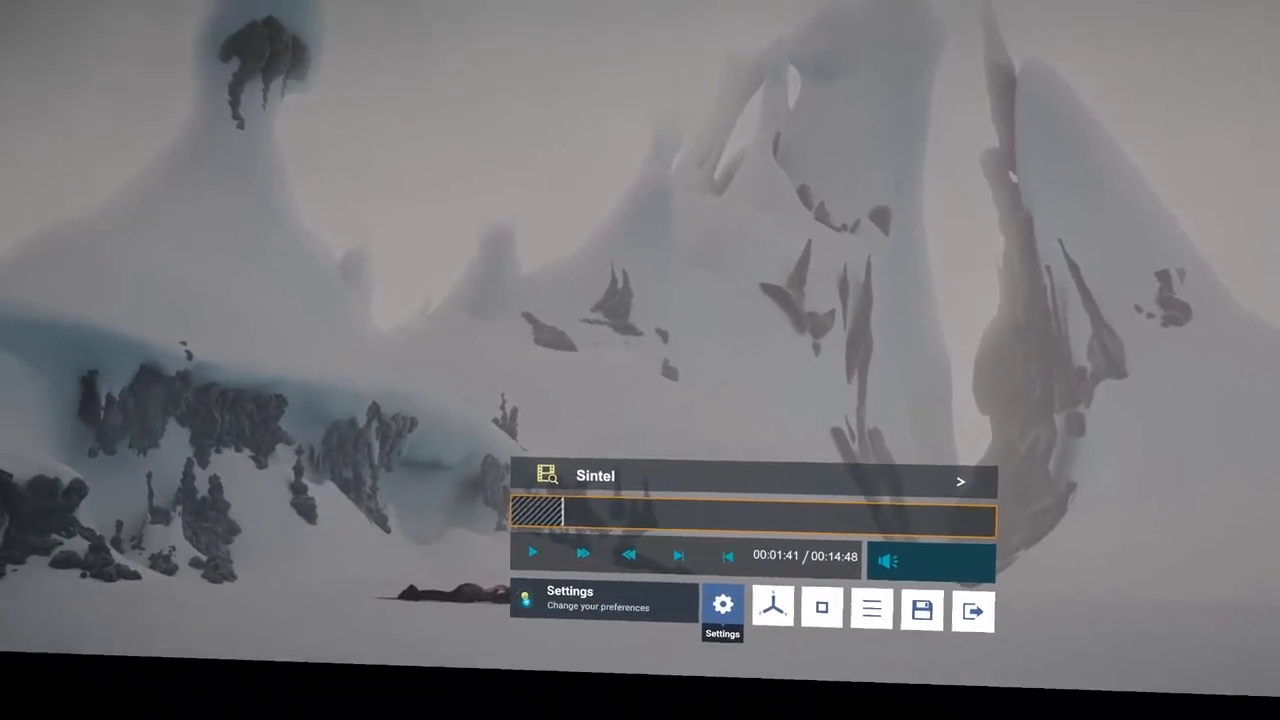
# In Projection settings, set cinema scale 12.6 and screen distance 20.0 with tilt 0.0.
pyautogui.click(722, 604)
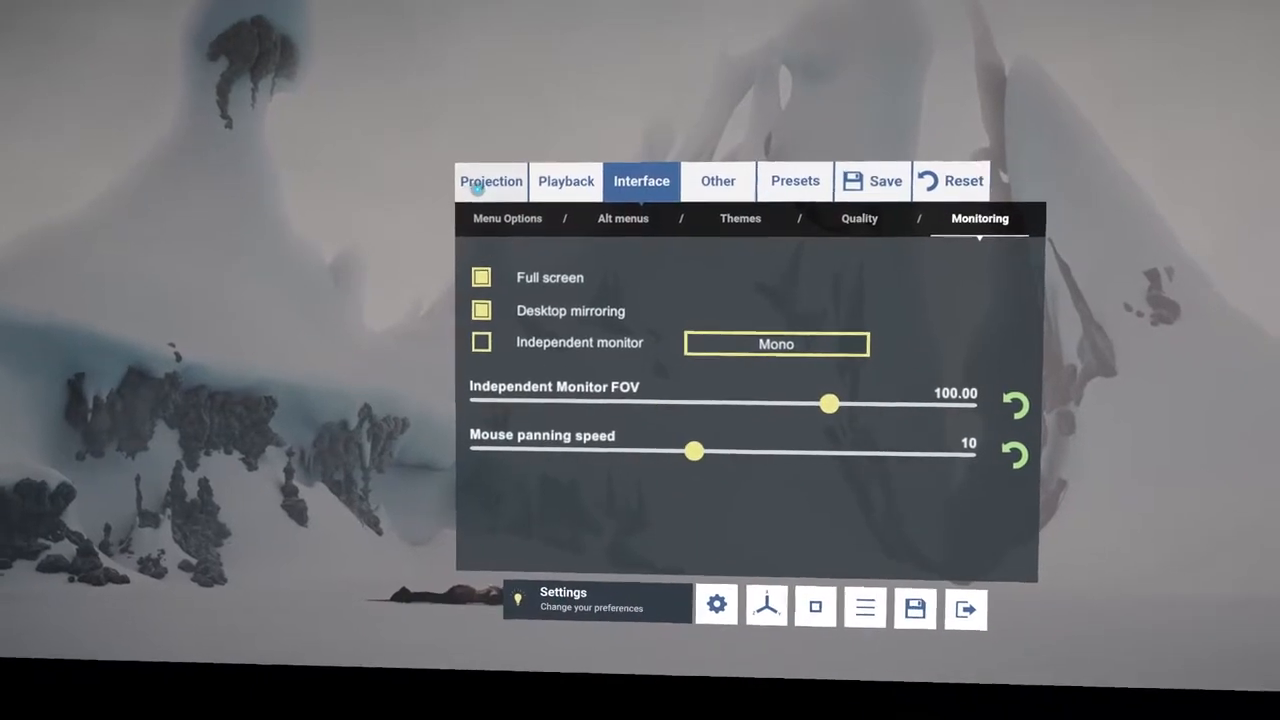
pyautogui.click(490, 180)
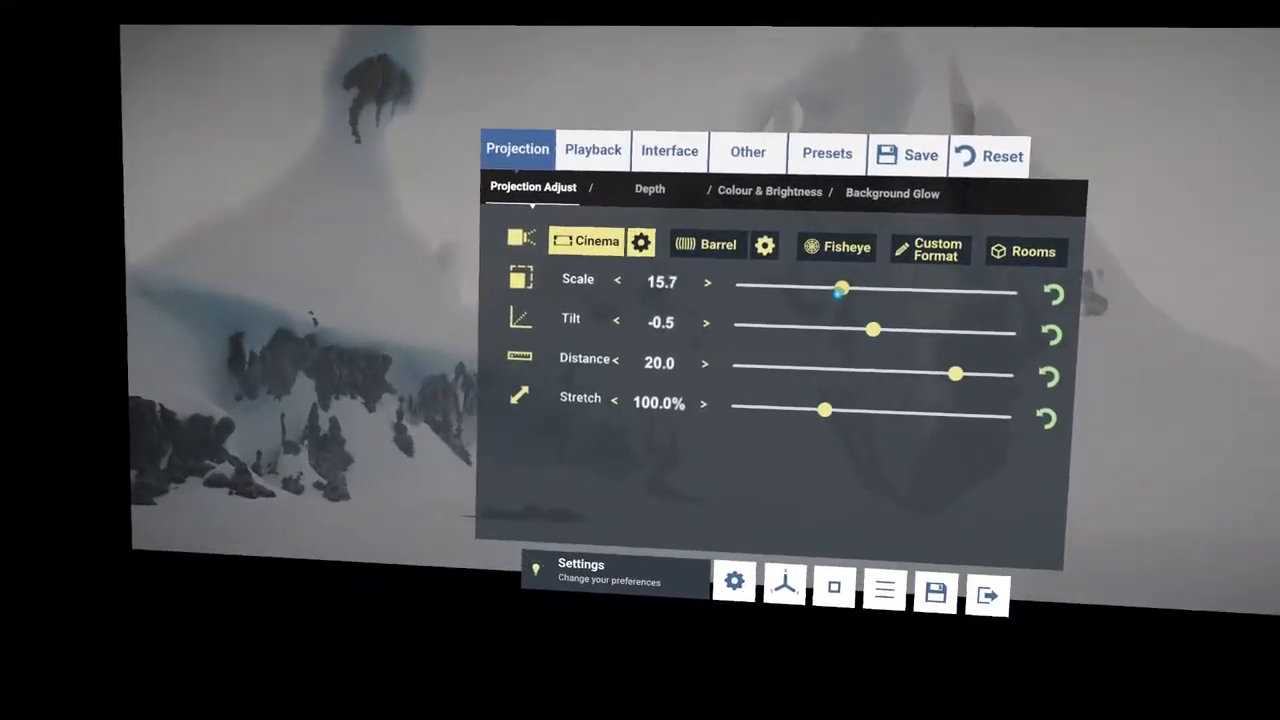
pyautogui.moveTo(840, 288); pyautogui.dragTo(724, 300)
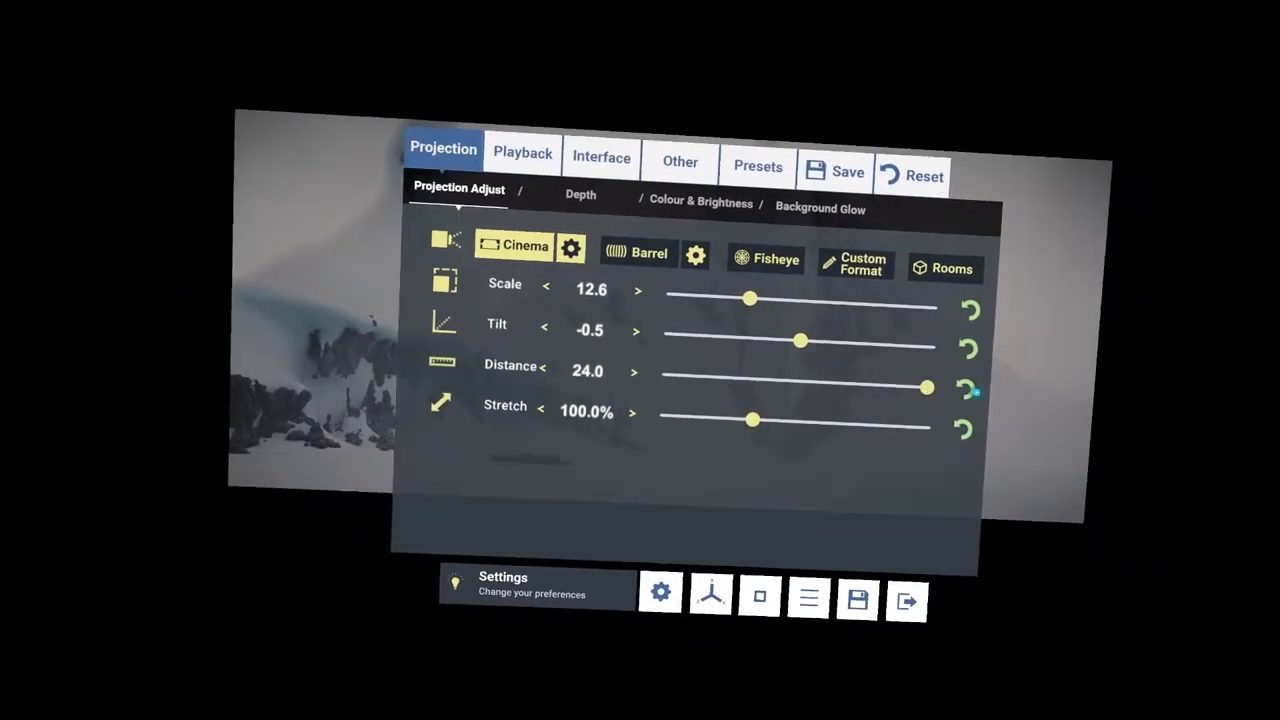
pyautogui.moveTo(924, 388); pyautogui.dragTo(722, 382)
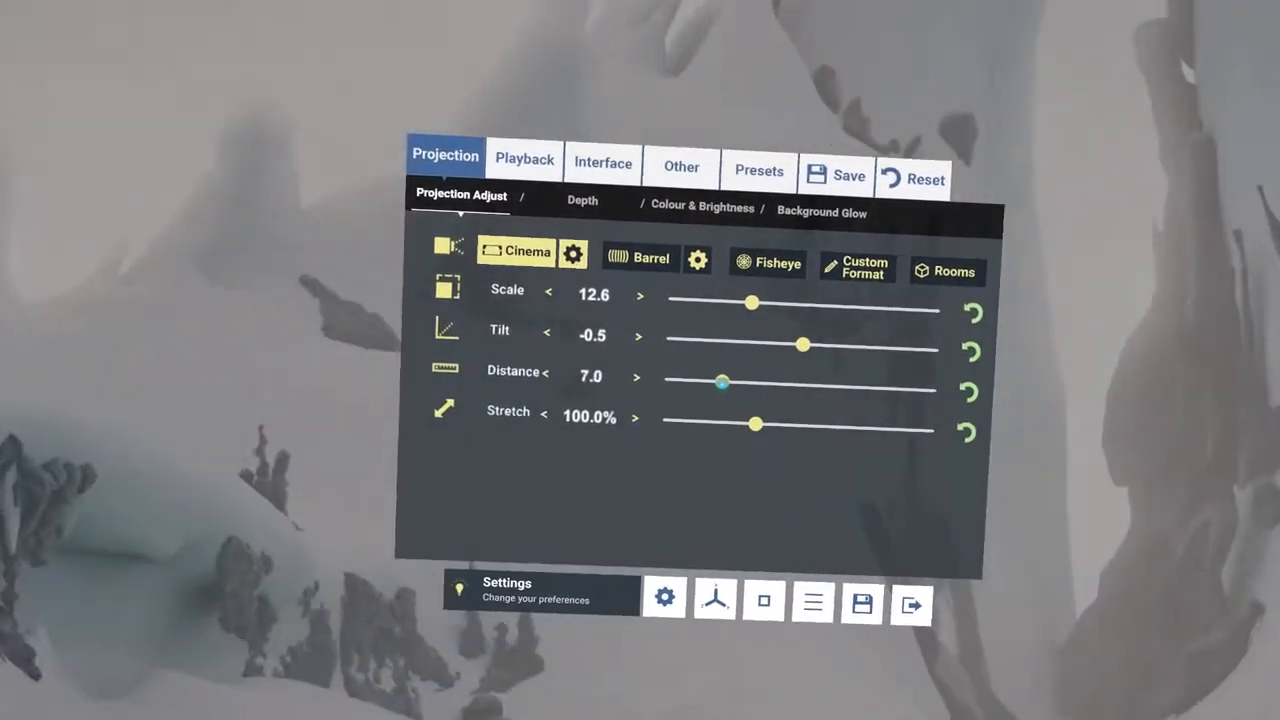
pyautogui.moveTo(722, 382); pyautogui.dragTo(676, 384)
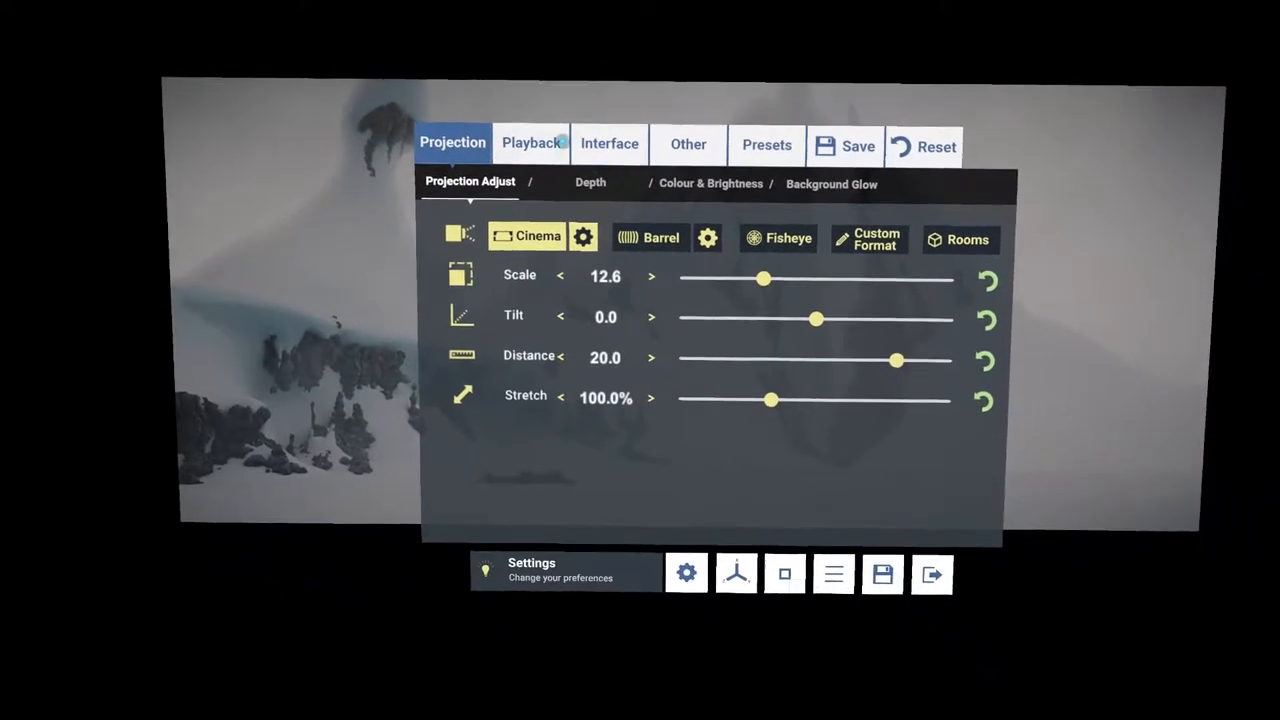
# Apply a cloudy sky background theme from Interface > Themes.
pyautogui.click(608, 144)
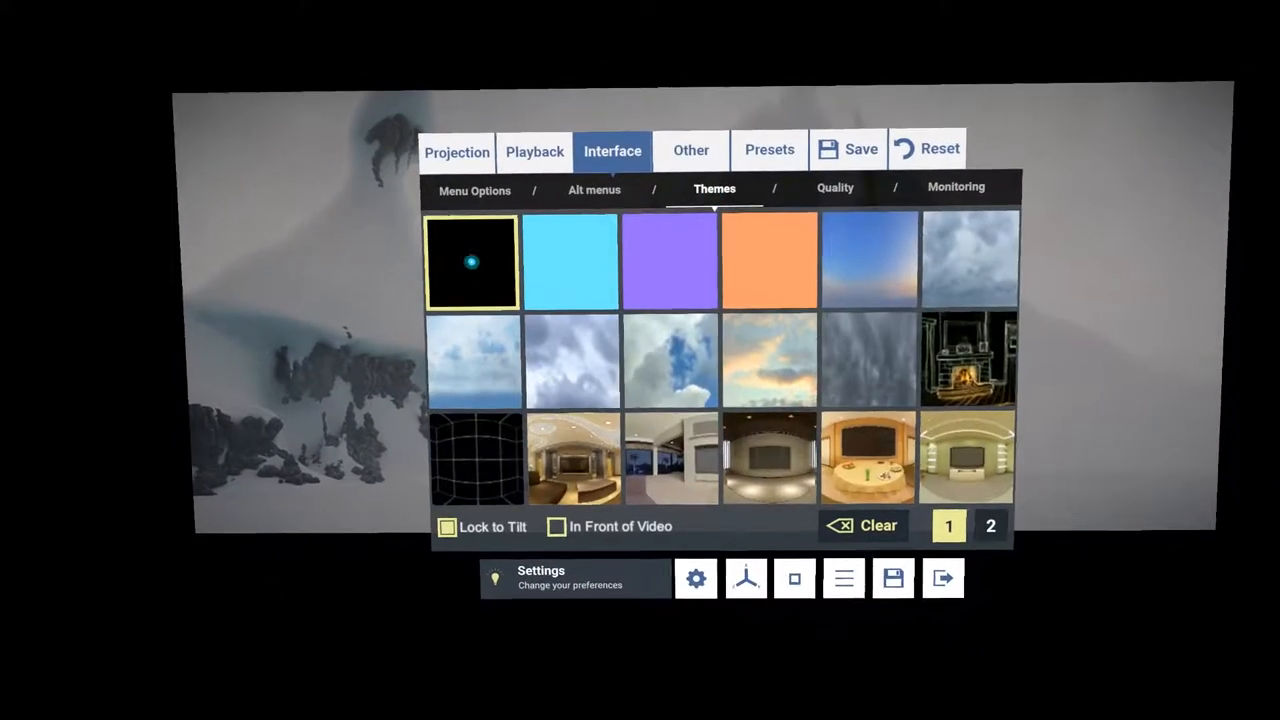
pyautogui.click(868, 260)
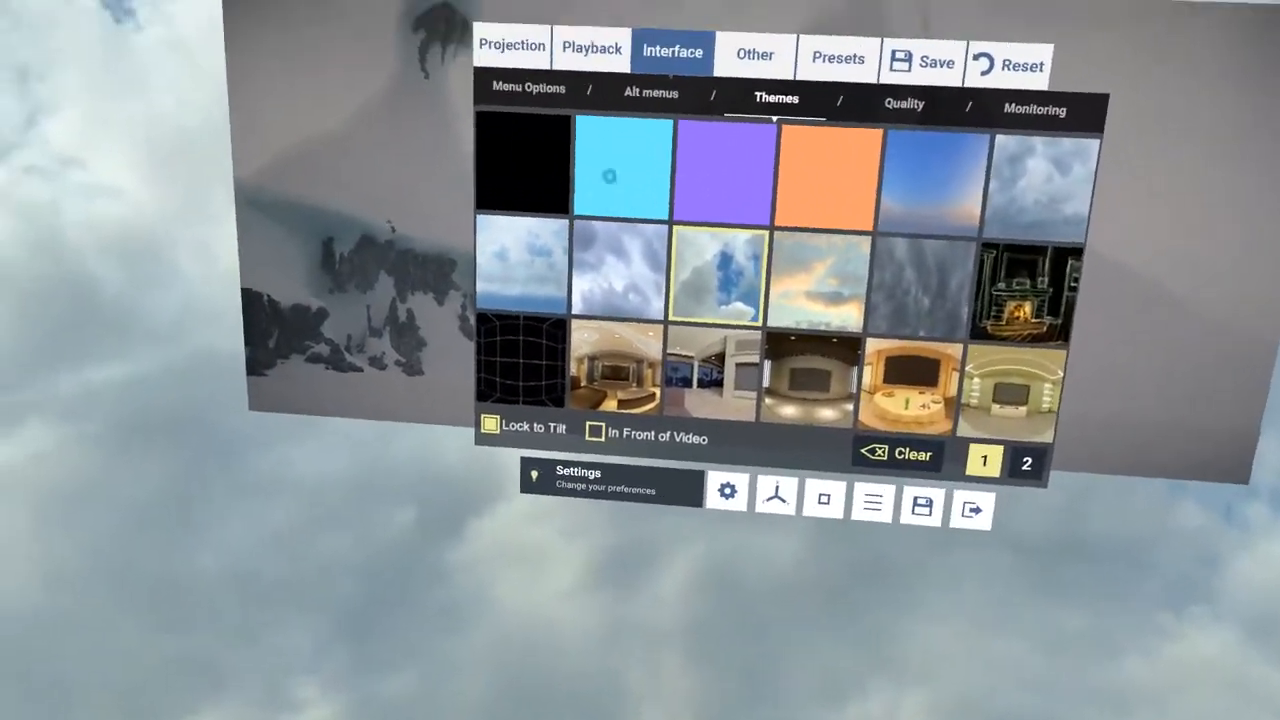
pyautogui.click(512, 46)
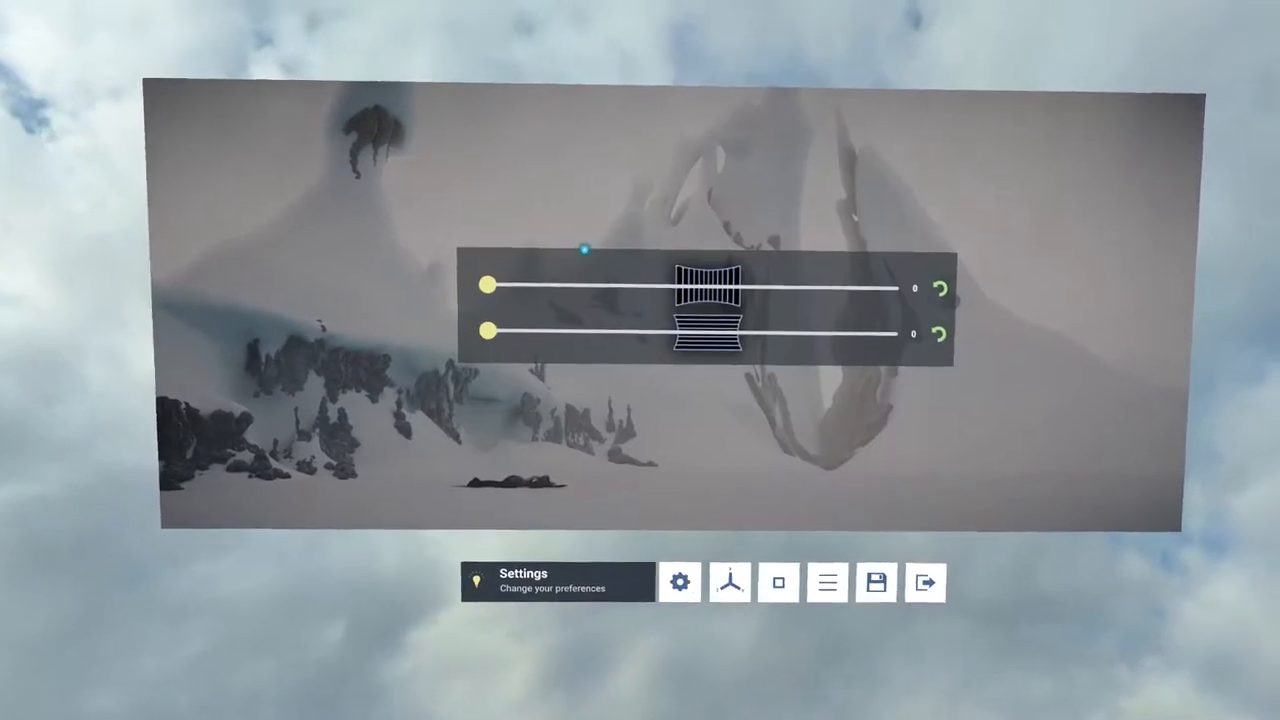
# Bend the cinema screen using the horizontal and vertical Barrel curvature sliders.
pyautogui.moveTo(484, 284); pyautogui.dragTo(484, 290)
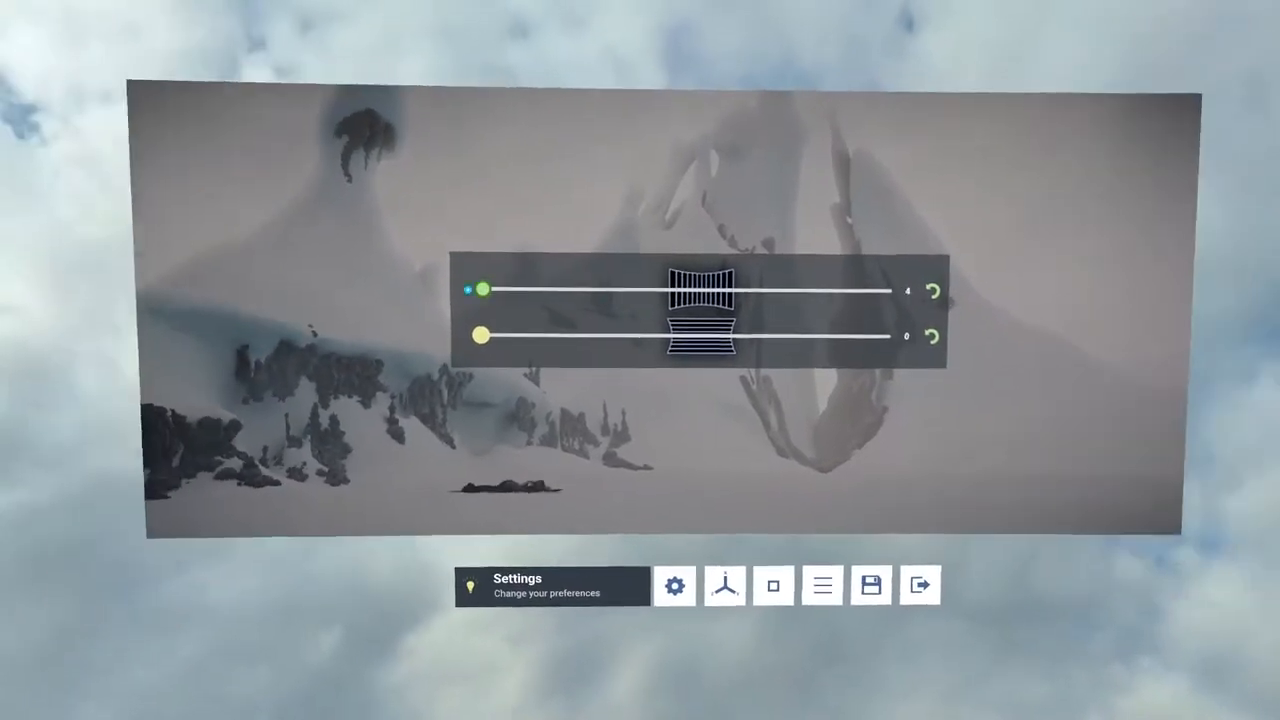
pyautogui.moveTo(484, 288); pyautogui.dragTo(750, 292)
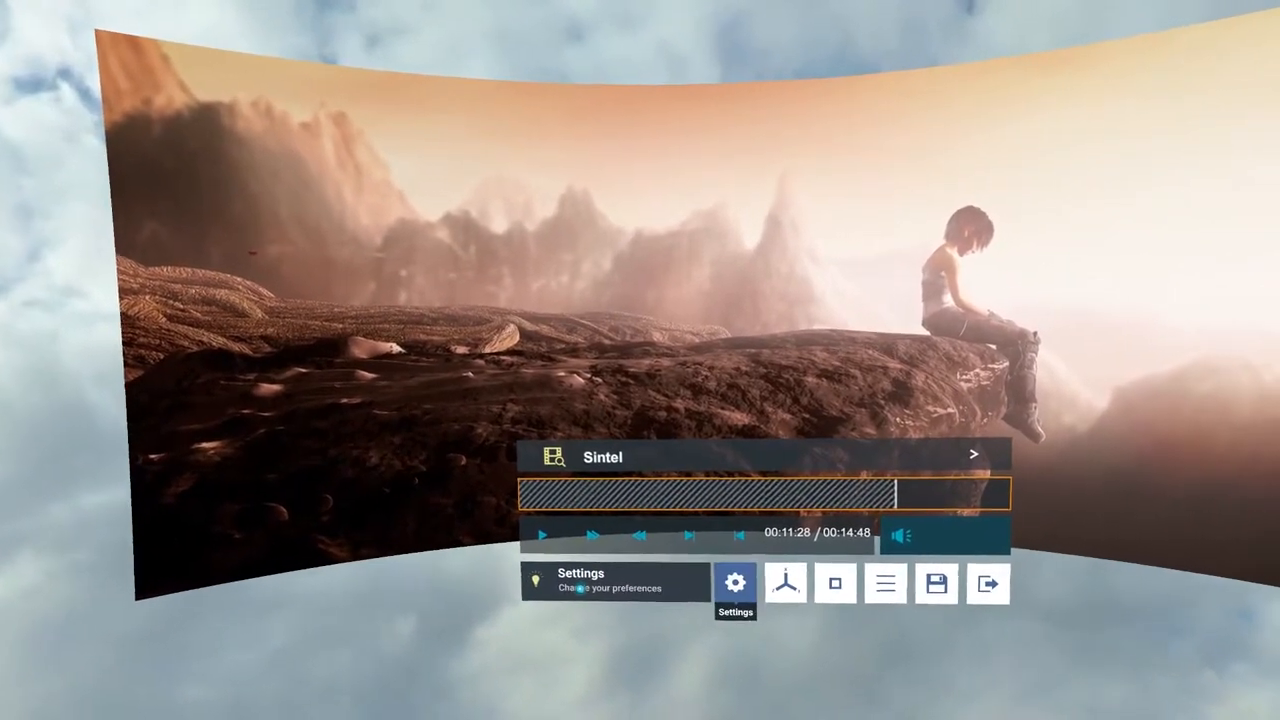
pyautogui.click(736, 584)
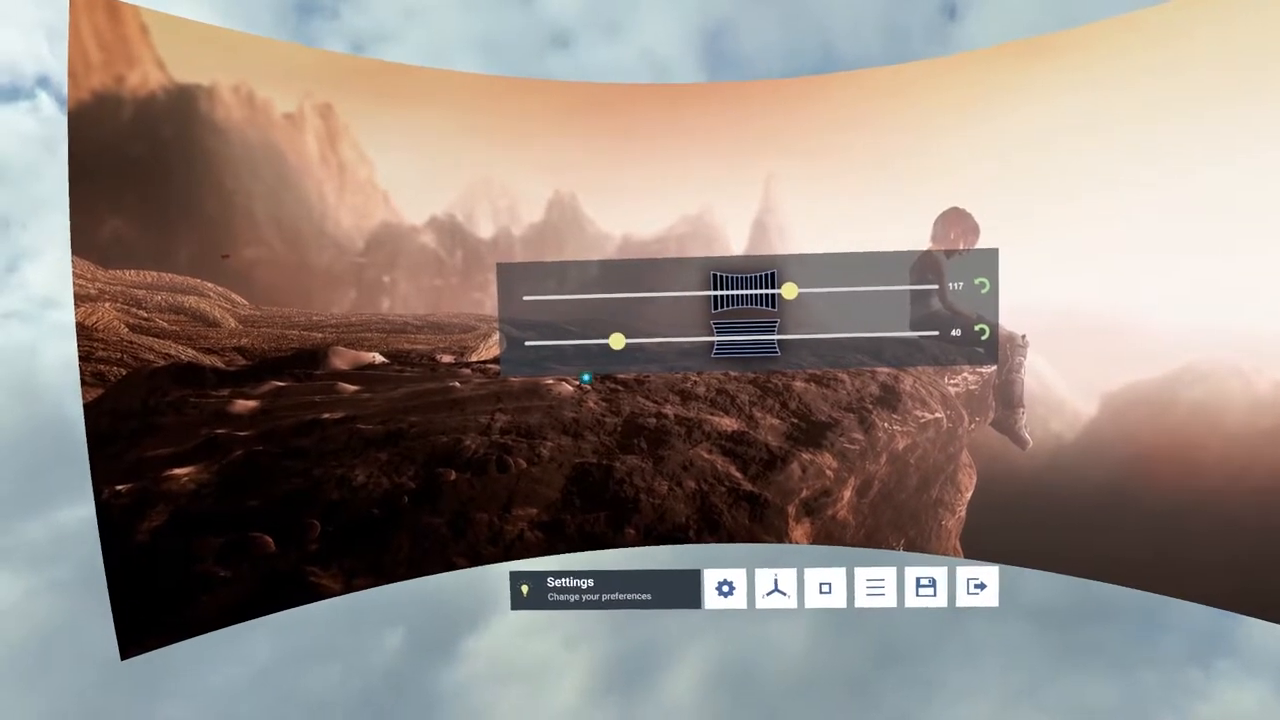
pyautogui.click(724, 588)
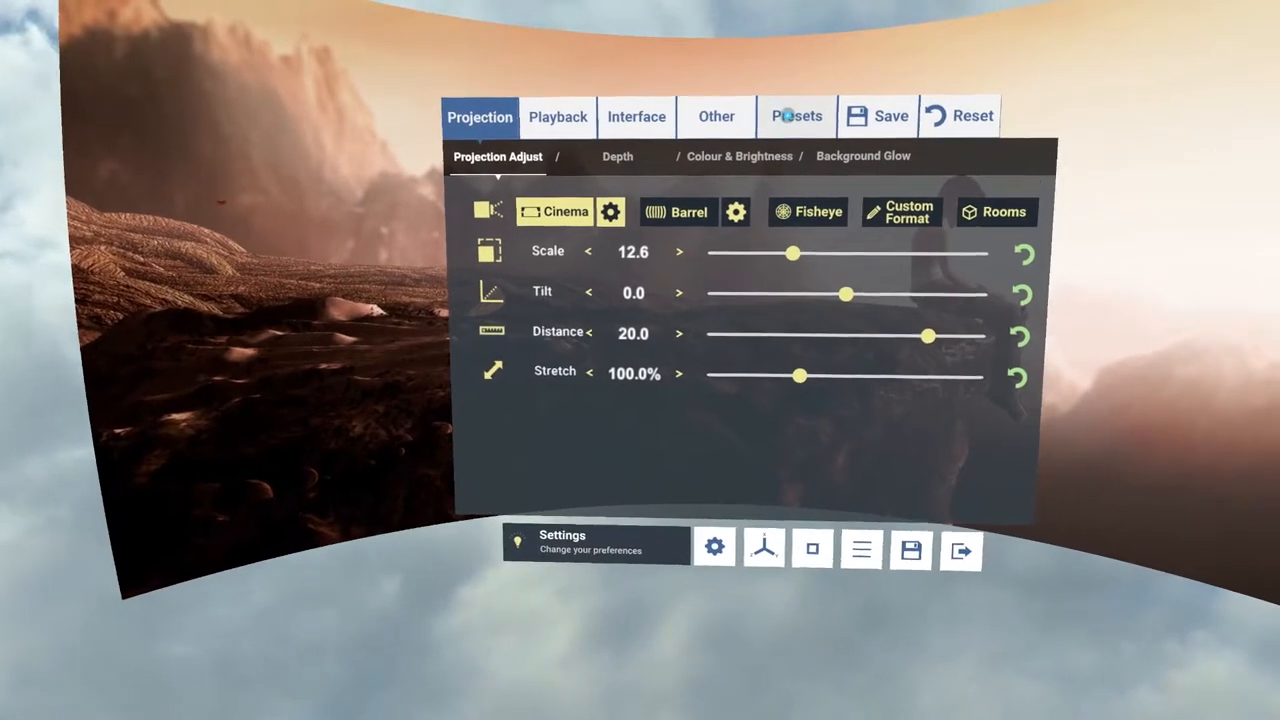
# Save the current cinema settings into Preset 01.
pyautogui.click(796, 116)
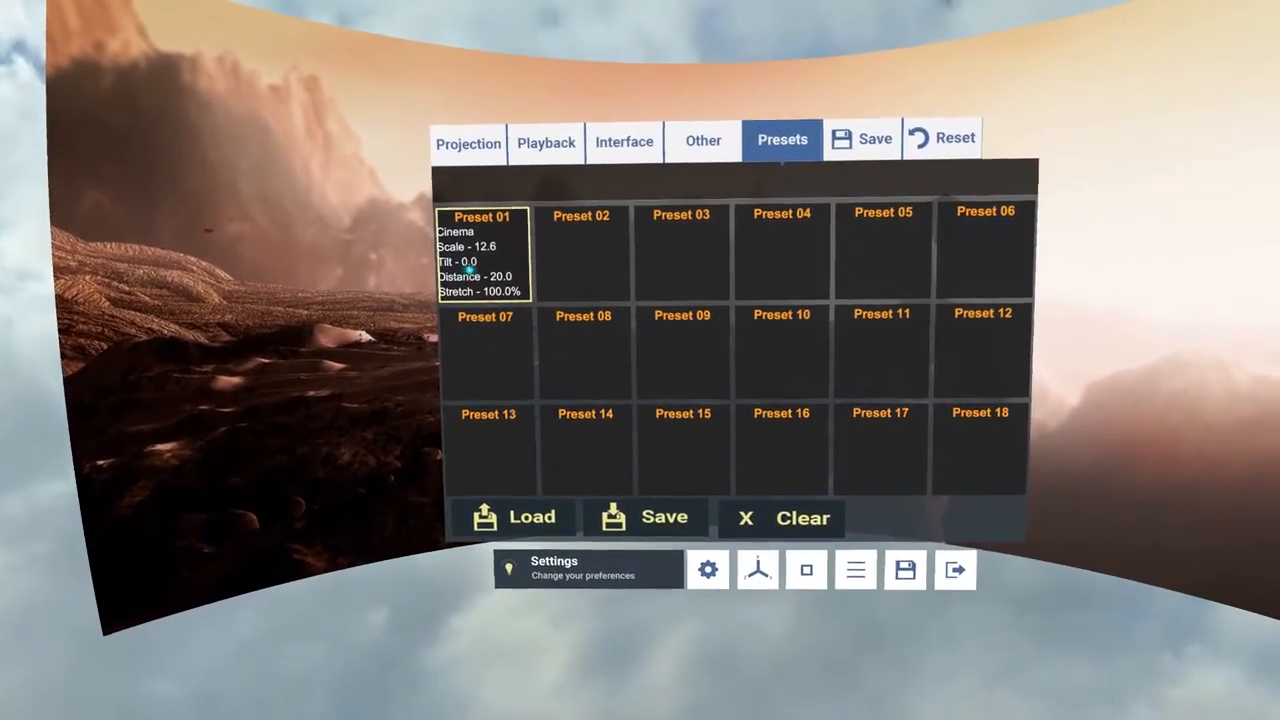
pyautogui.click(468, 140)
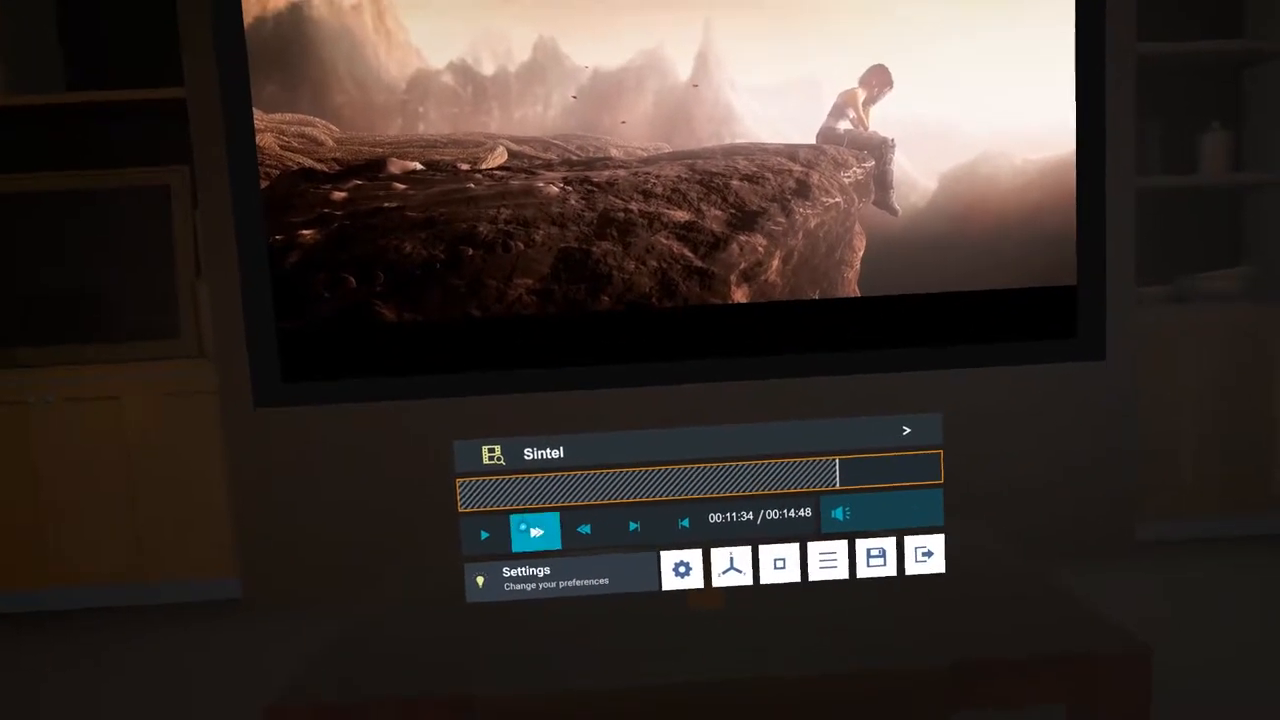
# Reopen the player settings with the cinema screen room applied around Sintel.
pyautogui.click(680, 568)
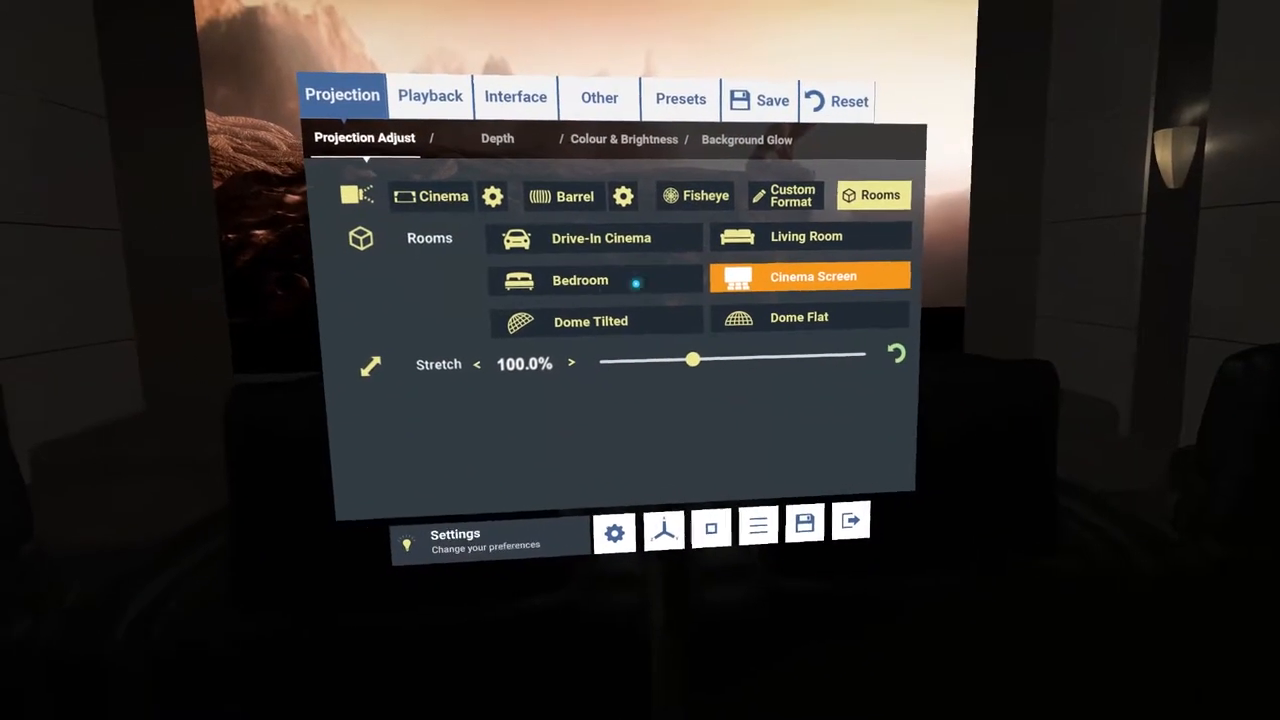
# Try the Drive-In Cinema room, then return to the flat Cinema projection.
pyautogui.click(580, 280)
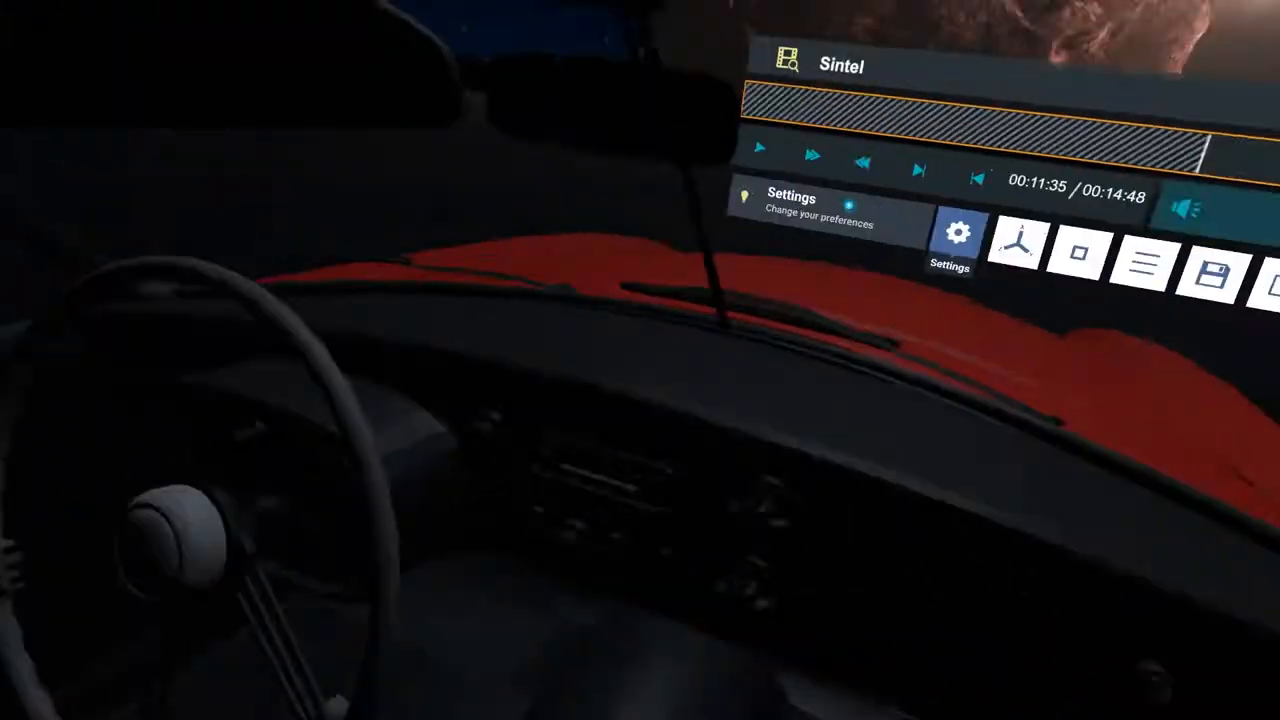
pyautogui.click(958, 232)
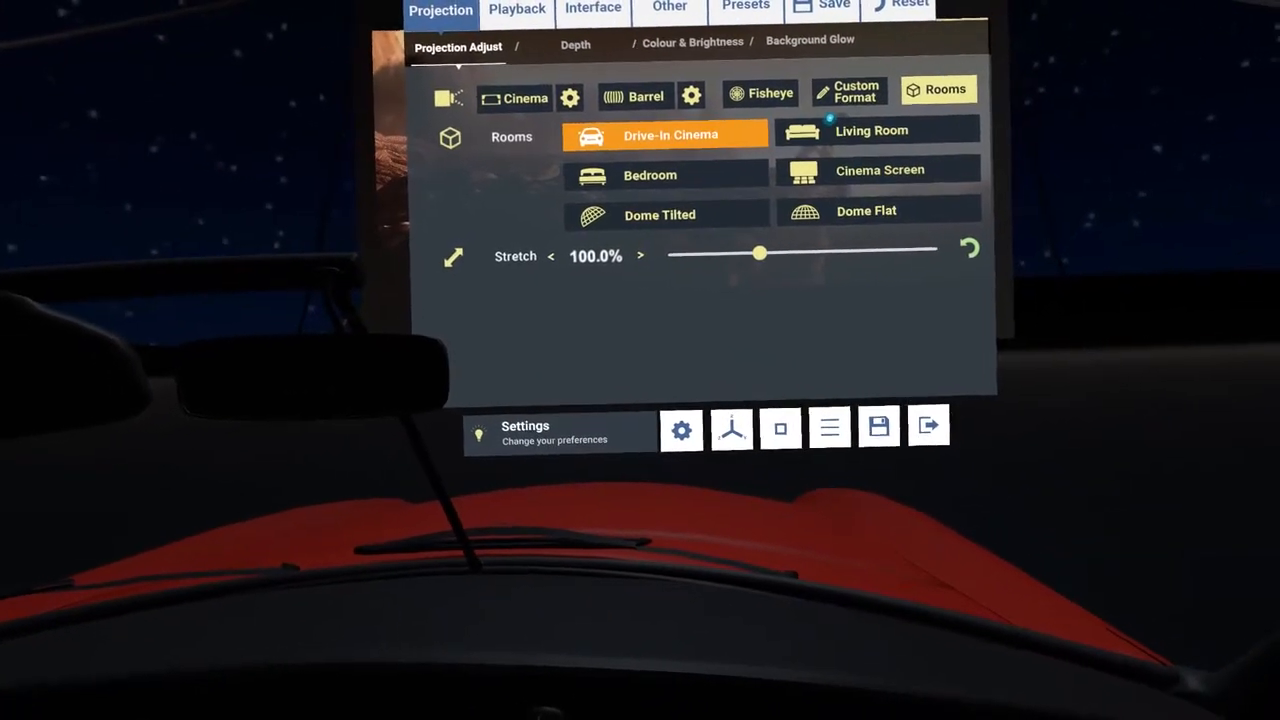
pyautogui.click(660, 214)
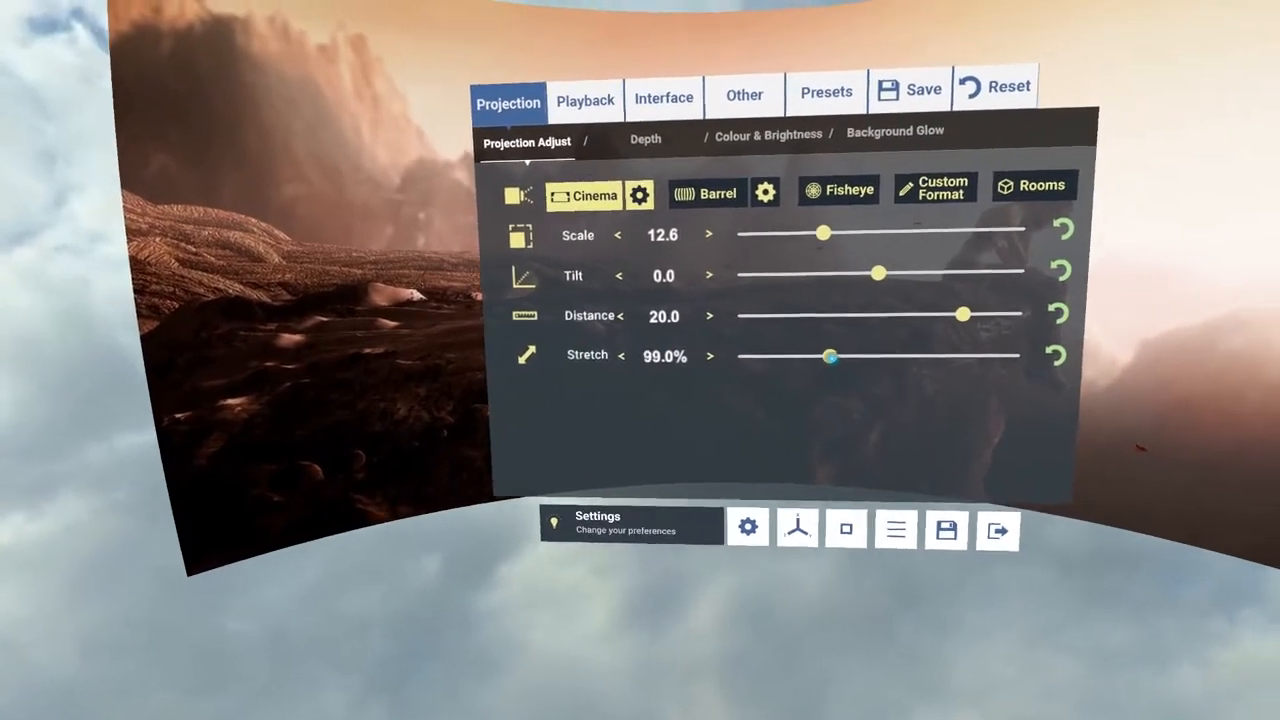
pyautogui.moveTo(830, 356); pyautogui.dragTo(872, 356)
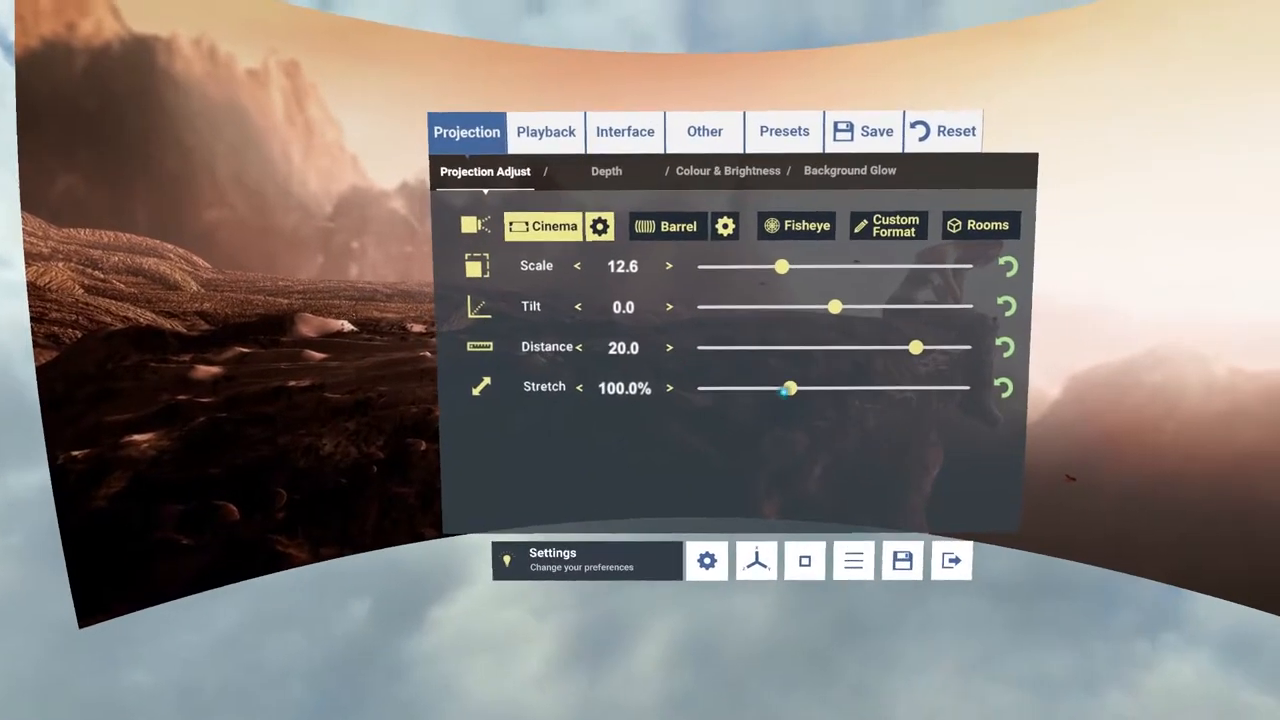
pyautogui.moveTo(784, 390); pyautogui.dragTo(950, 390)
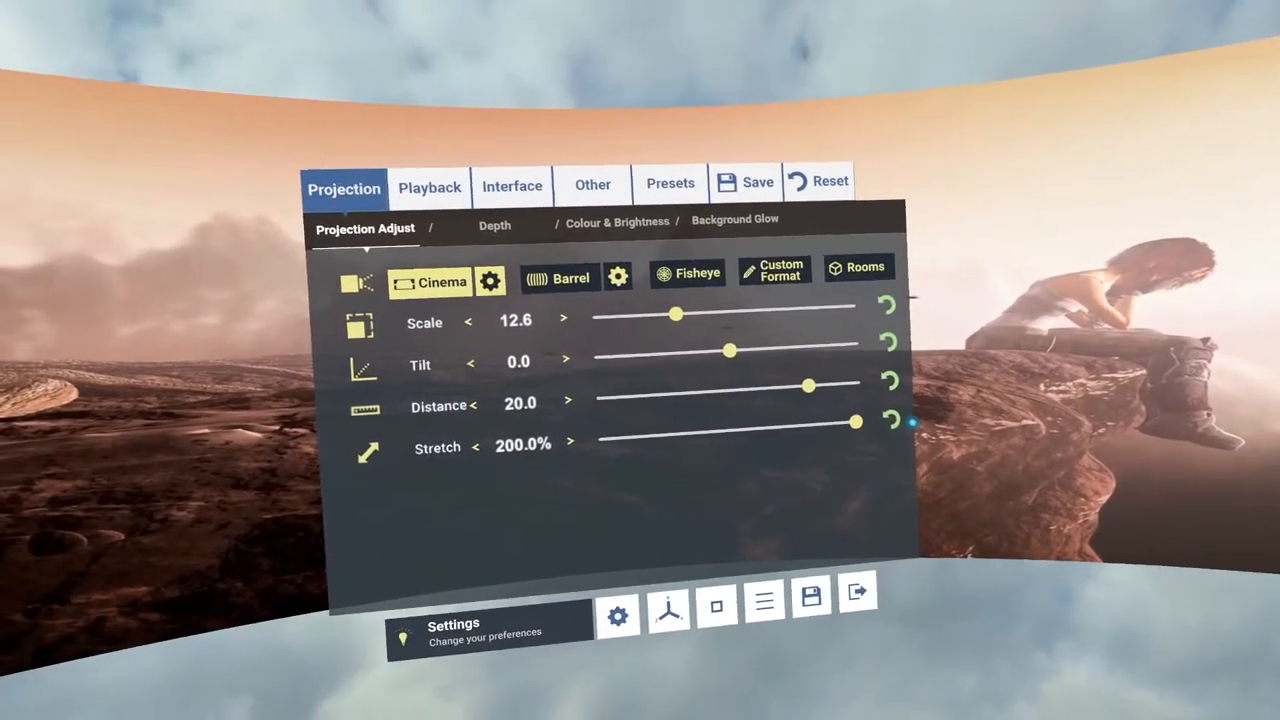
pyautogui.moveTo(856, 420); pyautogui.dragTo(804, 420)
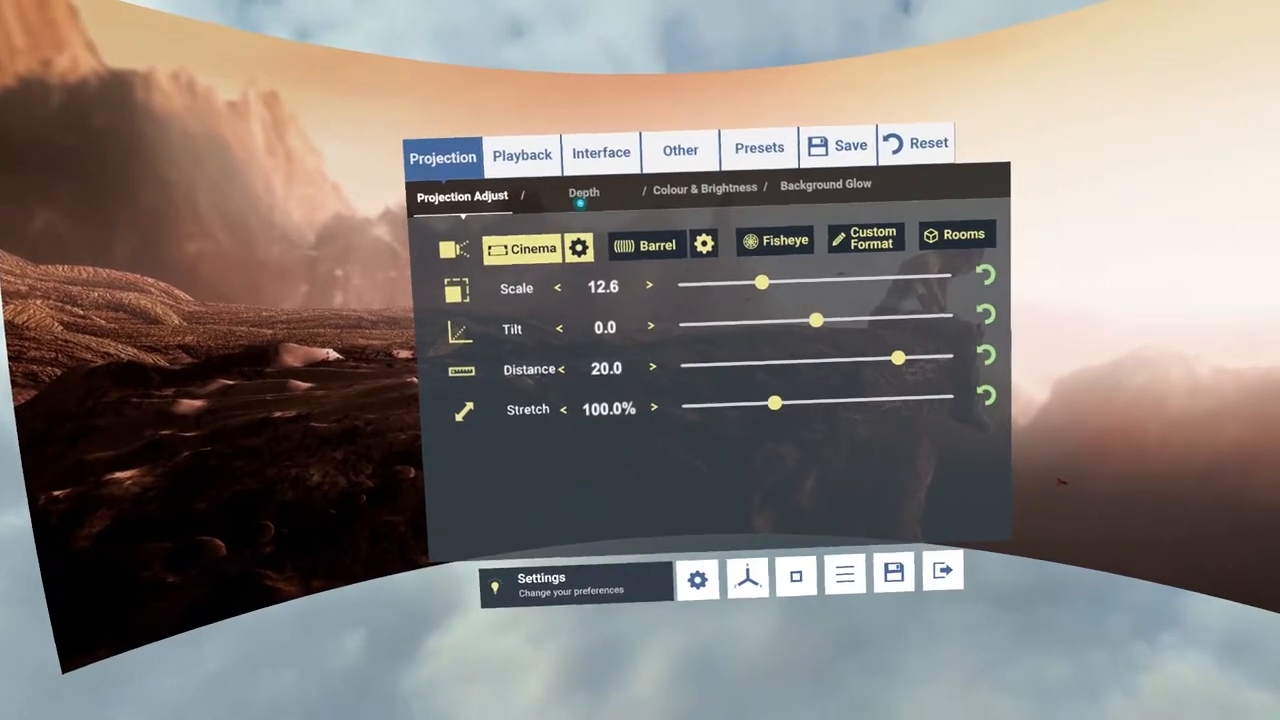
# Set the Depth mode to Monoscopic.
pyautogui.click(584, 192)
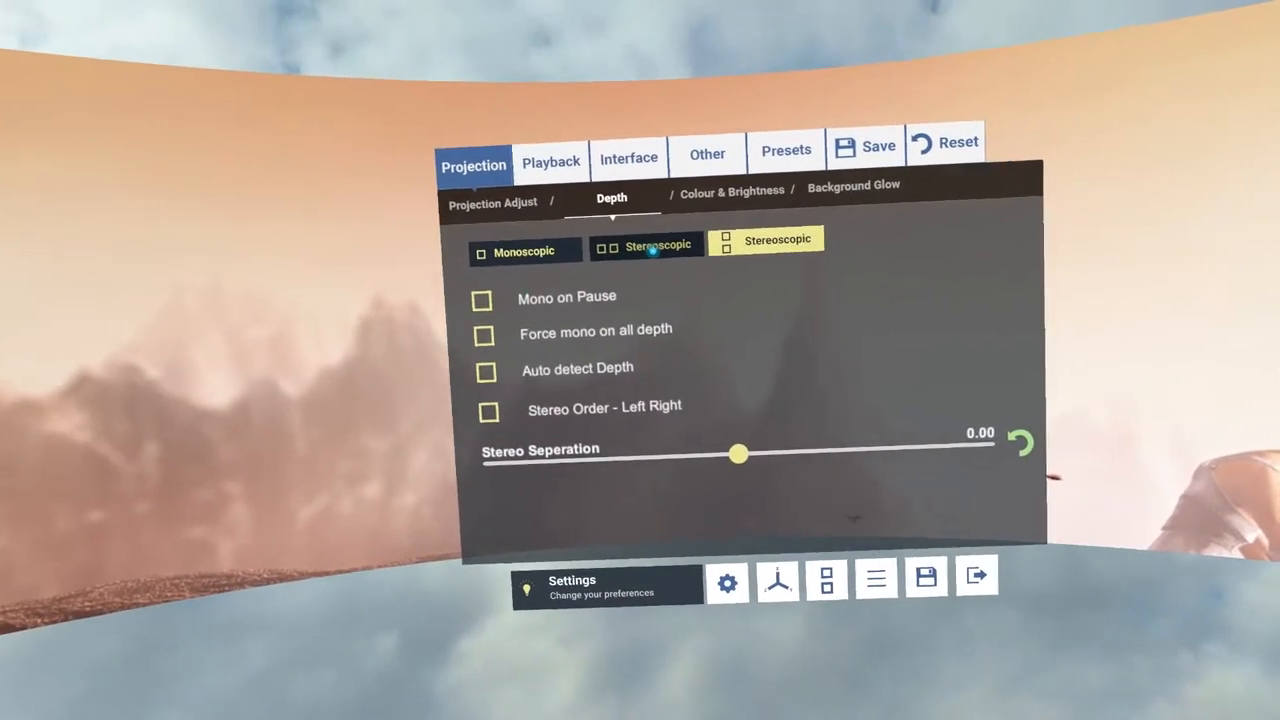
pyautogui.click(524, 252)
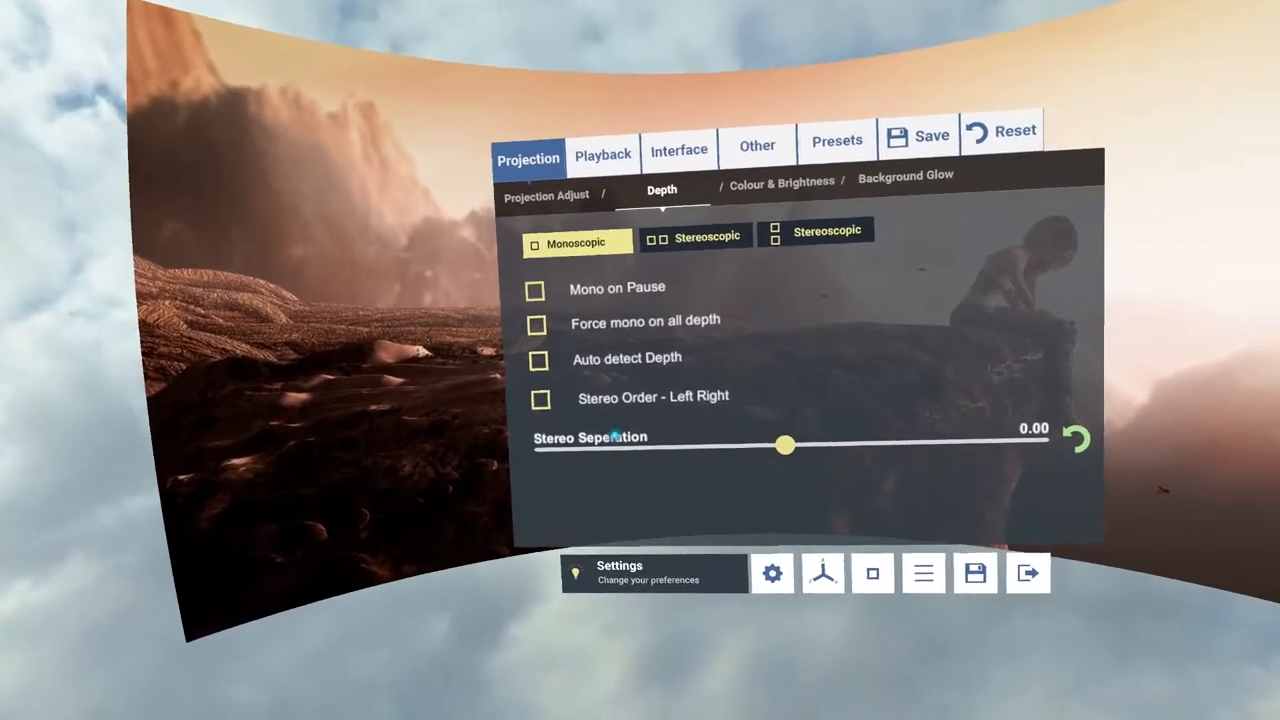
pyautogui.click(540, 400)
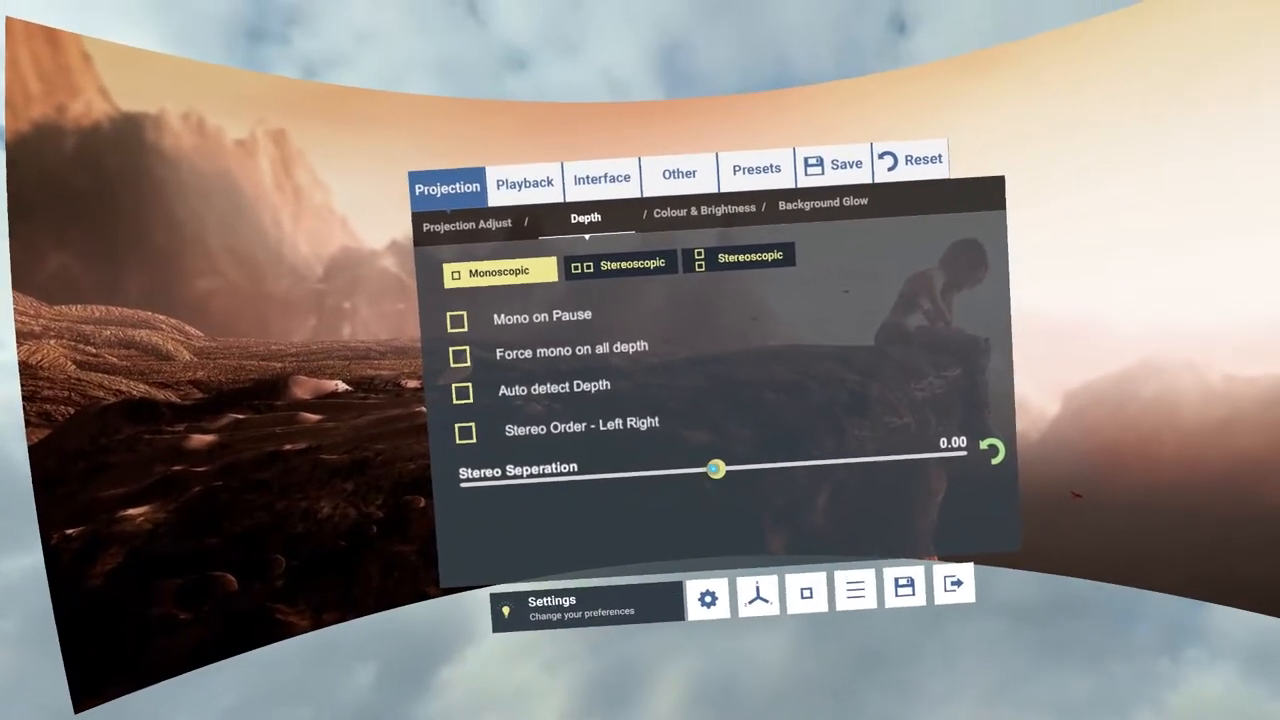
# Nudge stereo separation to -0.20 and back to 0.00.
pyautogui.moveTo(716, 468); pyautogui.dragTo(668, 476)
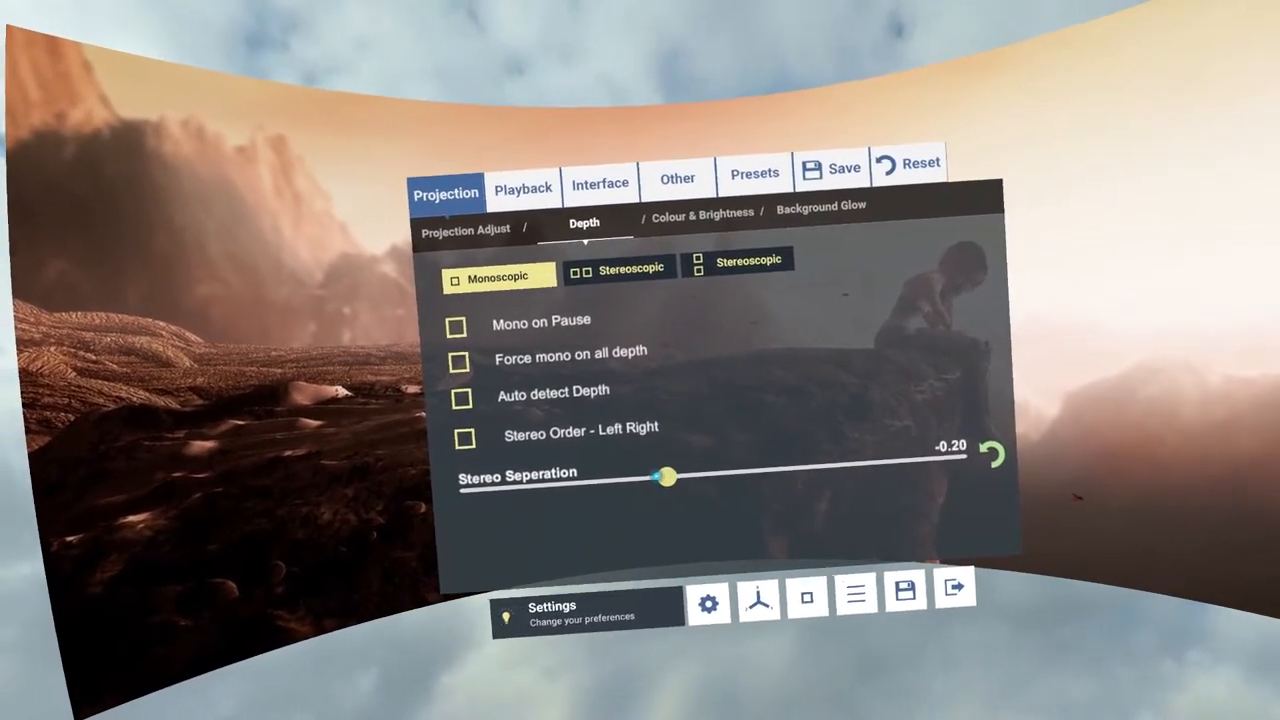
pyautogui.moveTo(668, 476); pyautogui.dragTo(688, 472)
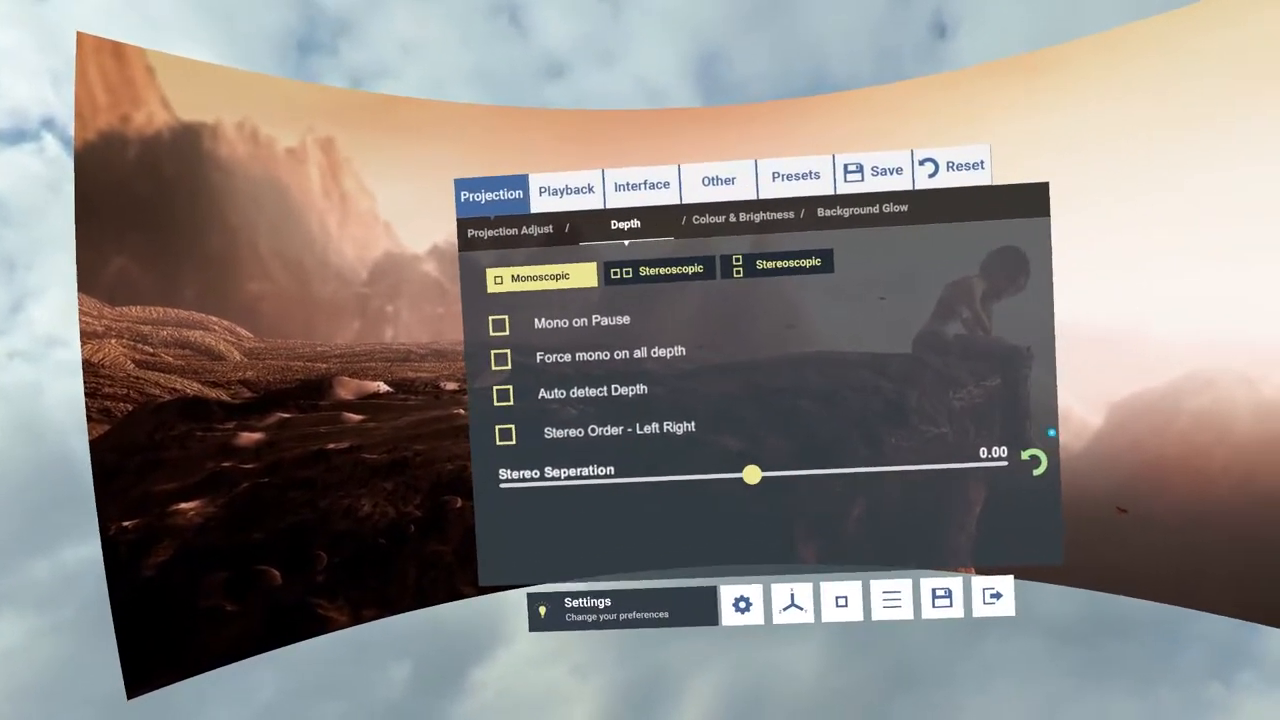
pyautogui.click(740, 216)
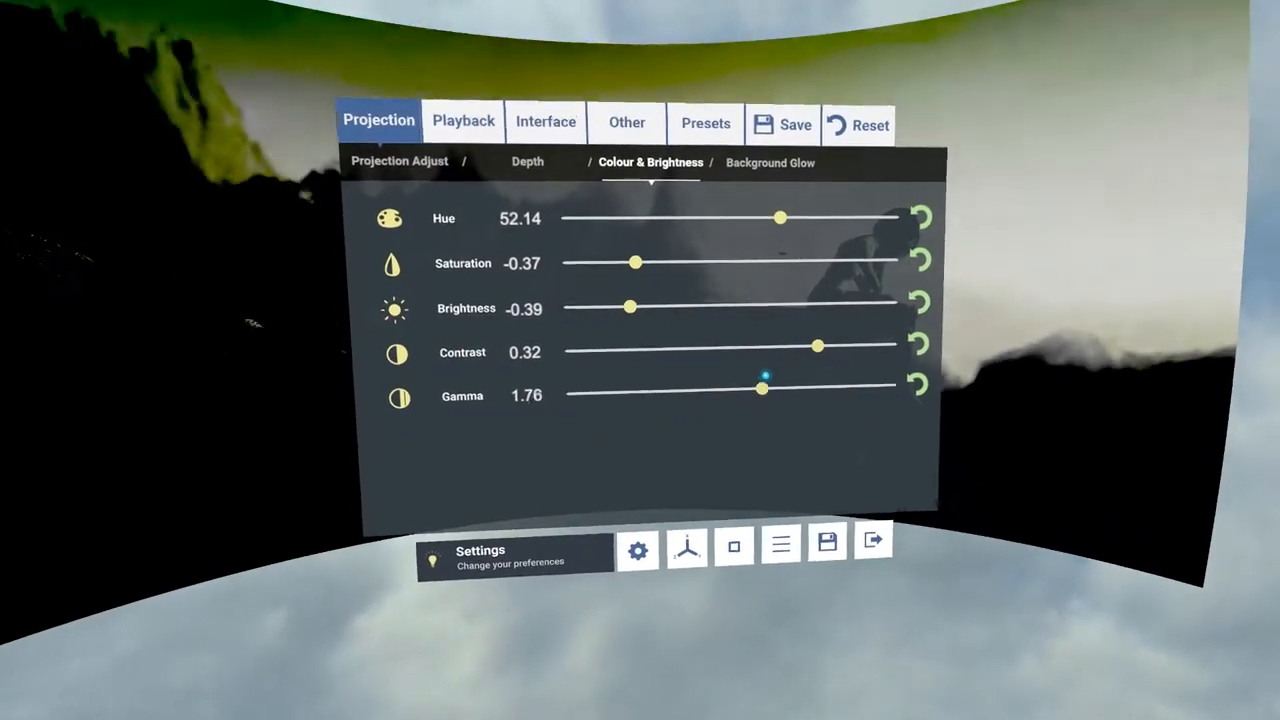
# Raise gamma to 3.00, then reset all colour and brightness values to defaults.
pyautogui.moveTo(764, 388); pyautogui.dragTo(884, 388)
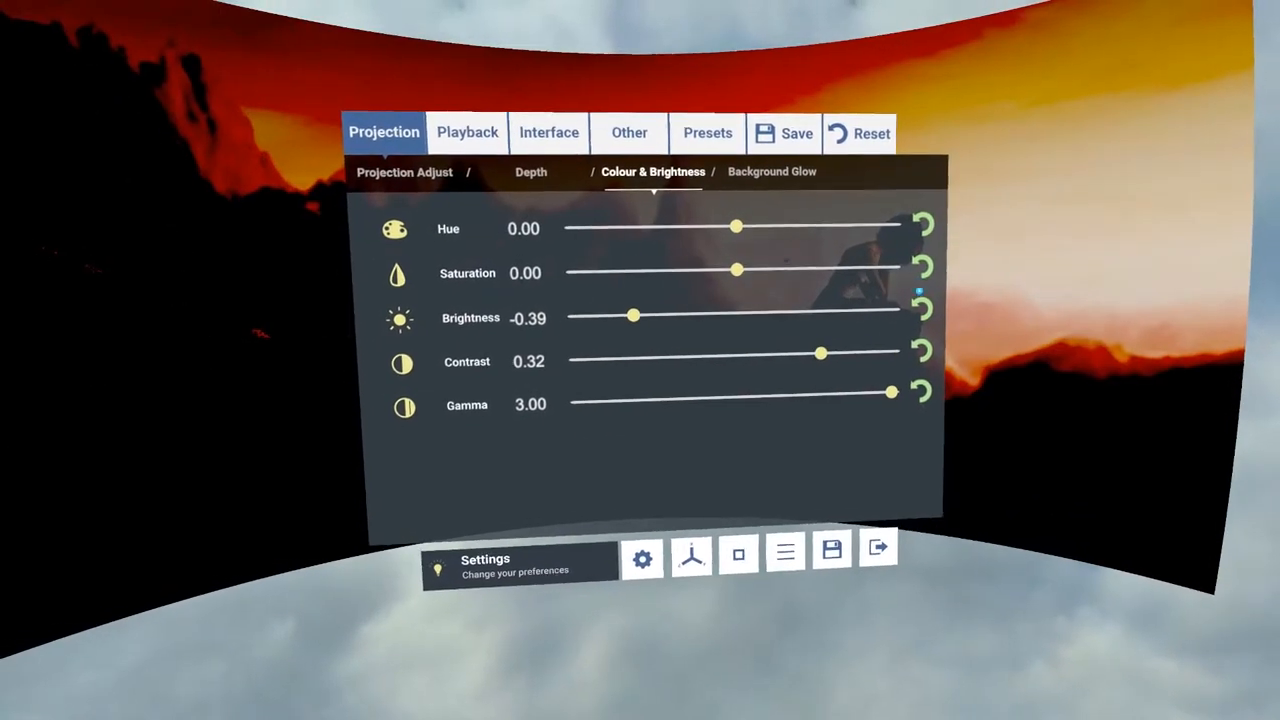
pyautogui.click(872, 132)
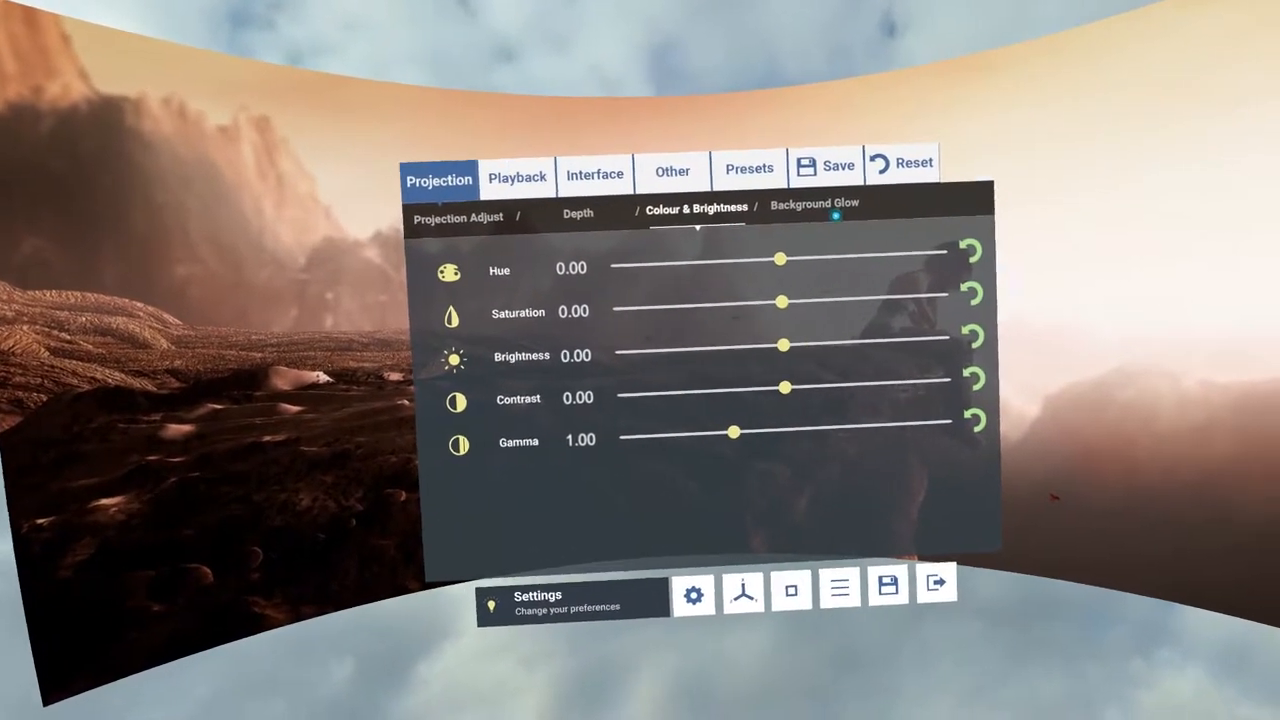
# Review Background Glow, Interface Themes and Playback pages, then close Settings to resume Sintel.
pyautogui.click(814, 204)
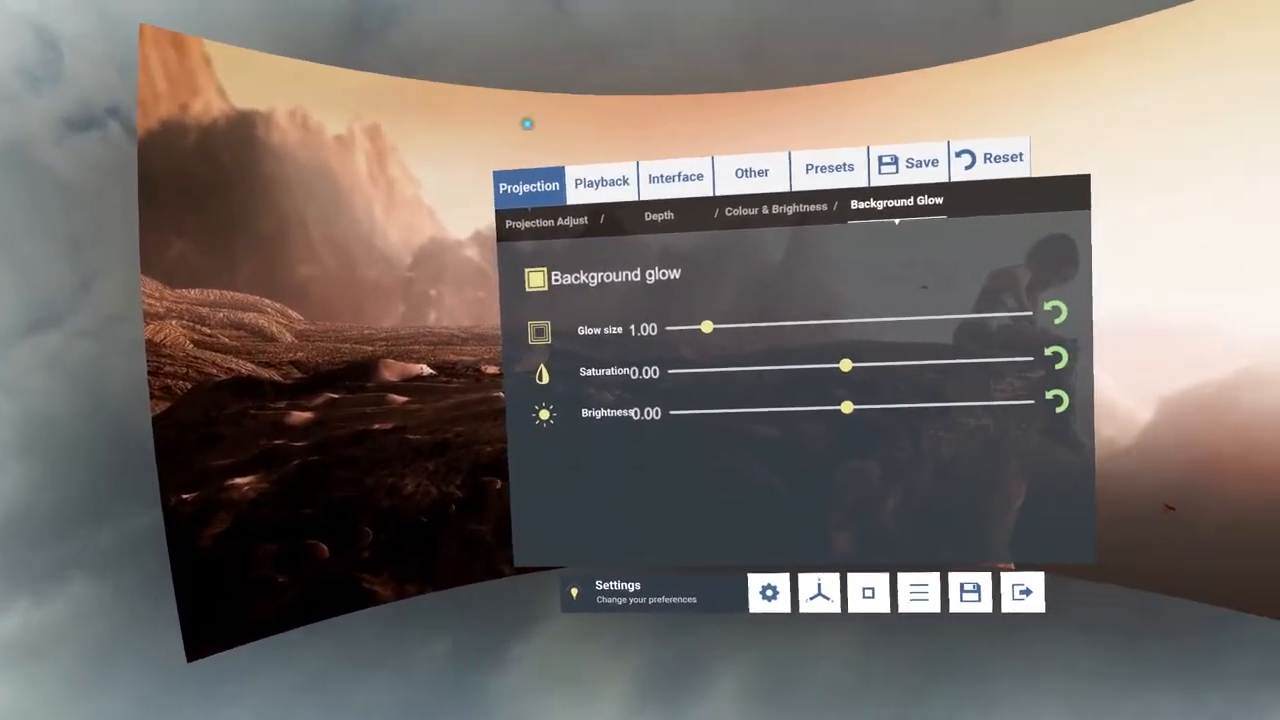
pyautogui.click(676, 176)
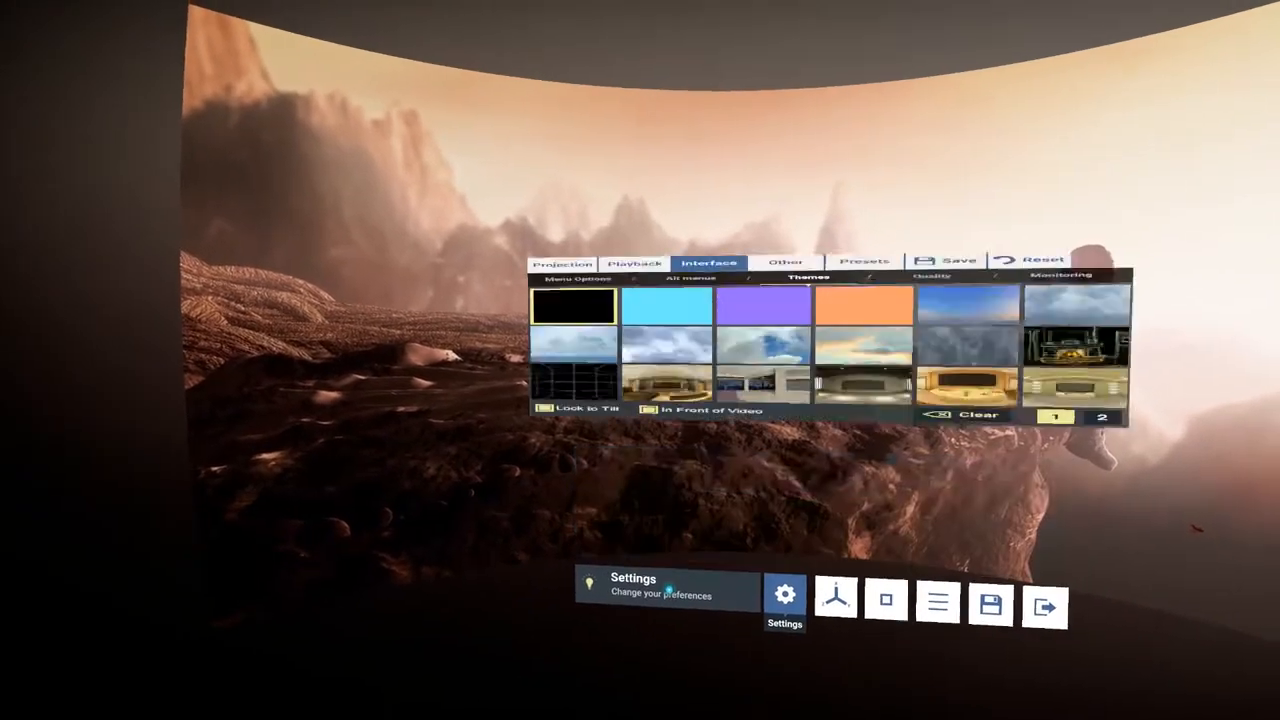
pyautogui.click(628, 174)
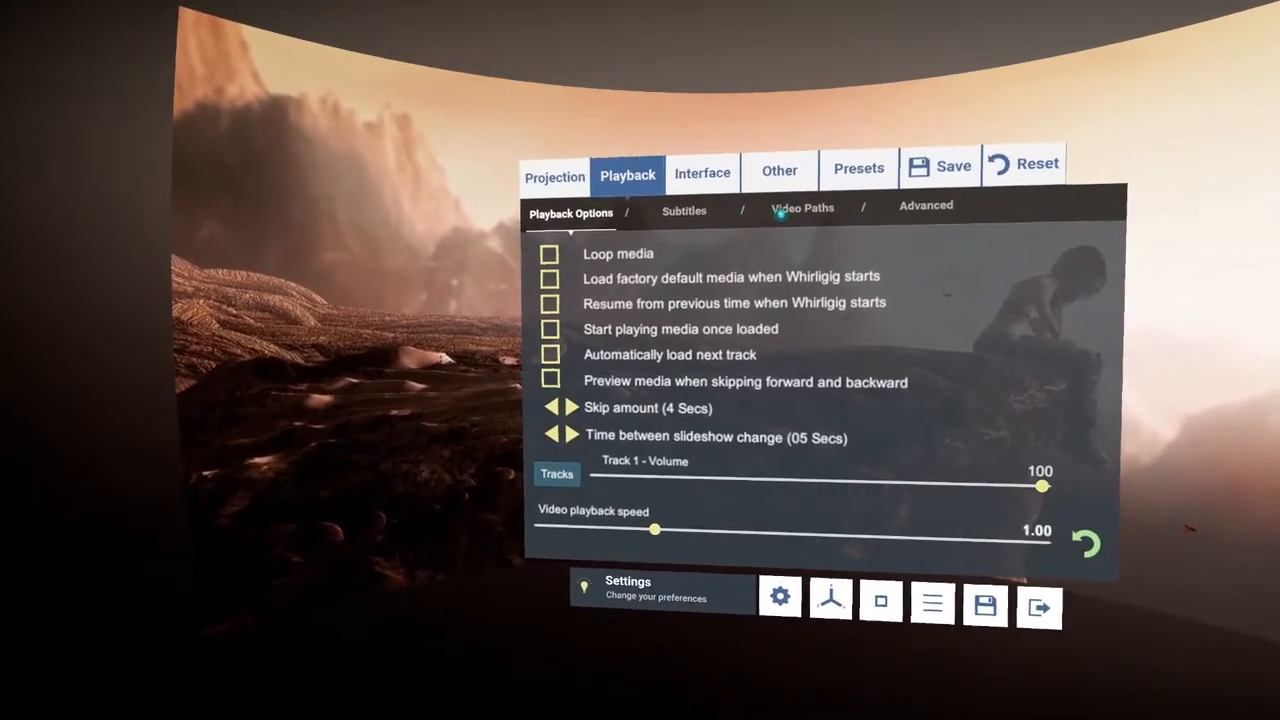
pyautogui.click(554, 176)
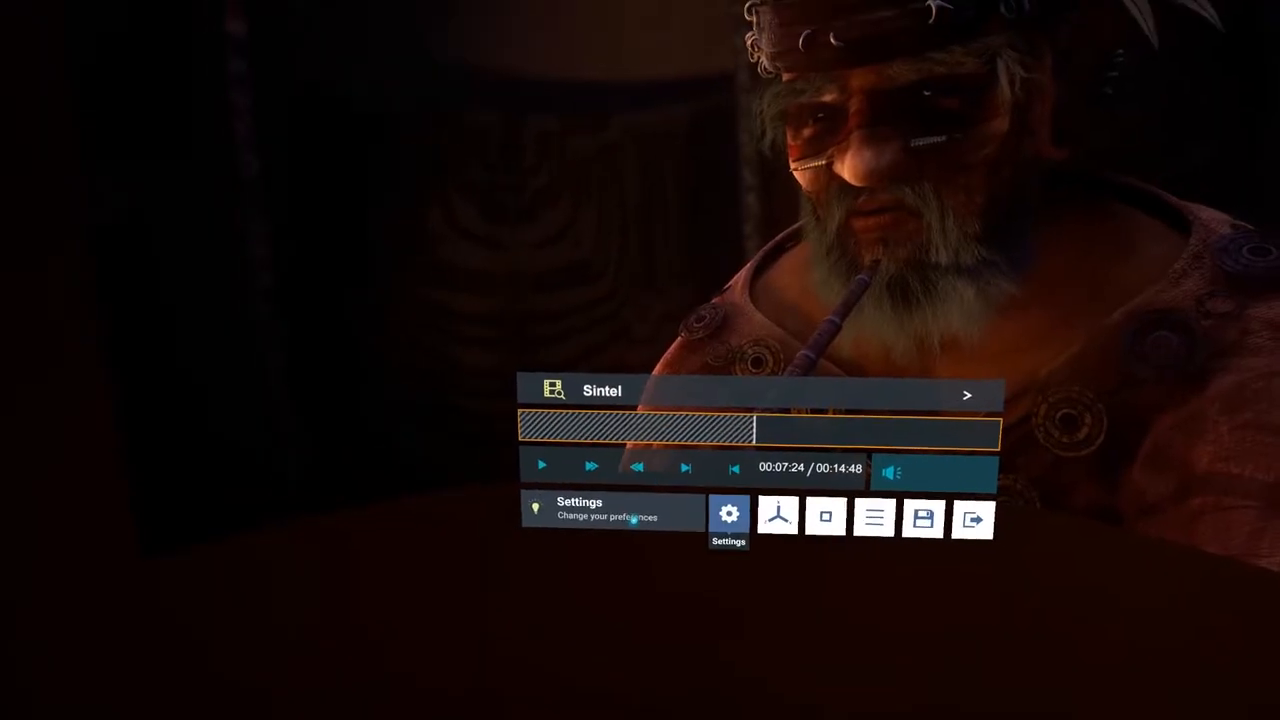
# Reopen Settings, apply the cloudy sky theme under Interface > Themes, and return to Playback options.
pyautogui.click(728, 520)
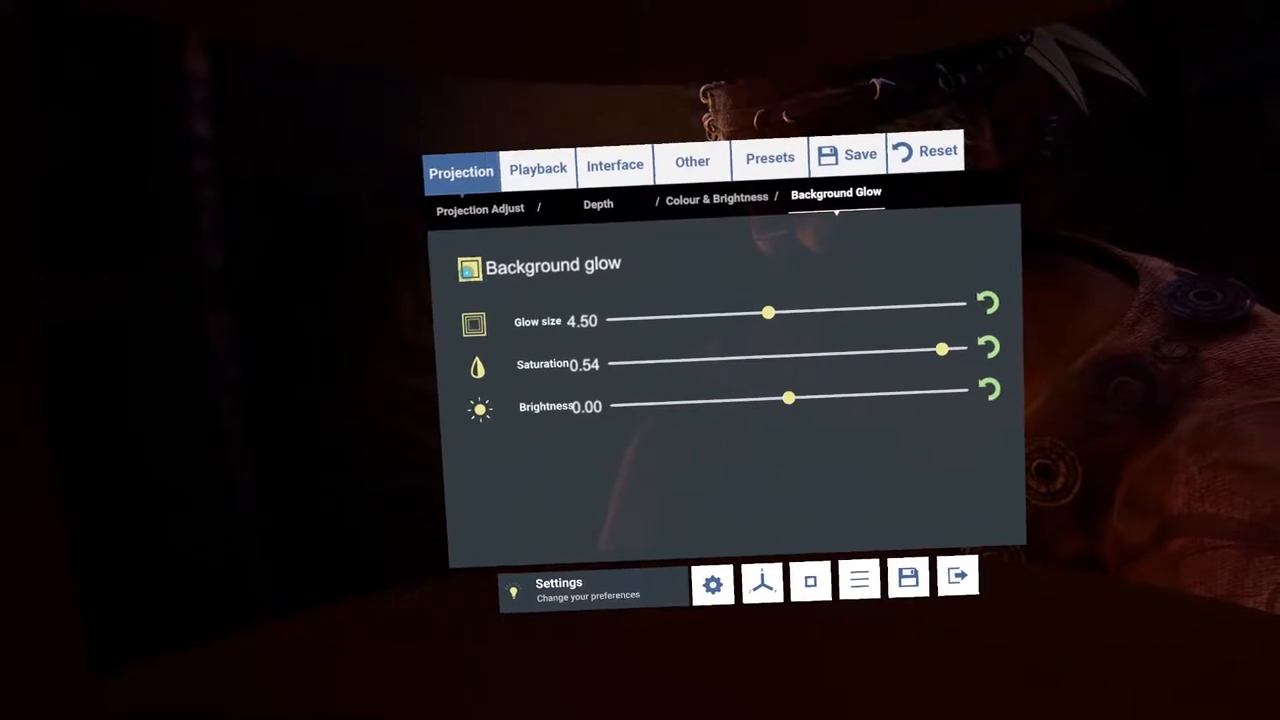
pyautogui.click(538, 168)
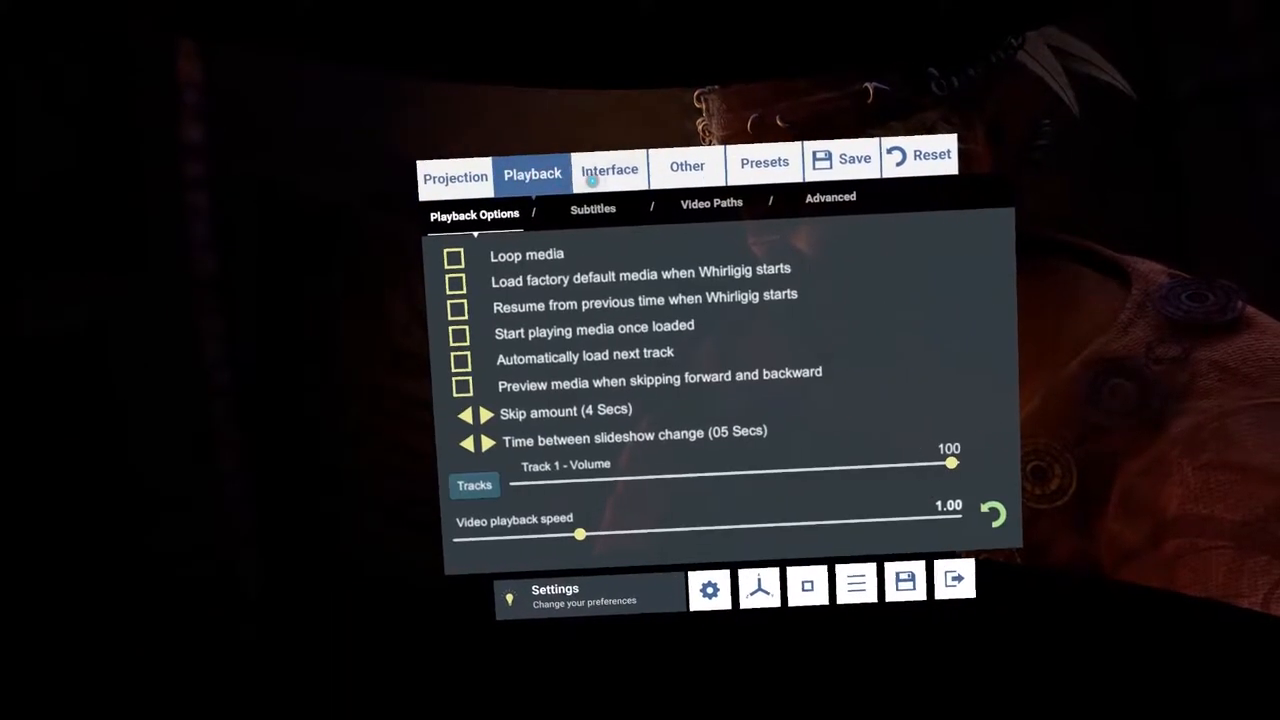
pyautogui.click(608, 168)
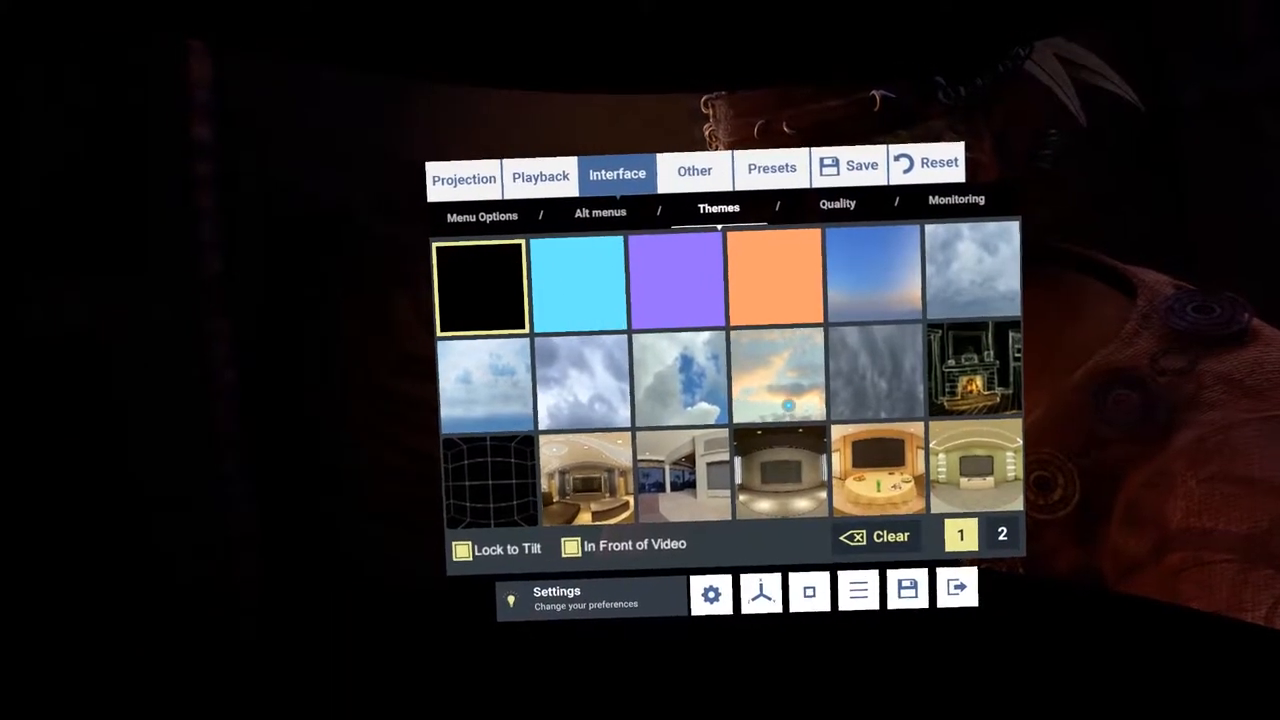
pyautogui.click(680, 384)
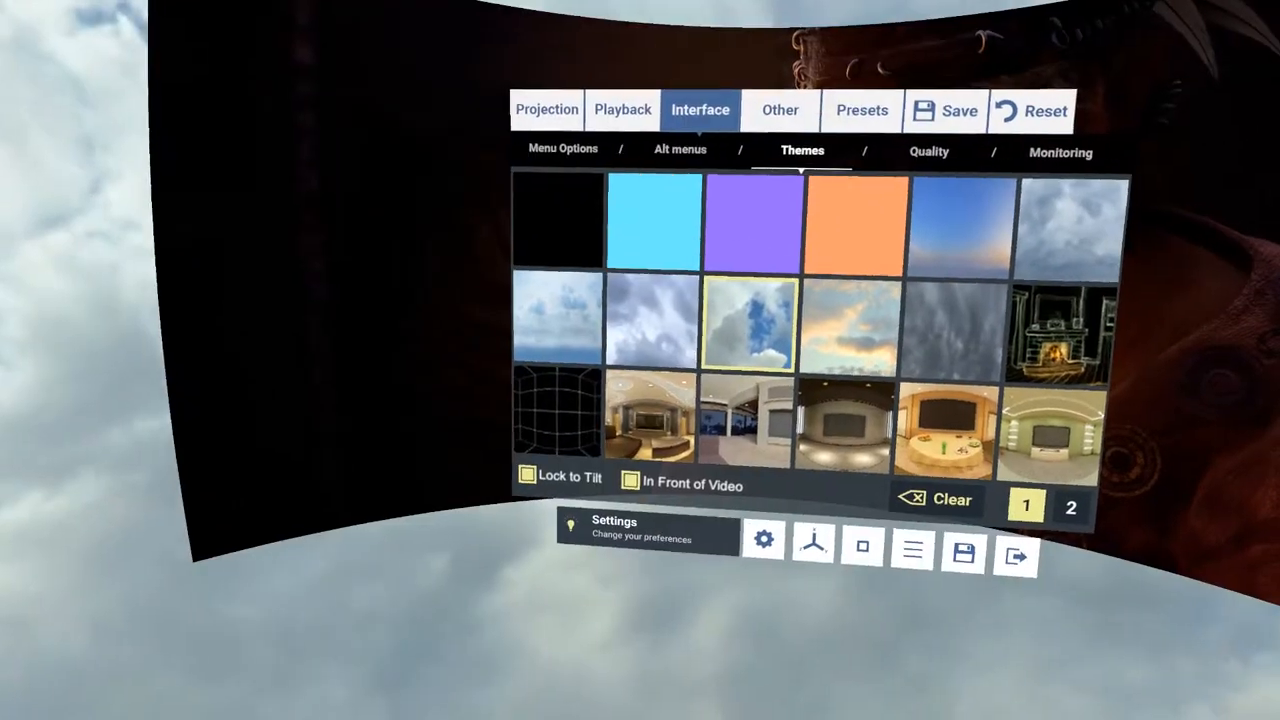
pyautogui.click(622, 110)
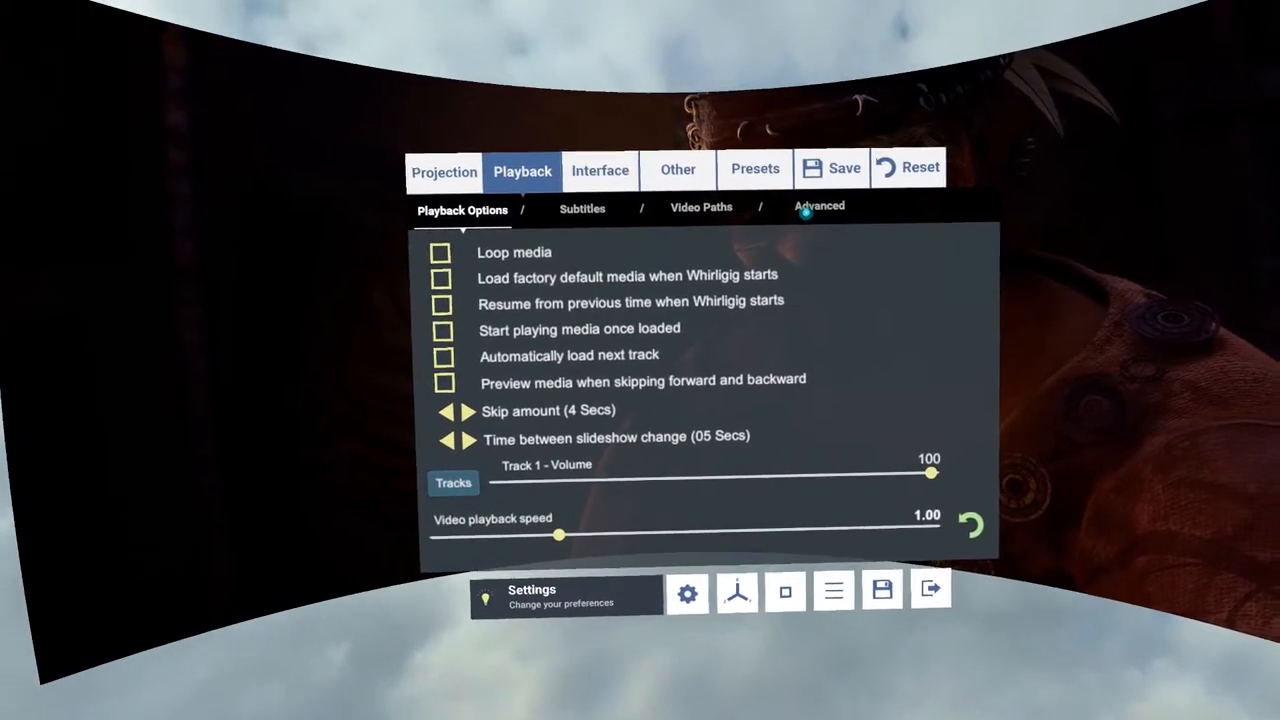
# Show the Advanced playback subtab with the headset removal settings.
pyautogui.click(820, 206)
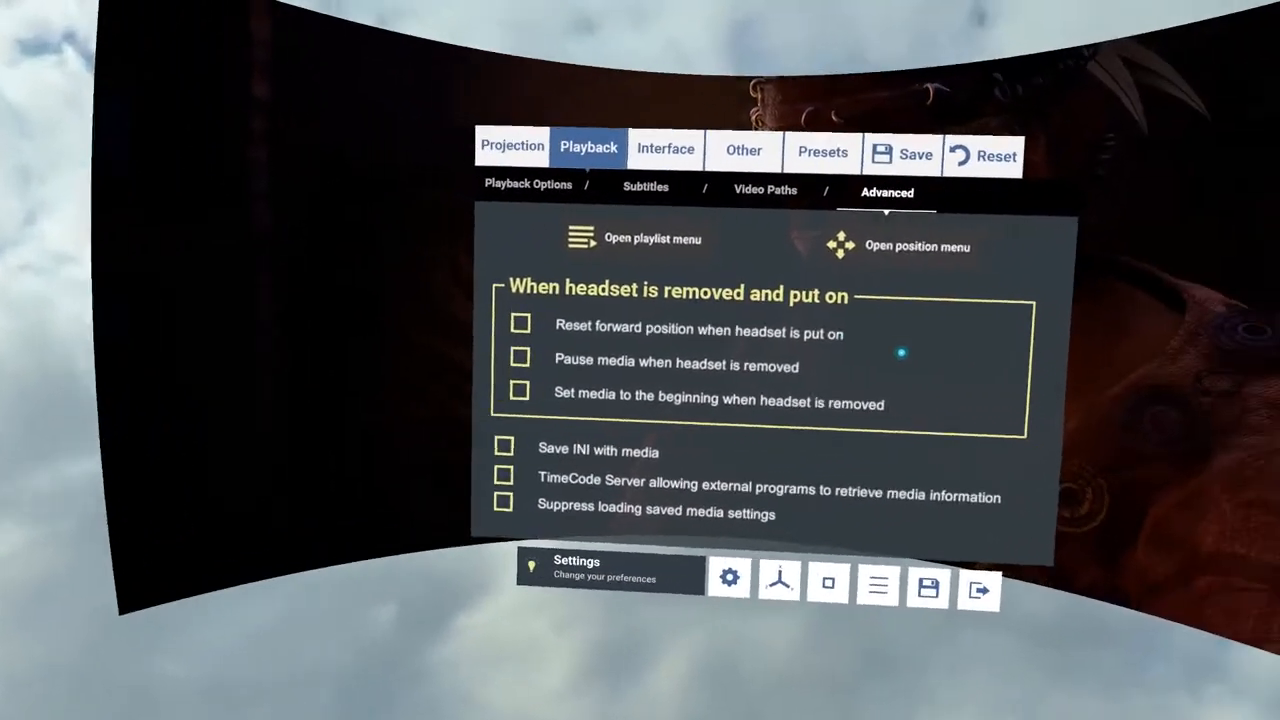
# In the screen position menu set scale 5.92, push the screen backwards and lower it to 1.93.
pyautogui.click(900, 244)
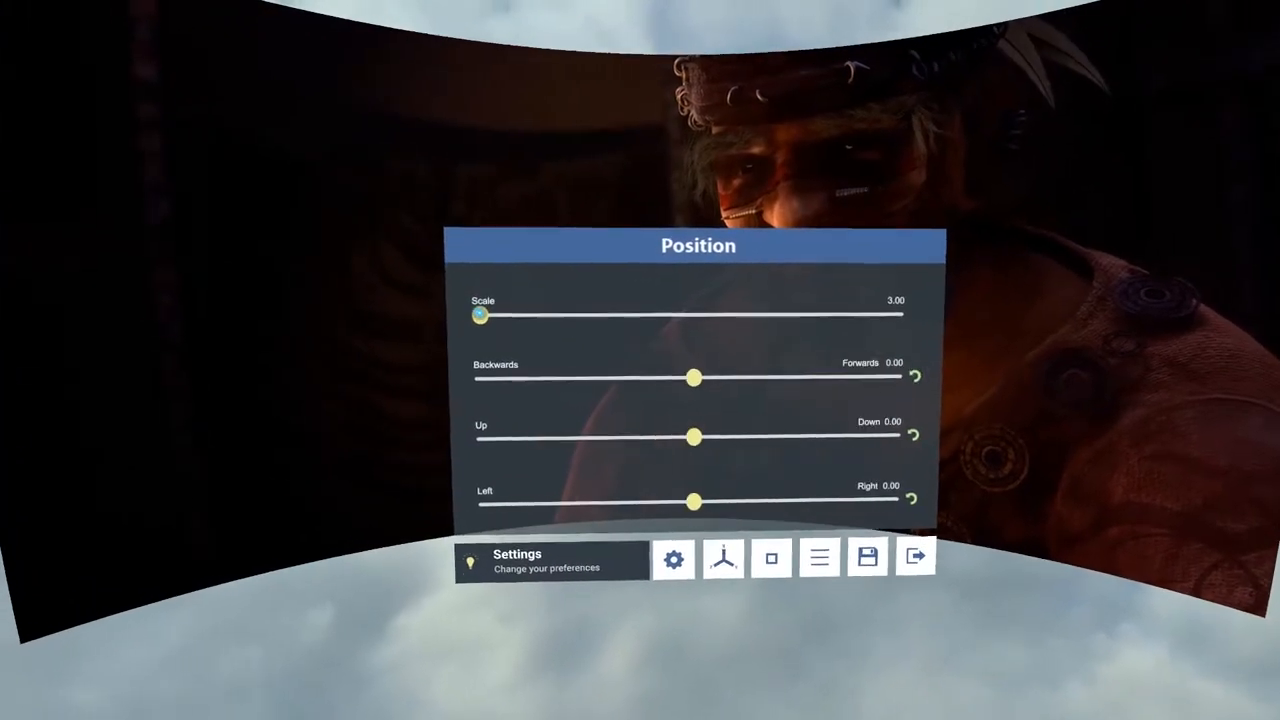
pyautogui.moveTo(480, 316); pyautogui.dragTo(652, 320)
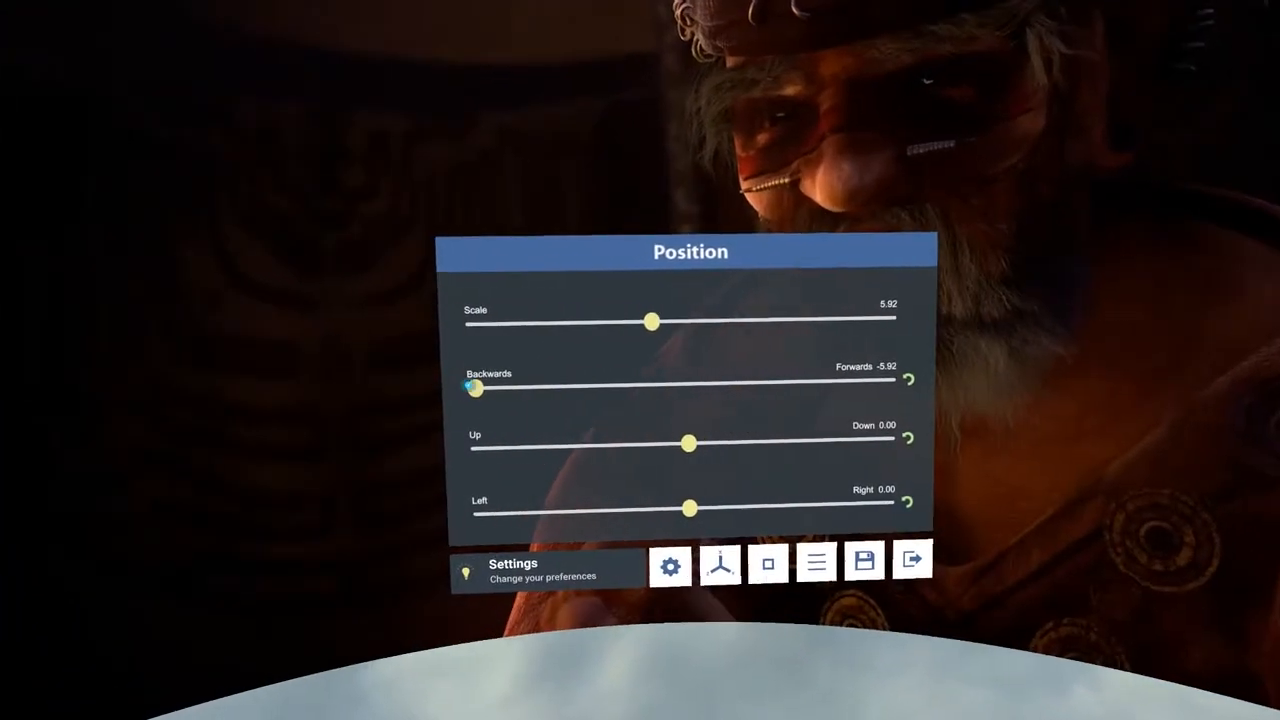
pyautogui.moveTo(476, 388); pyautogui.dragTo(856, 388)
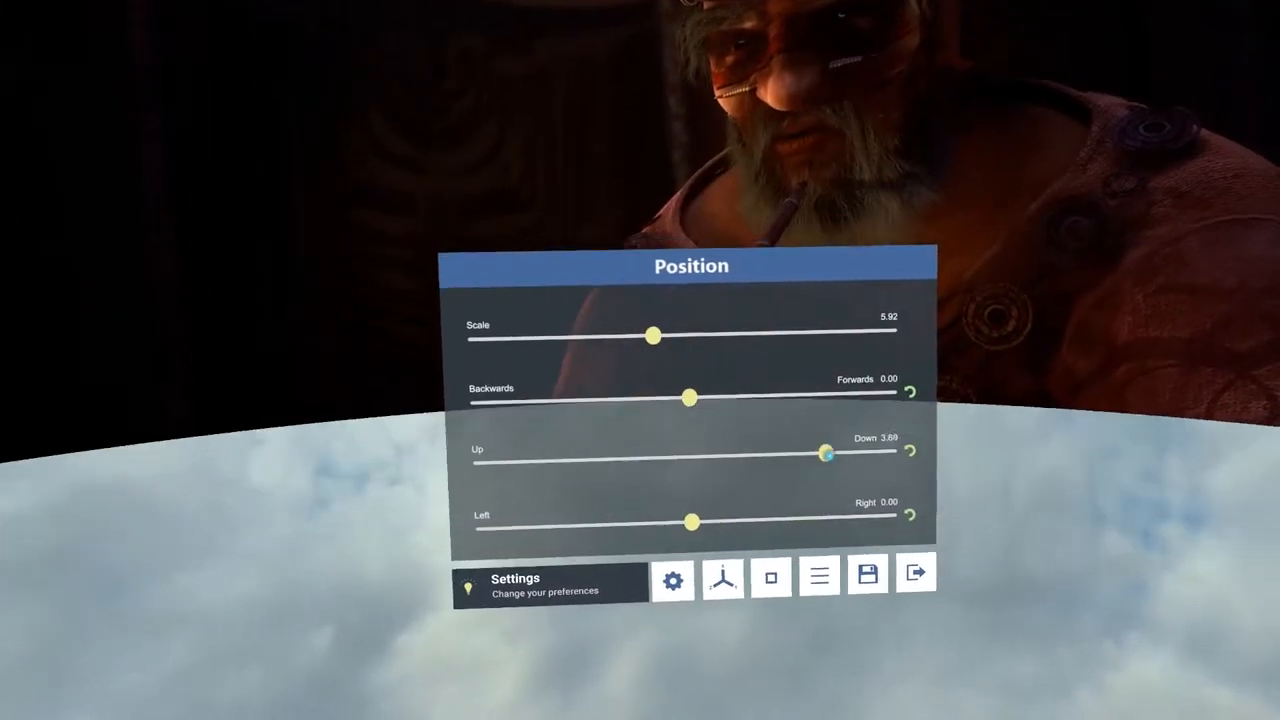
pyautogui.moveTo(830, 452); pyautogui.dragTo(756, 458)
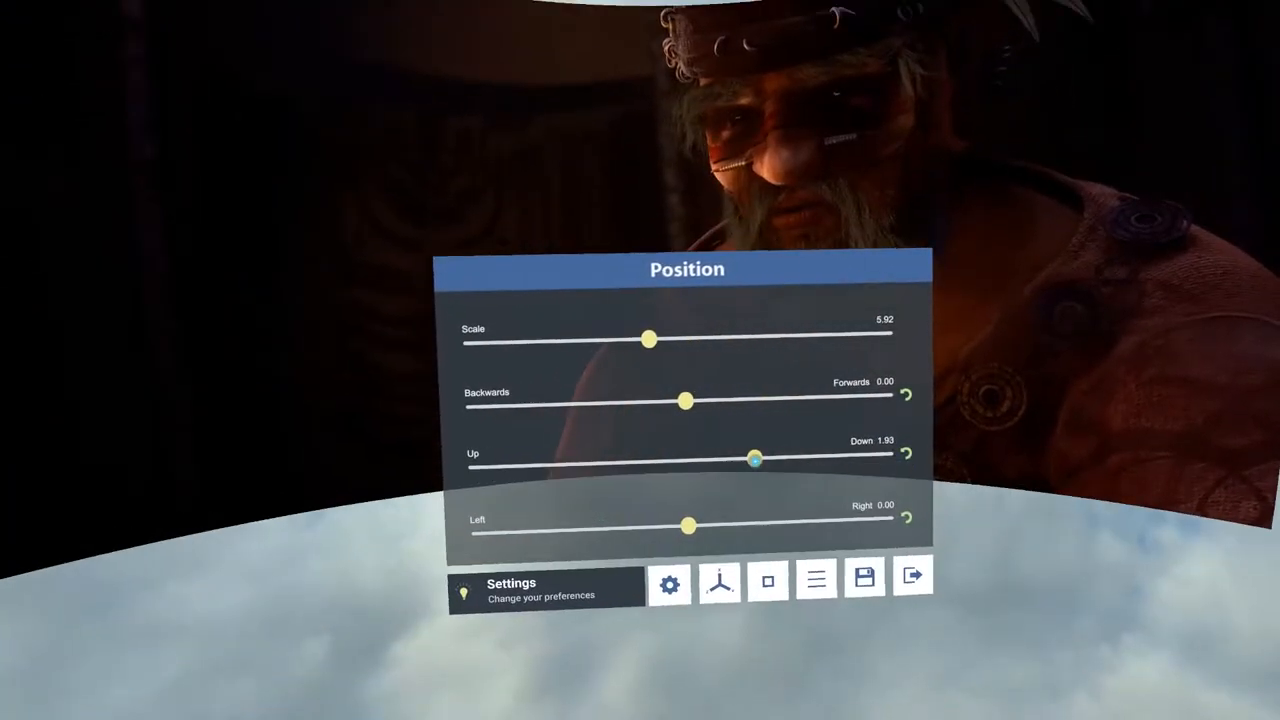
pyautogui.moveTo(690, 524); pyautogui.dragTo(520, 528)
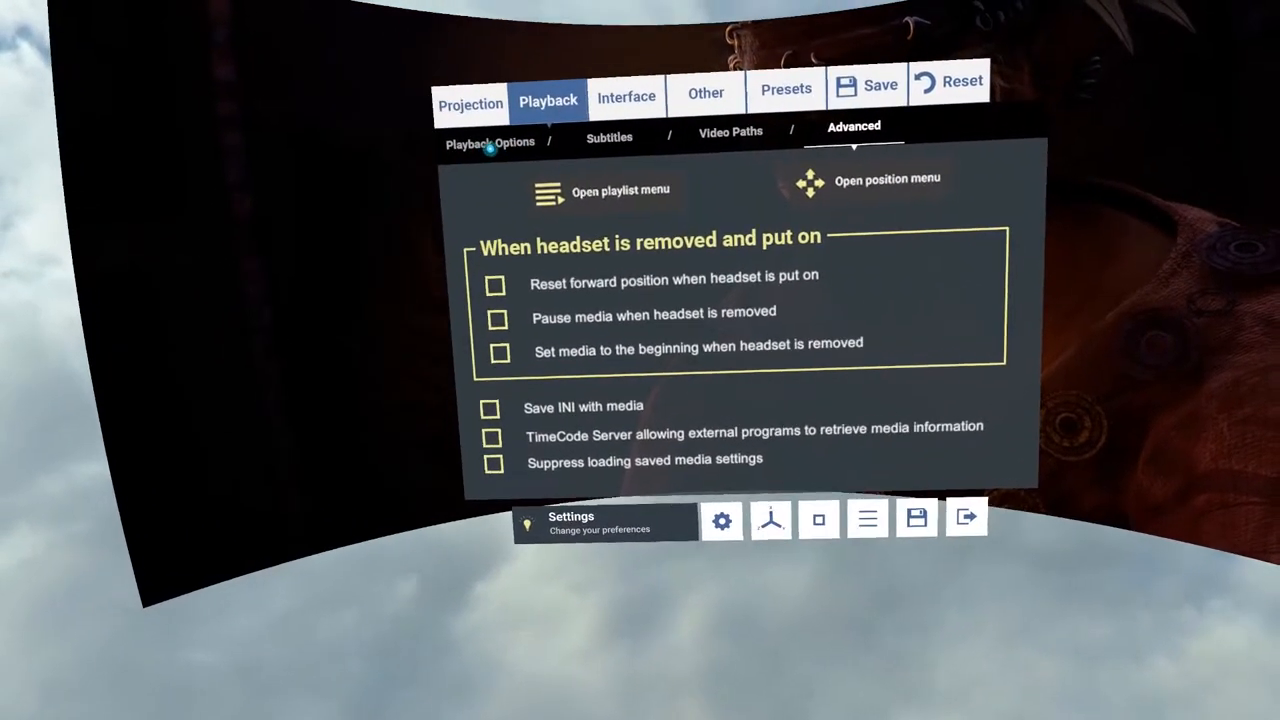
# Show the Video Paths page with Media Foundation, DirectShow and VideoLan render paths.
pyautogui.click(470, 104)
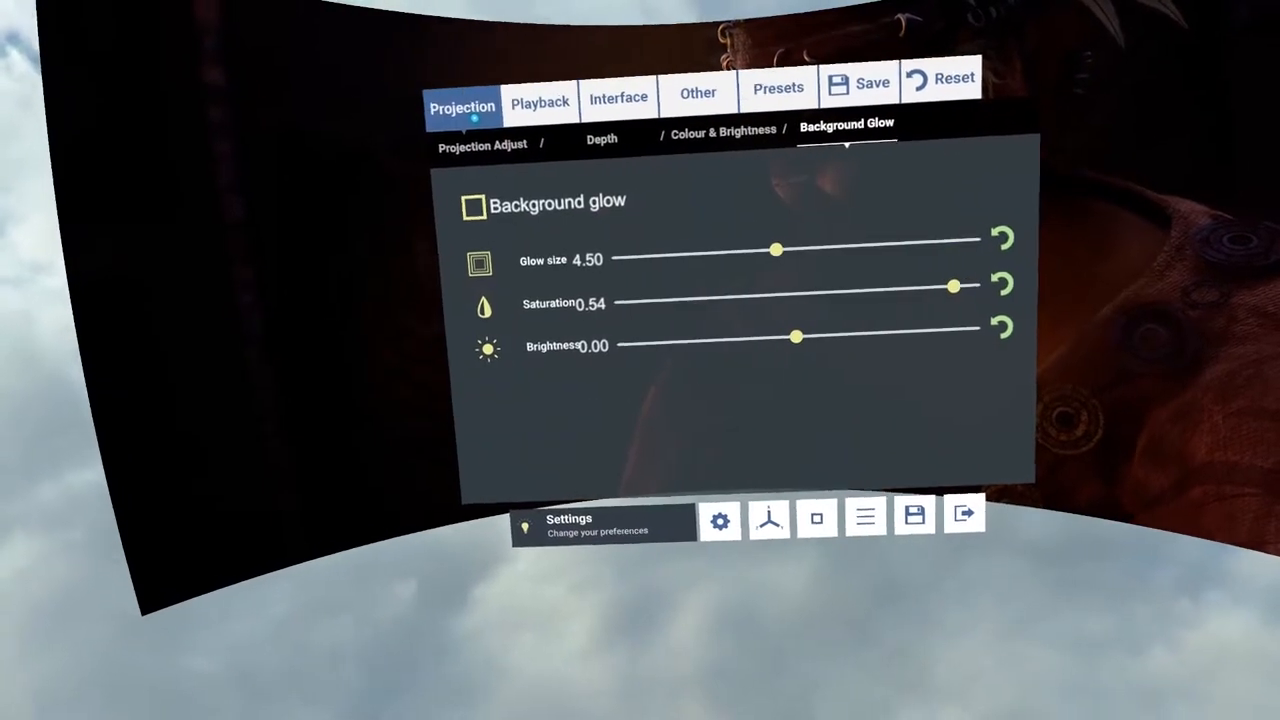
pyautogui.click(540, 102)
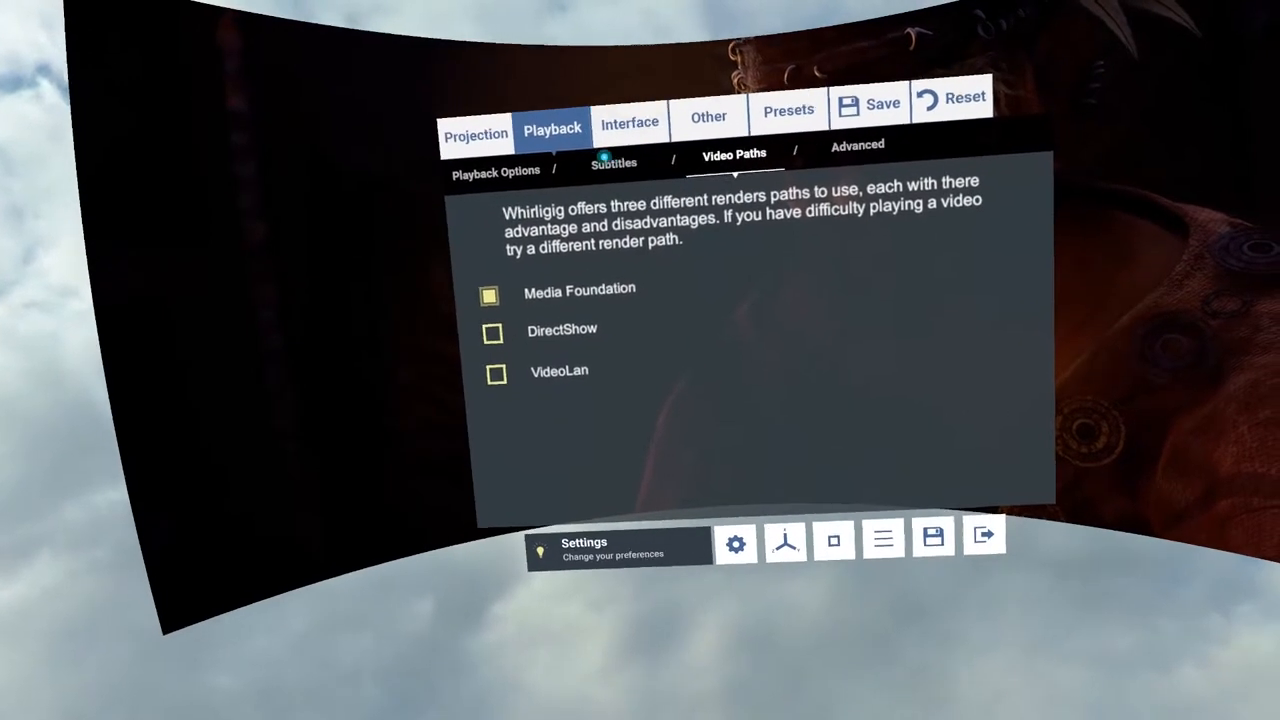
pyautogui.click(614, 160)
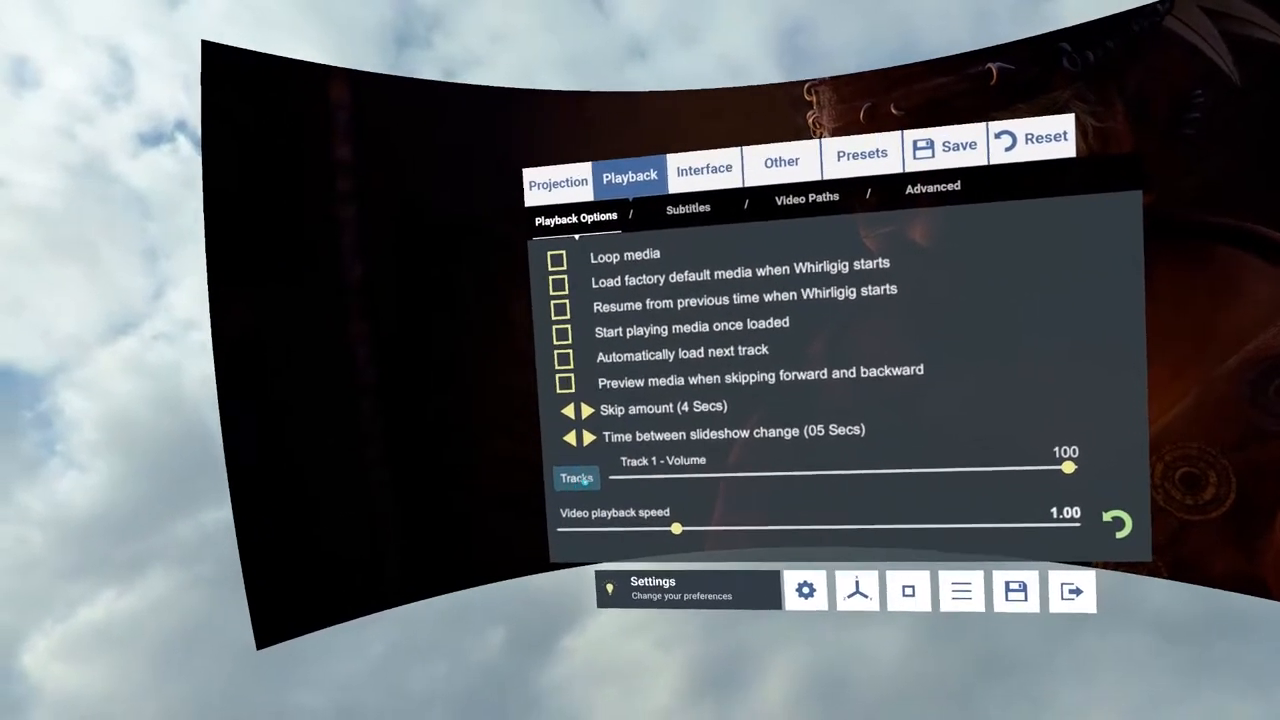
pyautogui.moveTo(1070, 468); pyautogui.dragTo(768, 476)
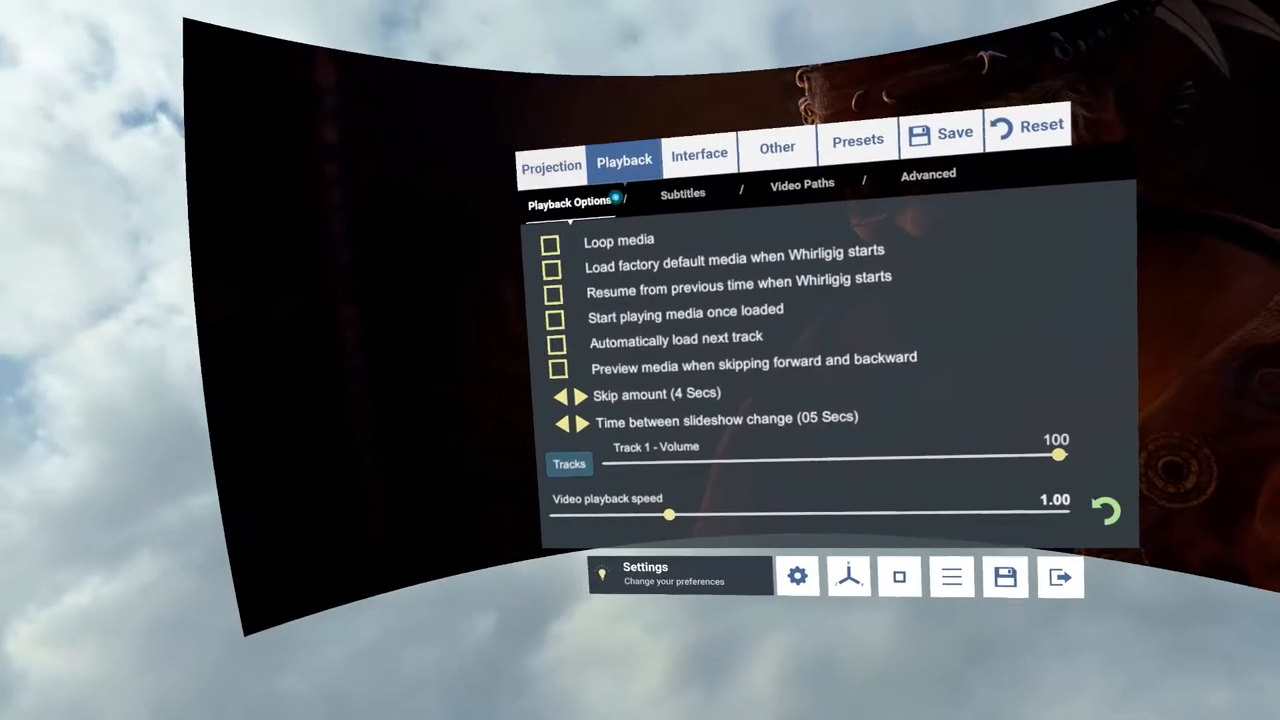
# View Interface > Themes, then close Settings to return to Sintel's player bar.
pyautogui.click(700, 152)
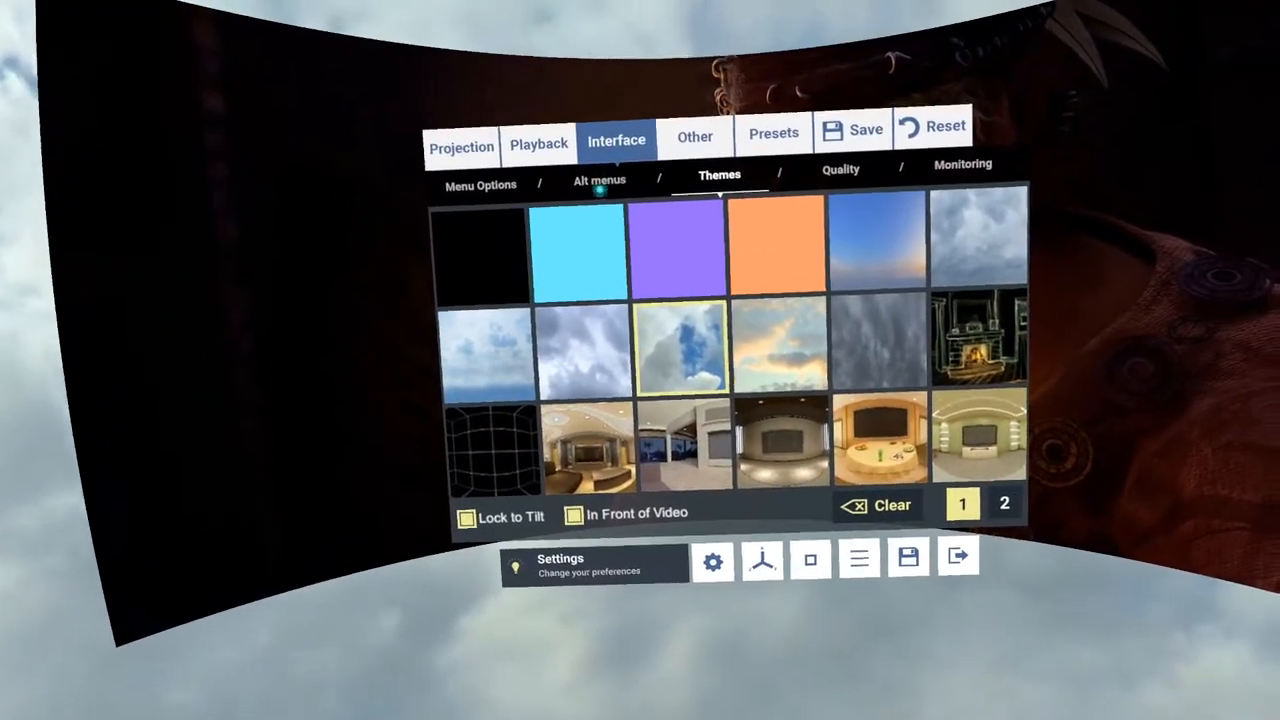
pyautogui.click(480, 184)
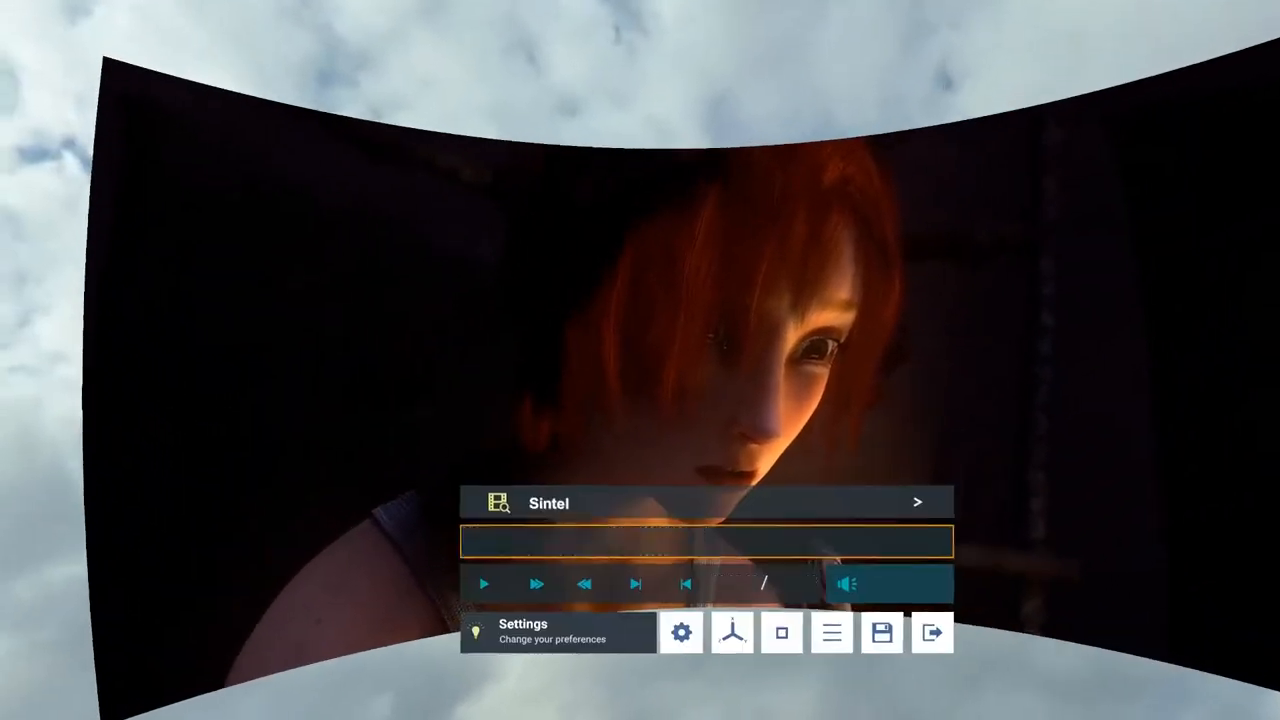
# Seek Sintel back to about 00:04:06 on the timeline and switch the control bar to an alternate menu.
pyautogui.click(680, 632)
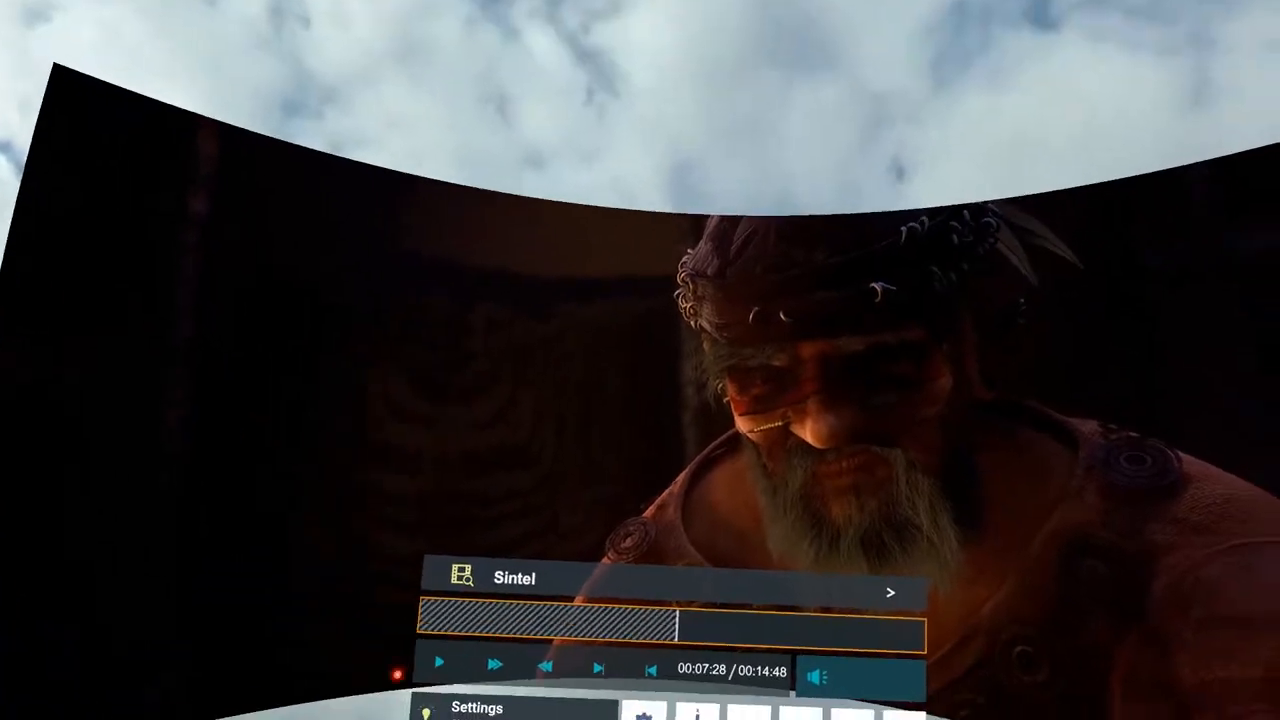
pyautogui.click(604, 620)
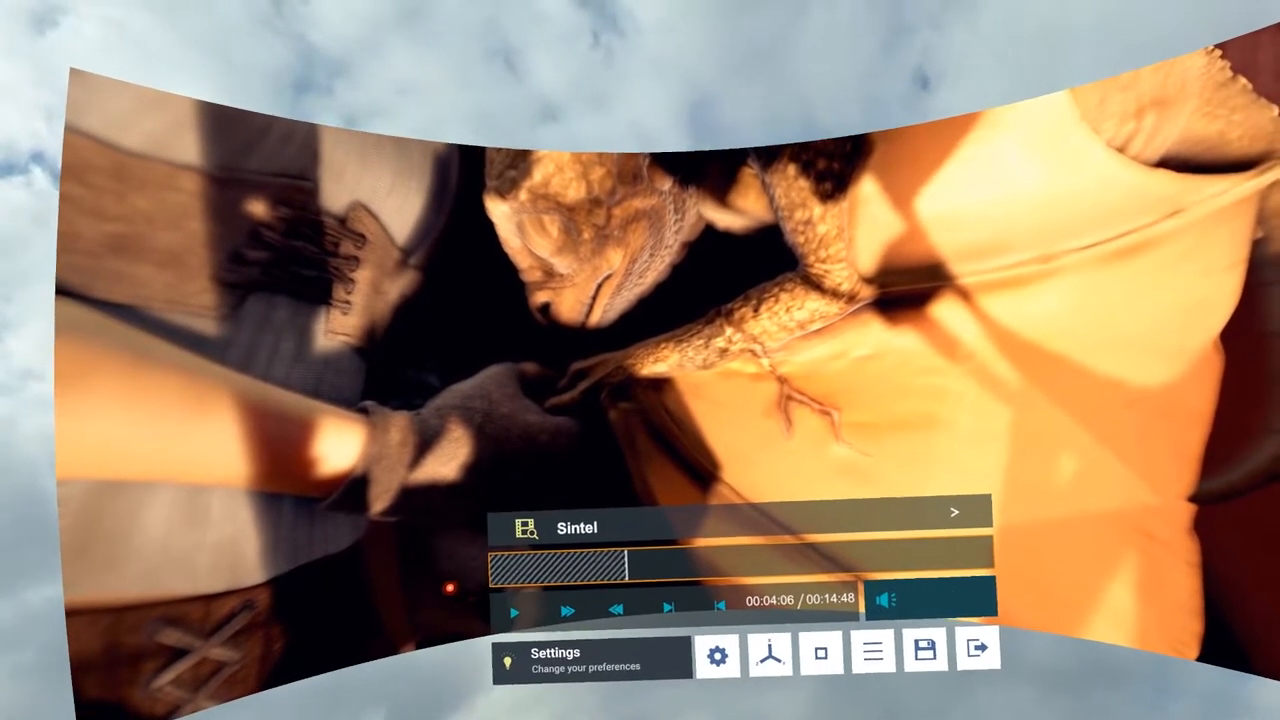
pyautogui.click(516, 608)
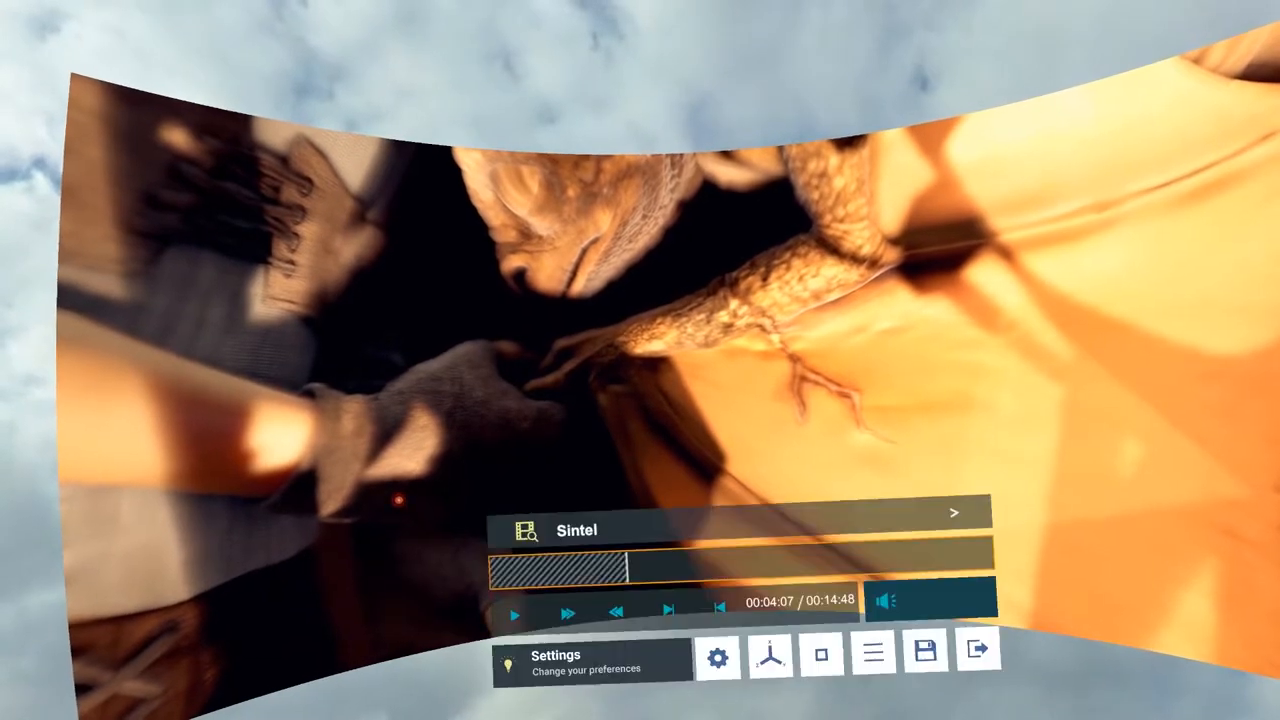
pyautogui.click(718, 656)
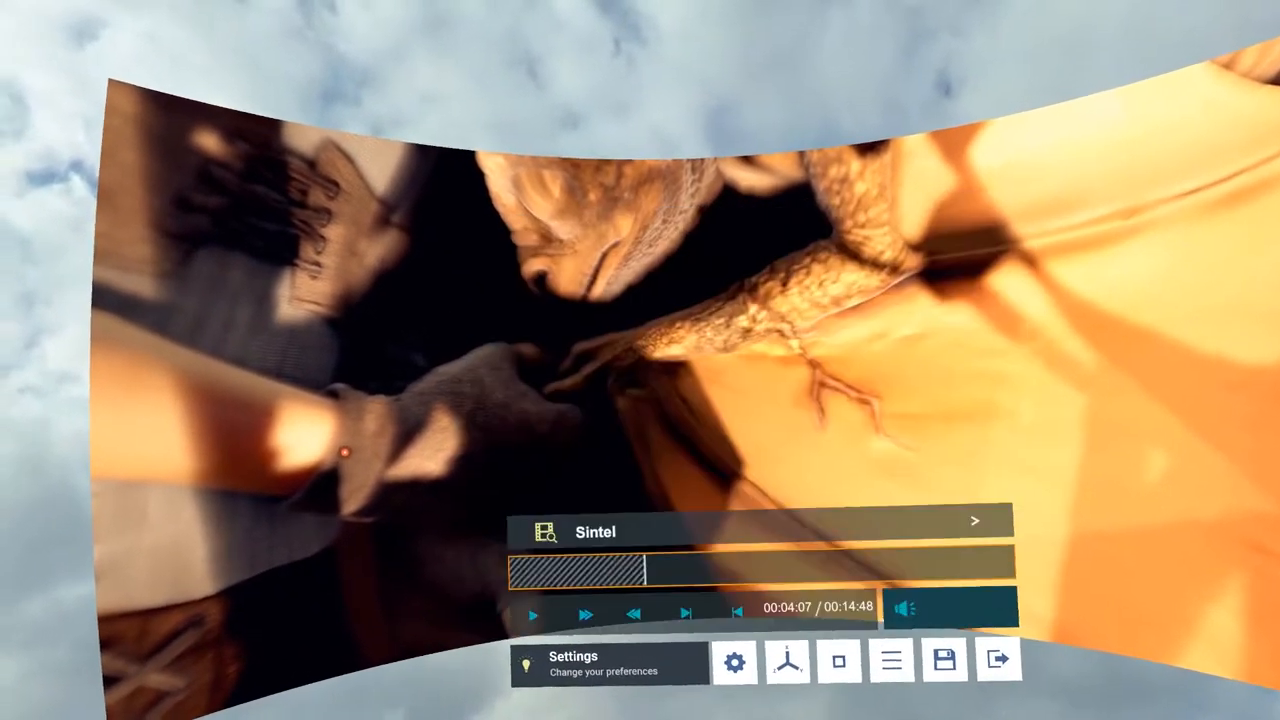
pyautogui.click(538, 614)
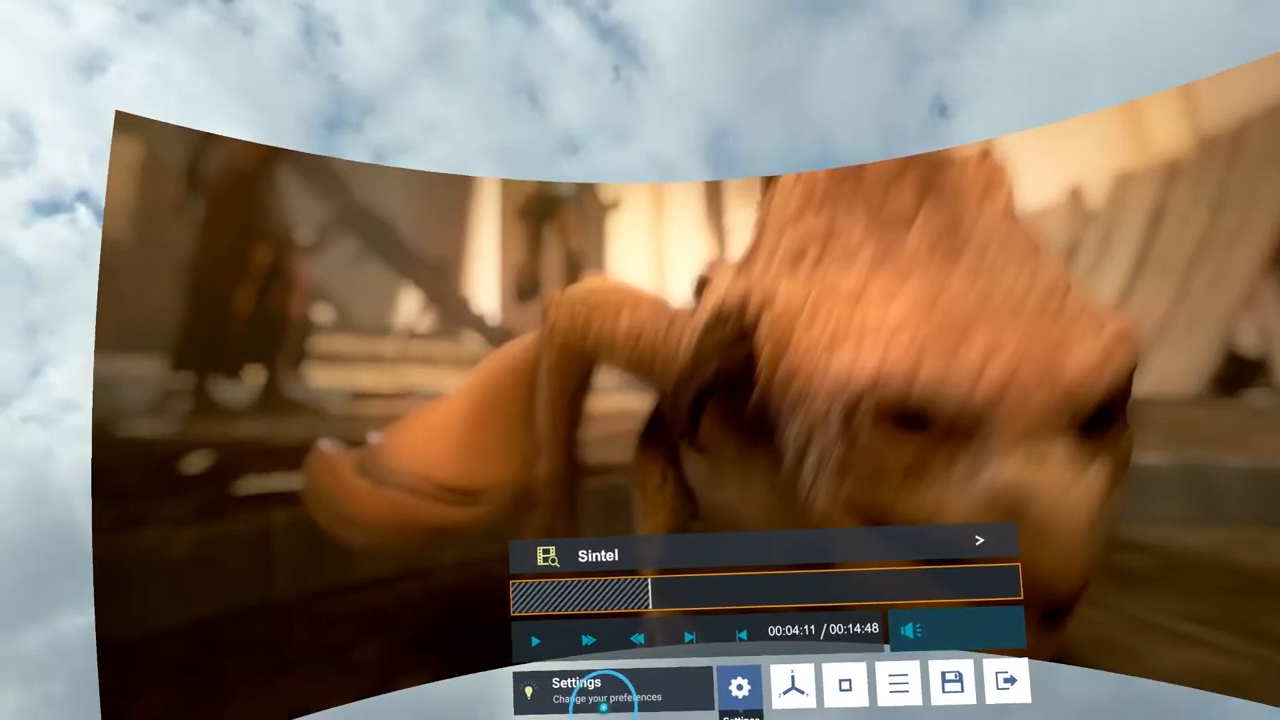
pyautogui.click(740, 688)
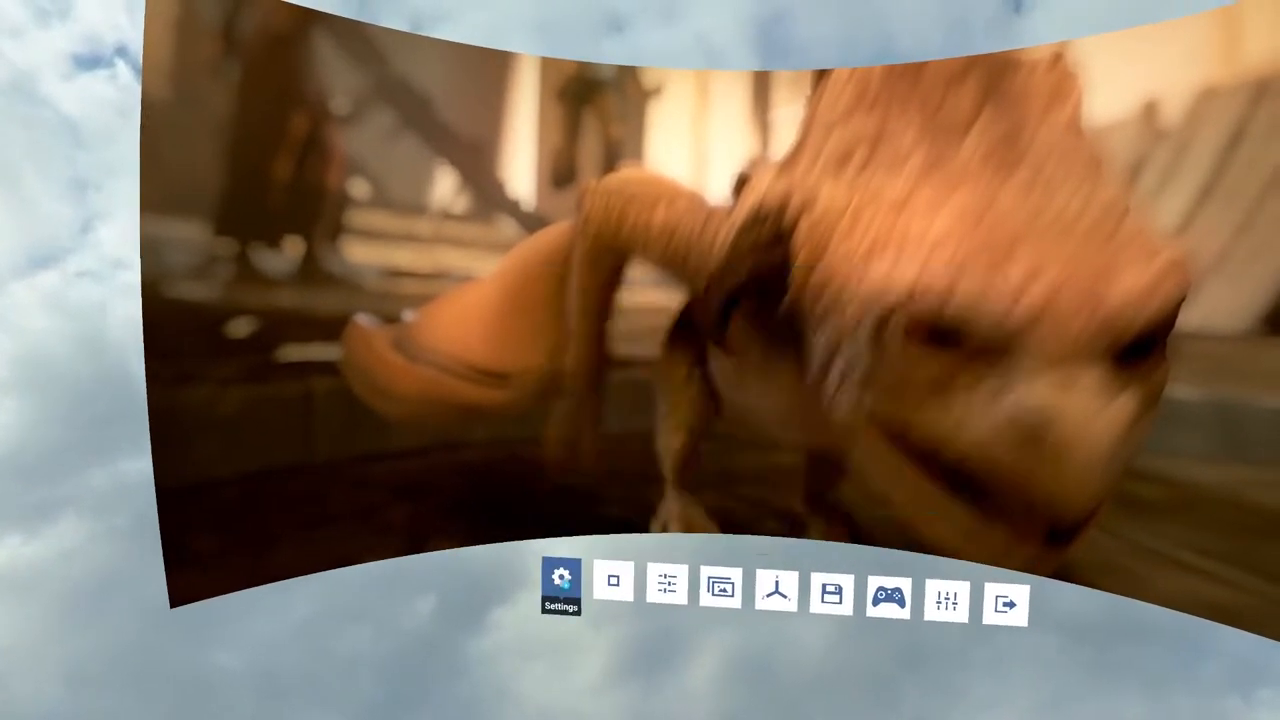
# Preview the alt menu layouts, try the compact one, and return to the standard menu.
pyautogui.click(560, 582)
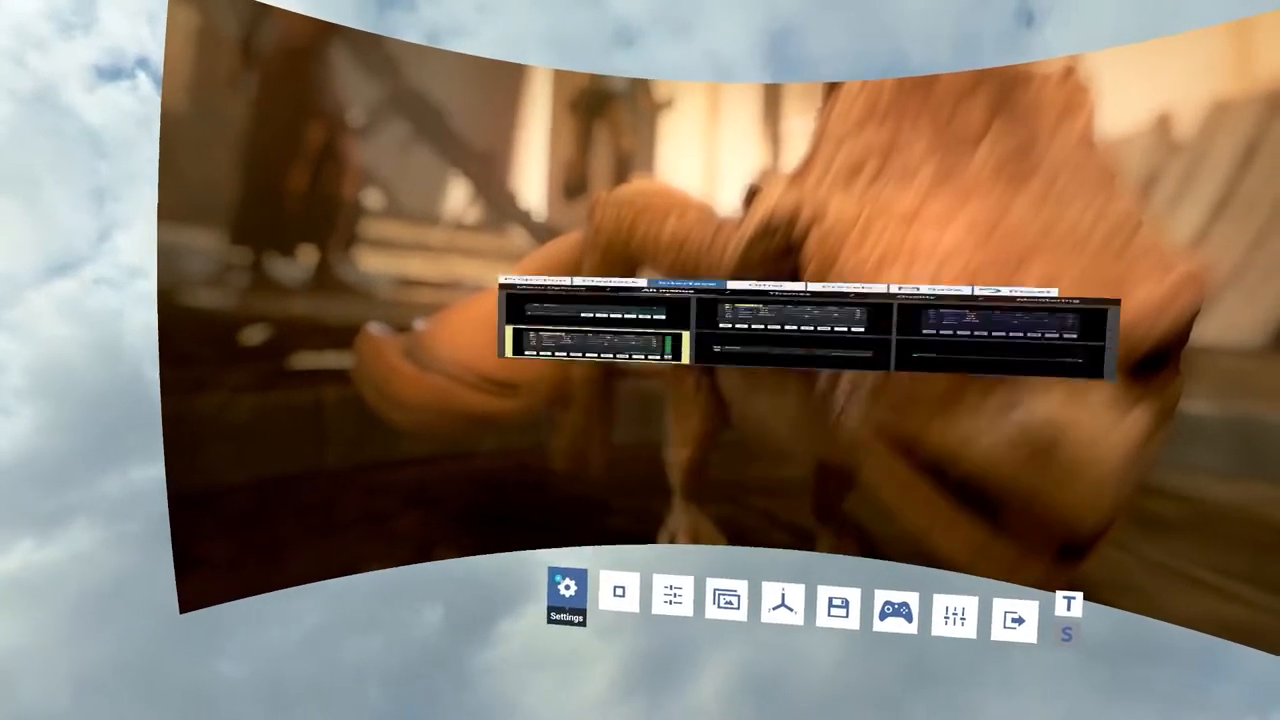
pyautogui.click(566, 596)
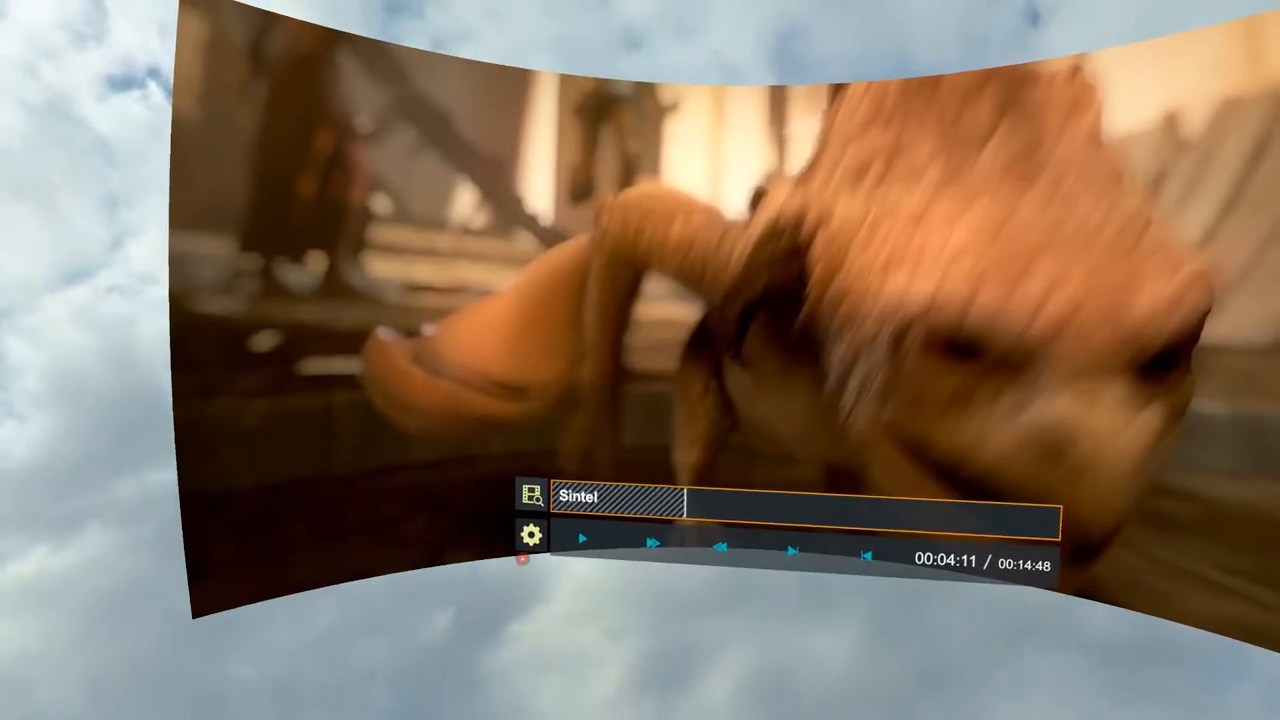
pyautogui.click(532, 536)
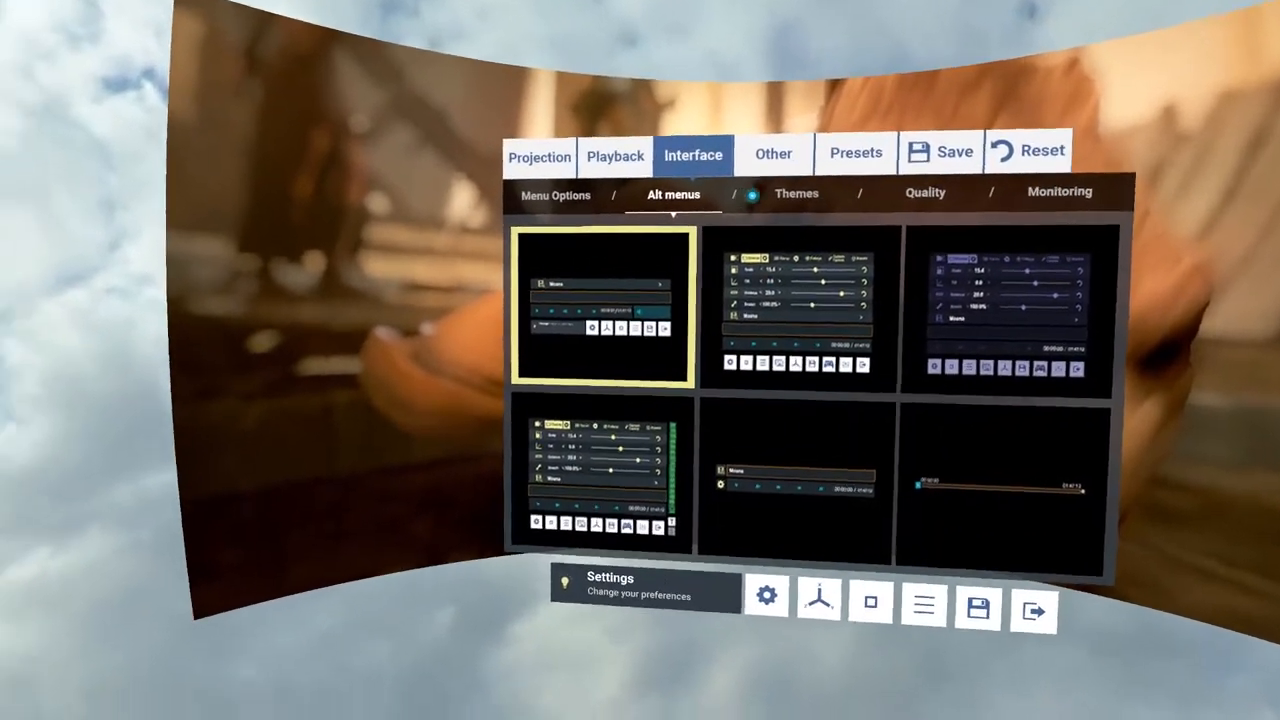
# Review the Themes, Quality and Monitoring pages, then close Settings to resume Sintel at 4:19.
pyautogui.click(796, 192)
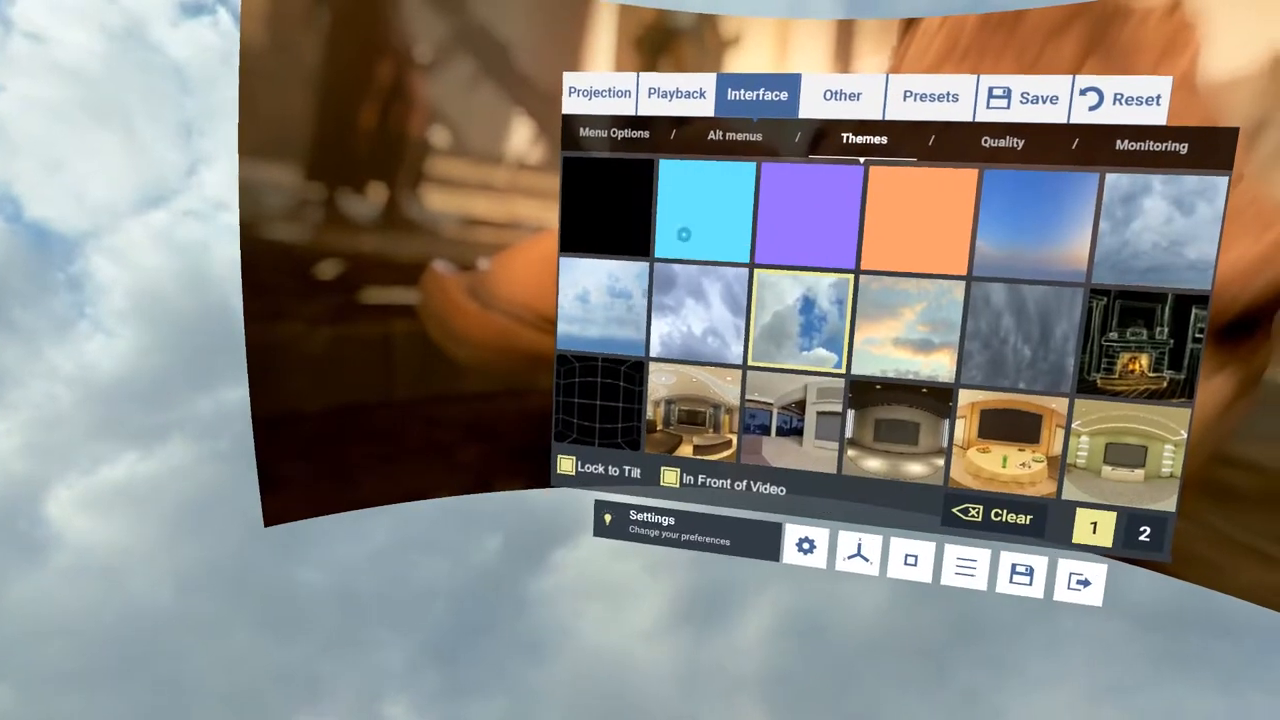
pyautogui.click(1000, 142)
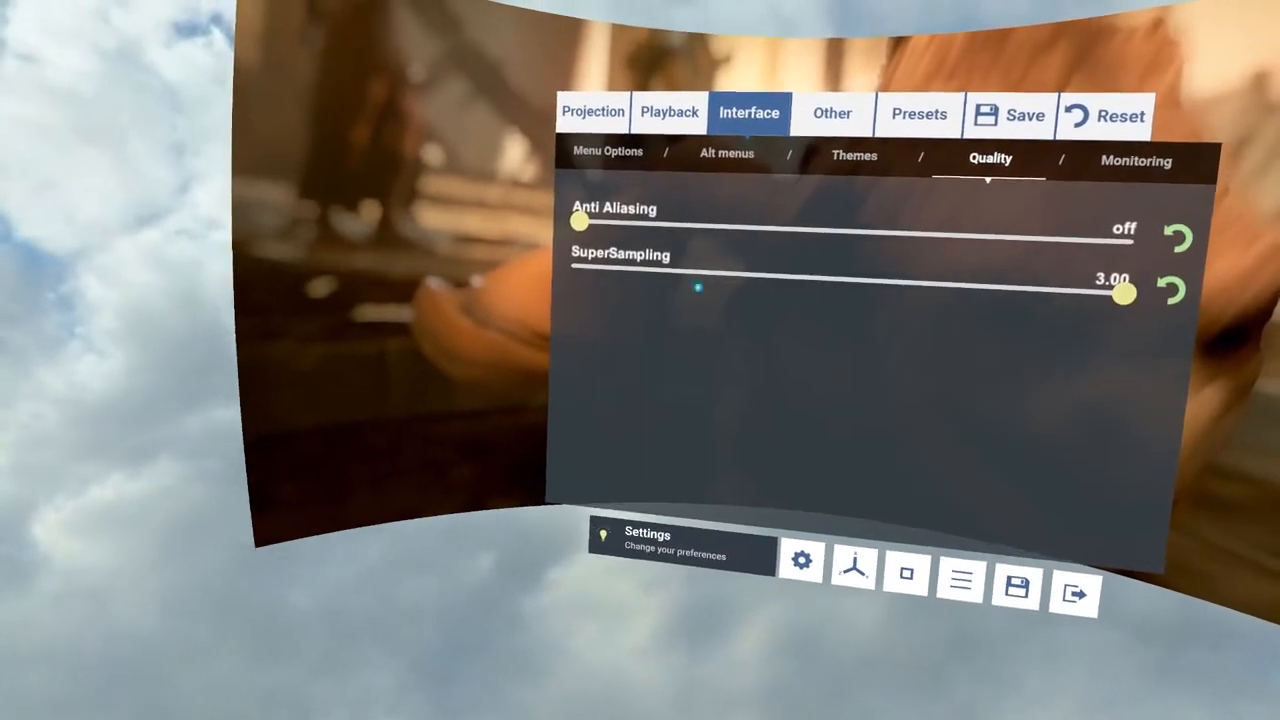
pyautogui.click(1136, 160)
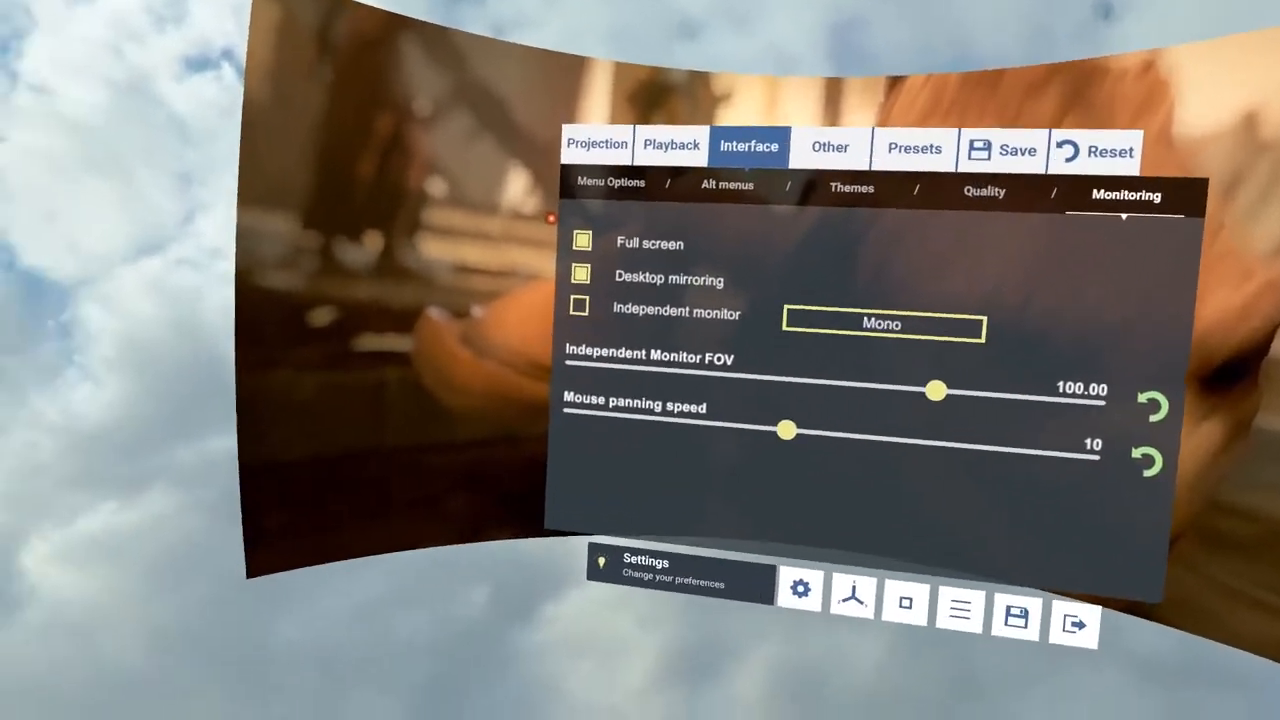
pyautogui.click(580, 276)
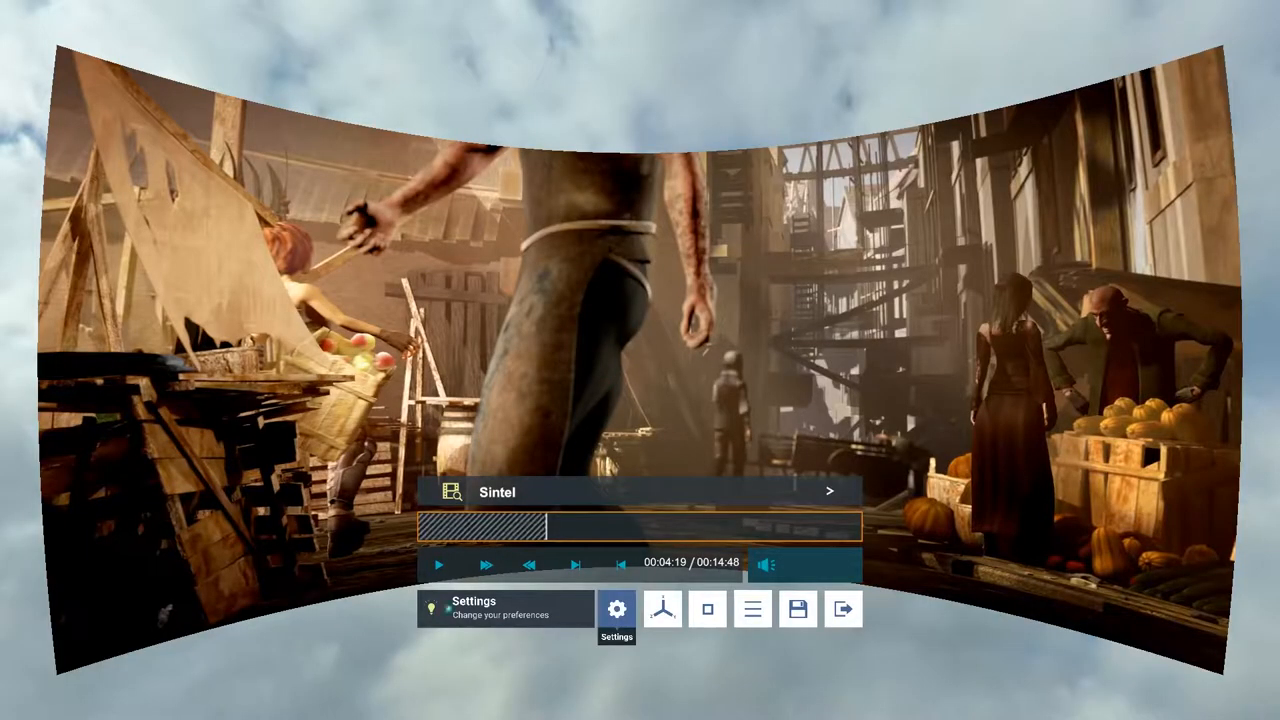
# Reopen Settings on the Other section's Input options for mouse, VR controllers and gamepads.
pyautogui.click(616, 608)
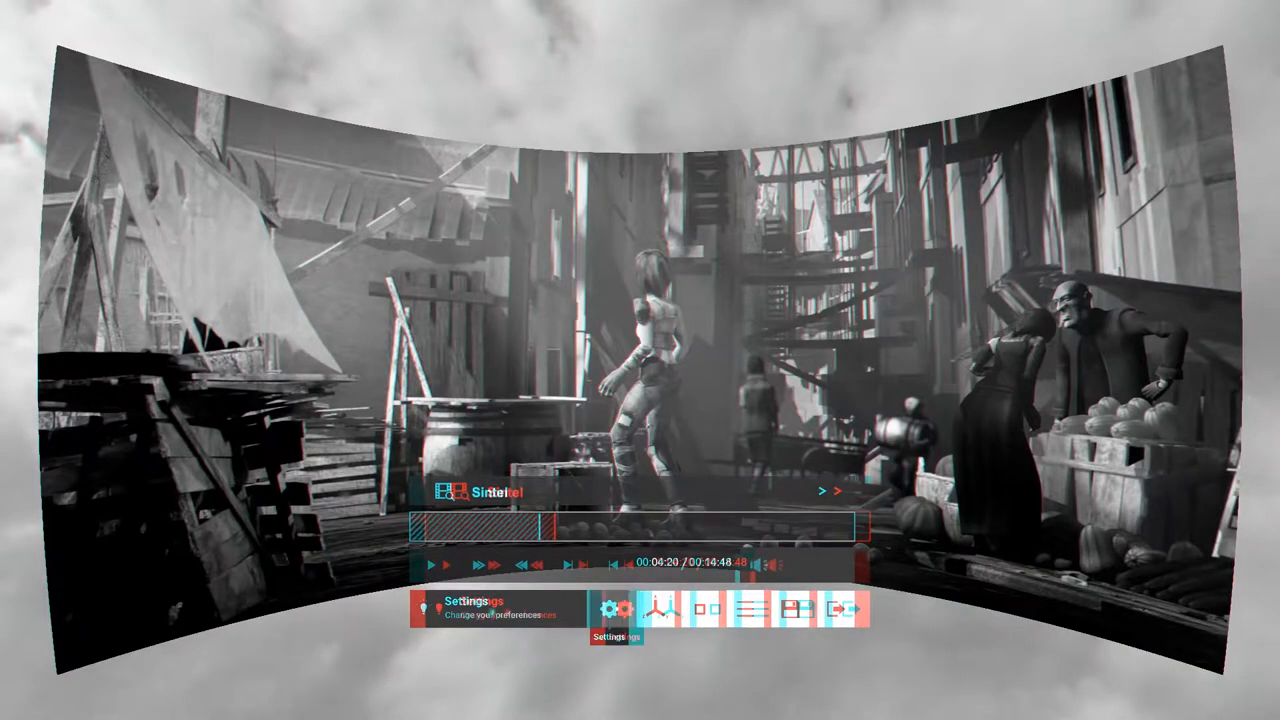
pyautogui.click(612, 608)
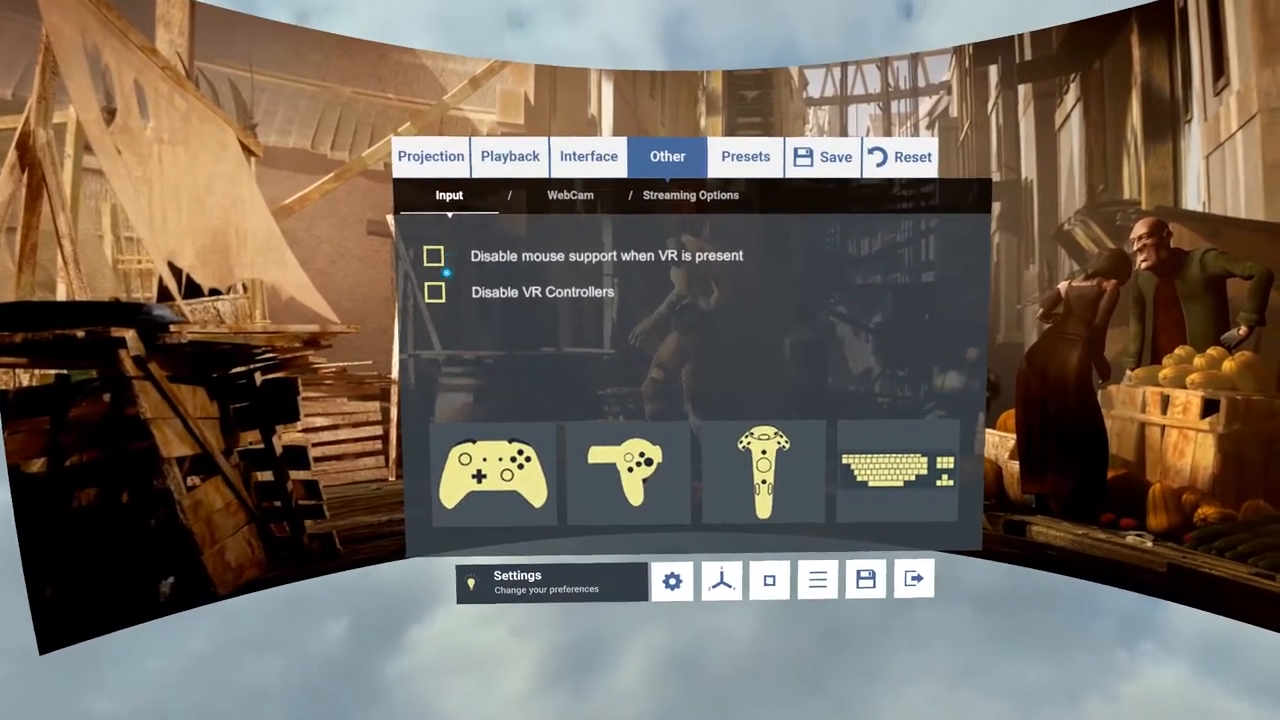
# Review the gamepad, Touch and Vive controller button mappings, then return to the input options.
pyautogui.click(492, 472)
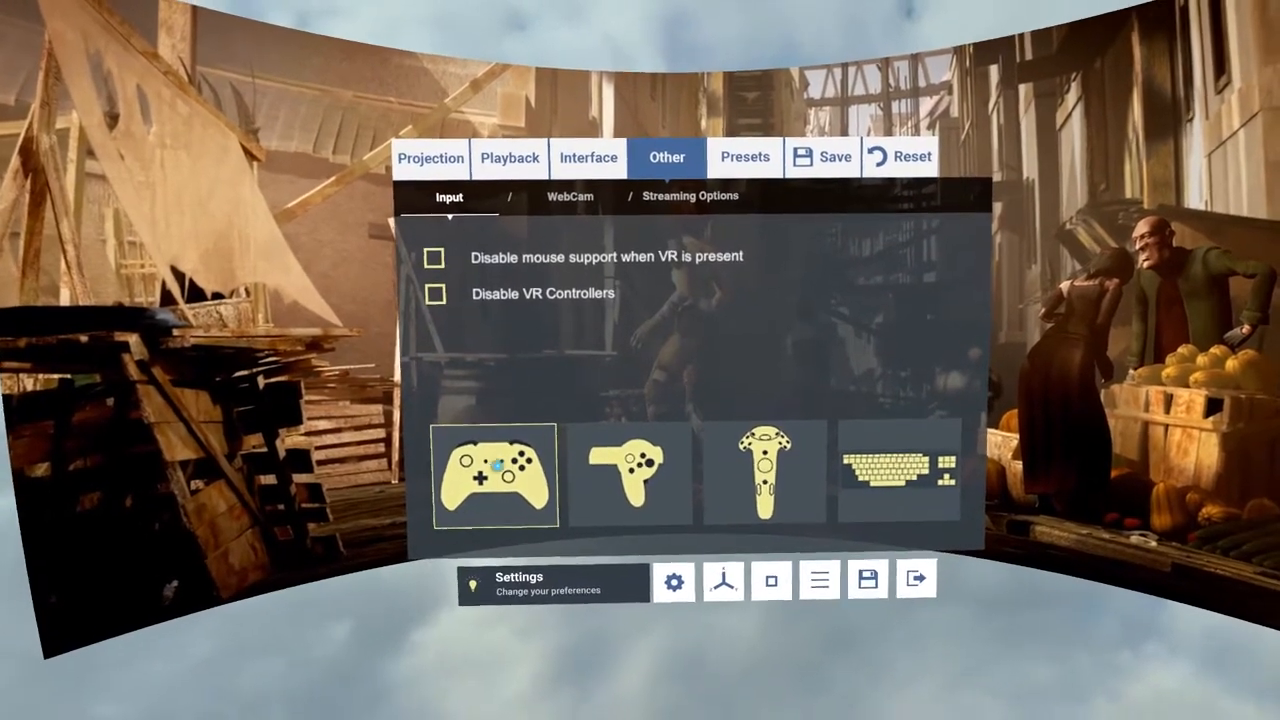
pyautogui.click(492, 472)
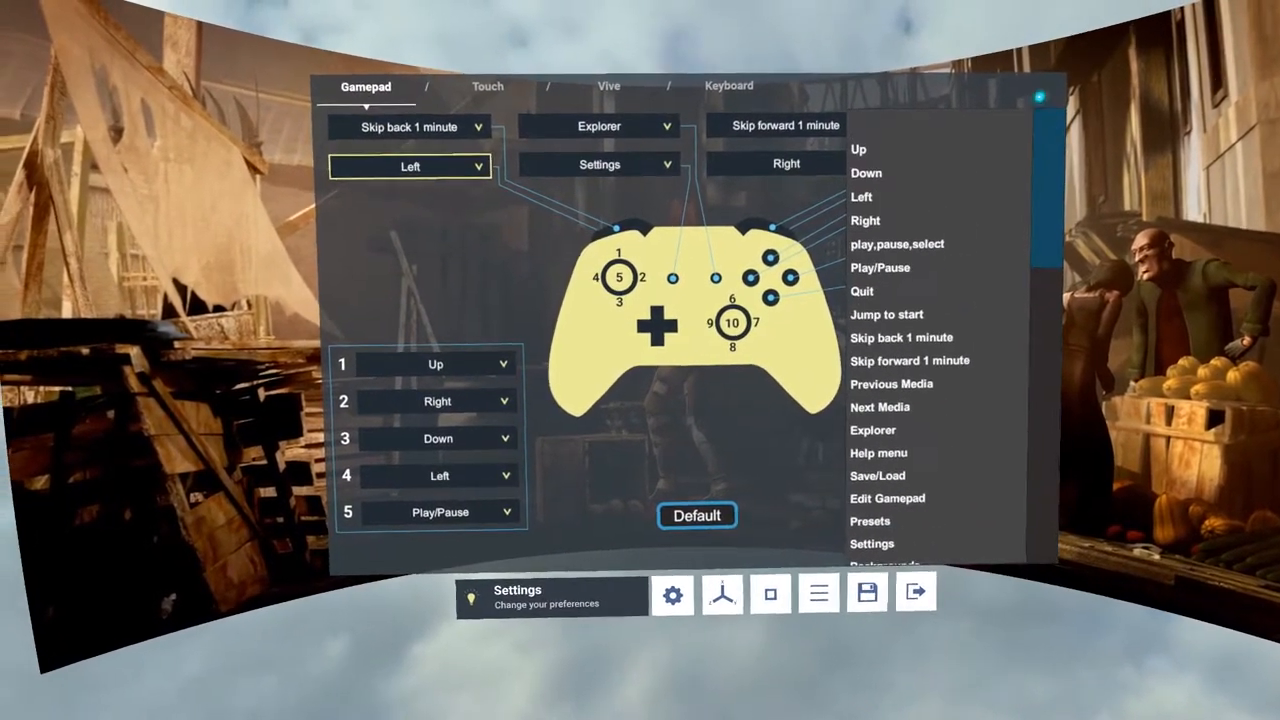
pyautogui.click(488, 86)
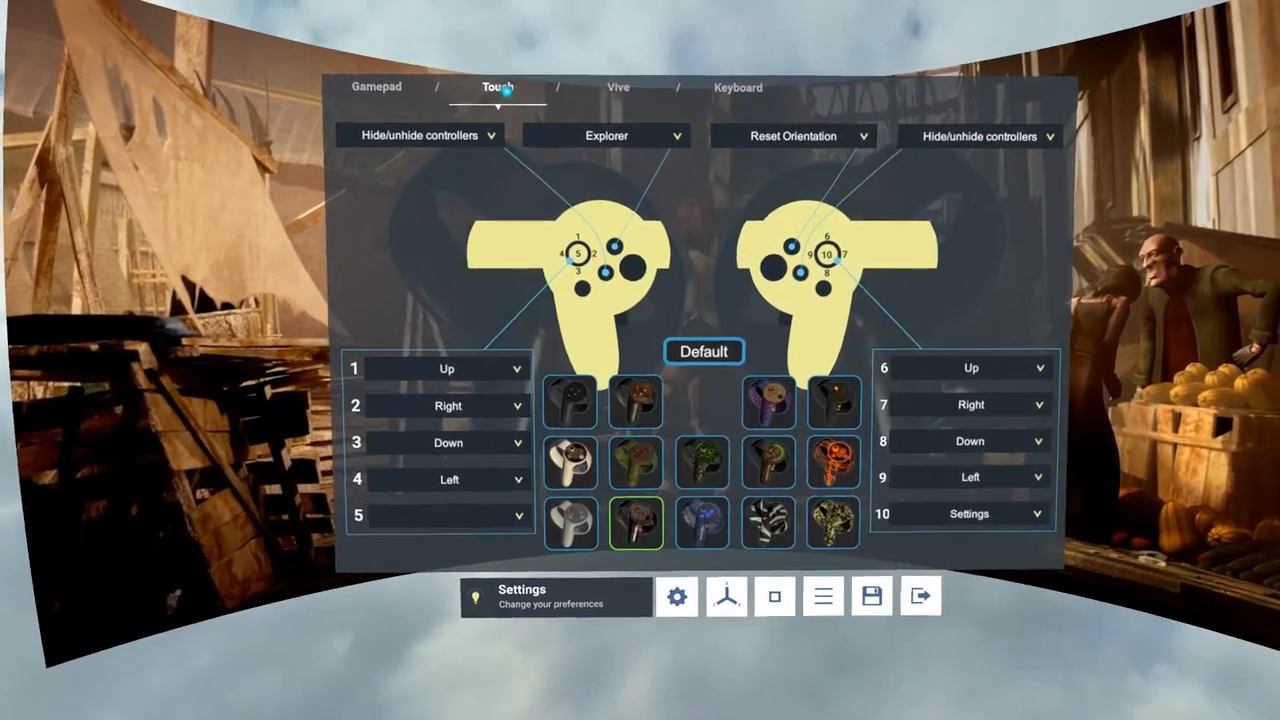
pyautogui.click(616, 88)
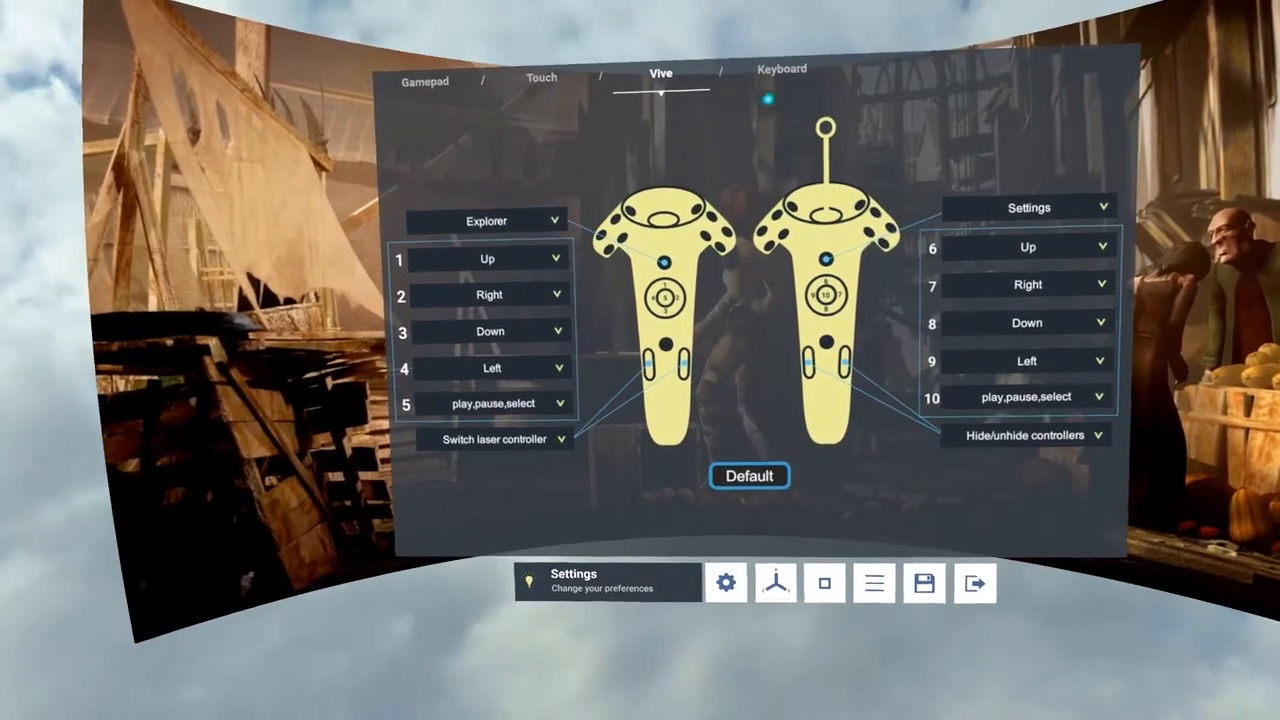
pyautogui.click(780, 70)
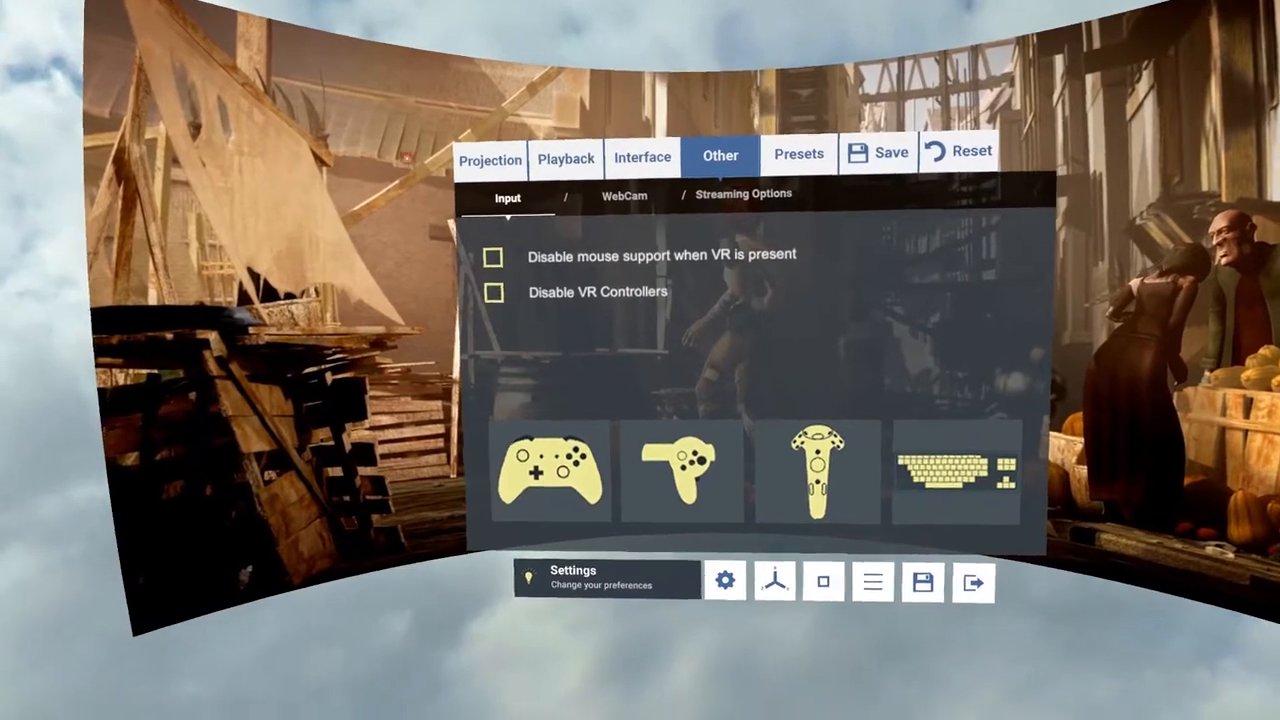
# Check the Presets and Save panels, then browse the Videos folder for a file.
pyautogui.click(798, 154)
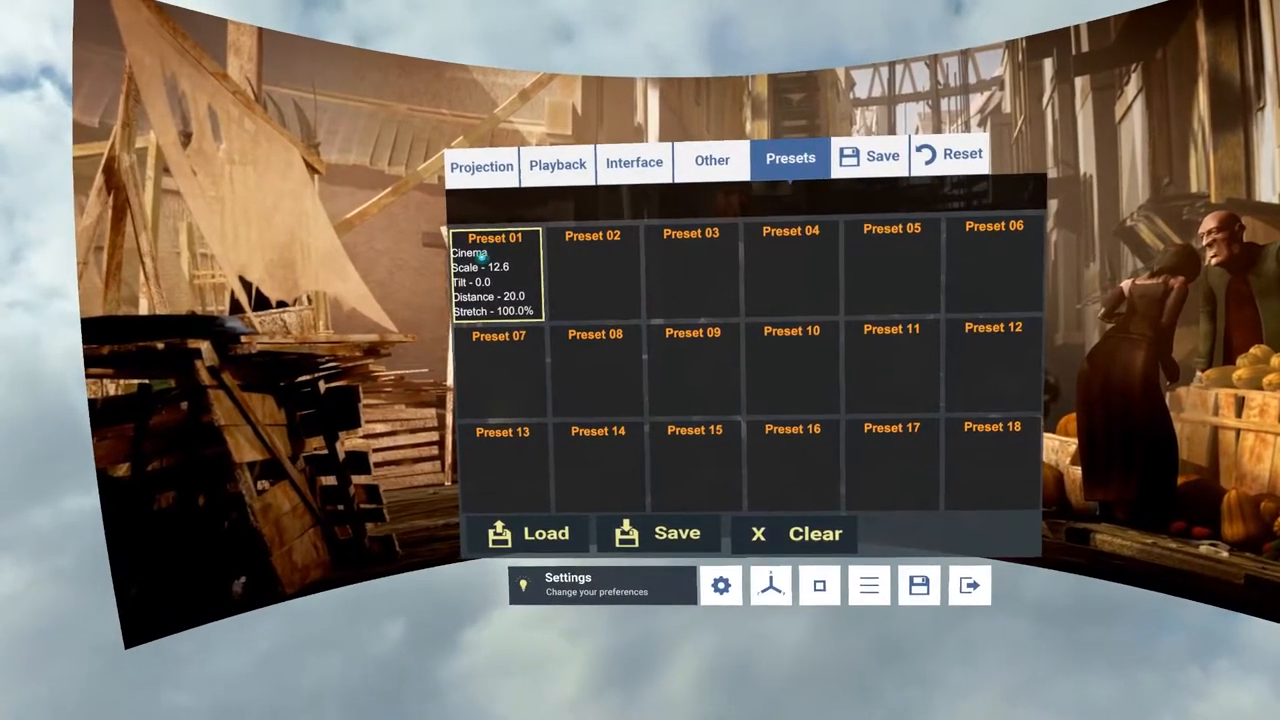
pyautogui.click(868, 156)
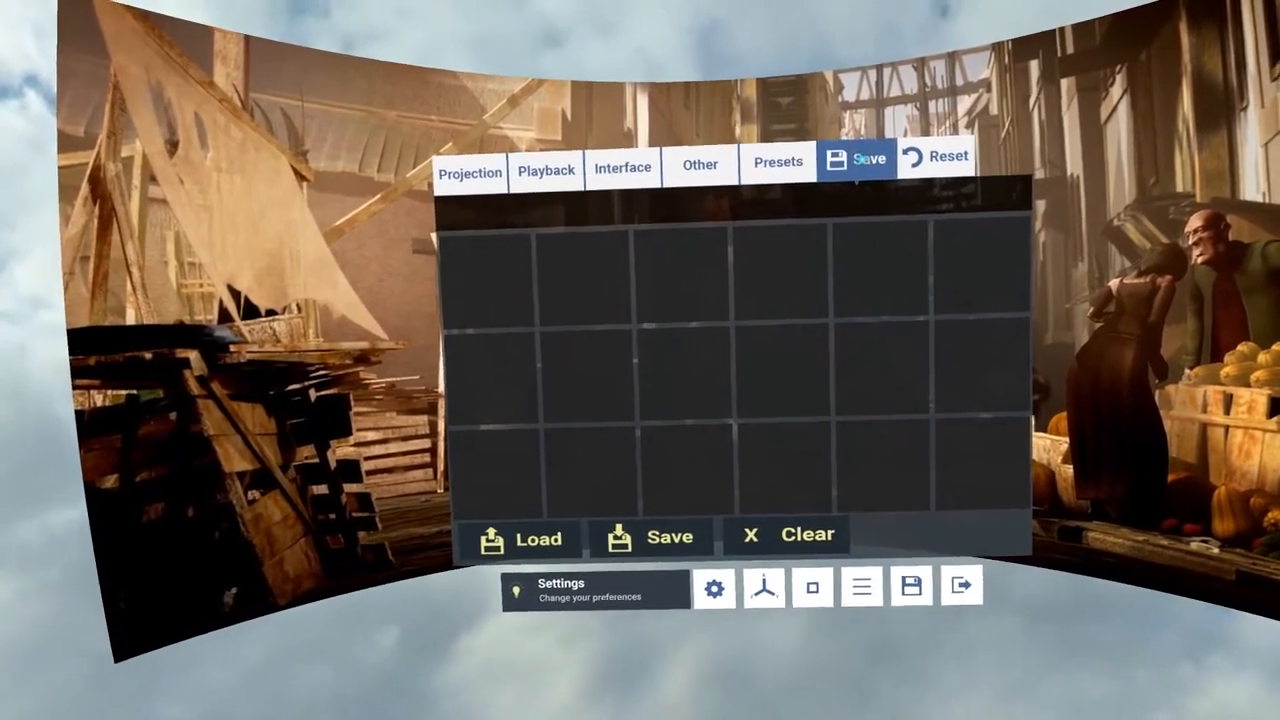
pyautogui.click(672, 536)
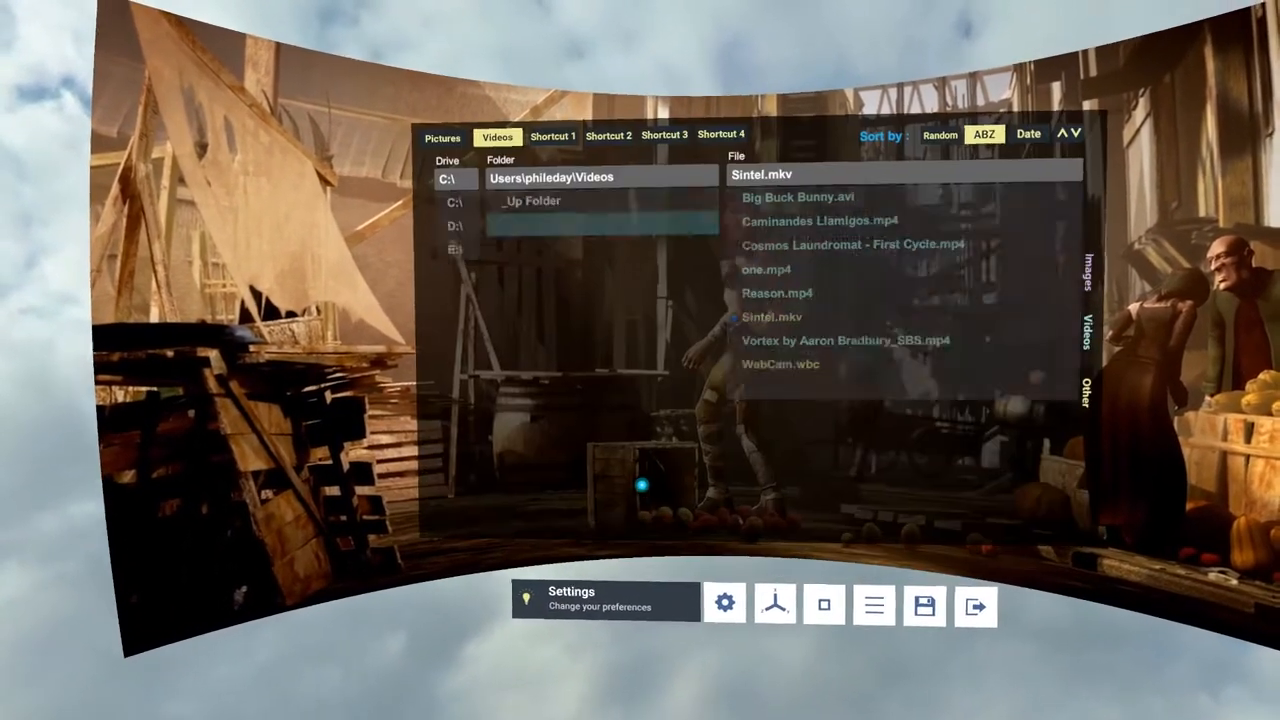
# Play Vortex by Aaron Bradbury_SBS.mp4 from the file list.
pyautogui.click(856, 340)
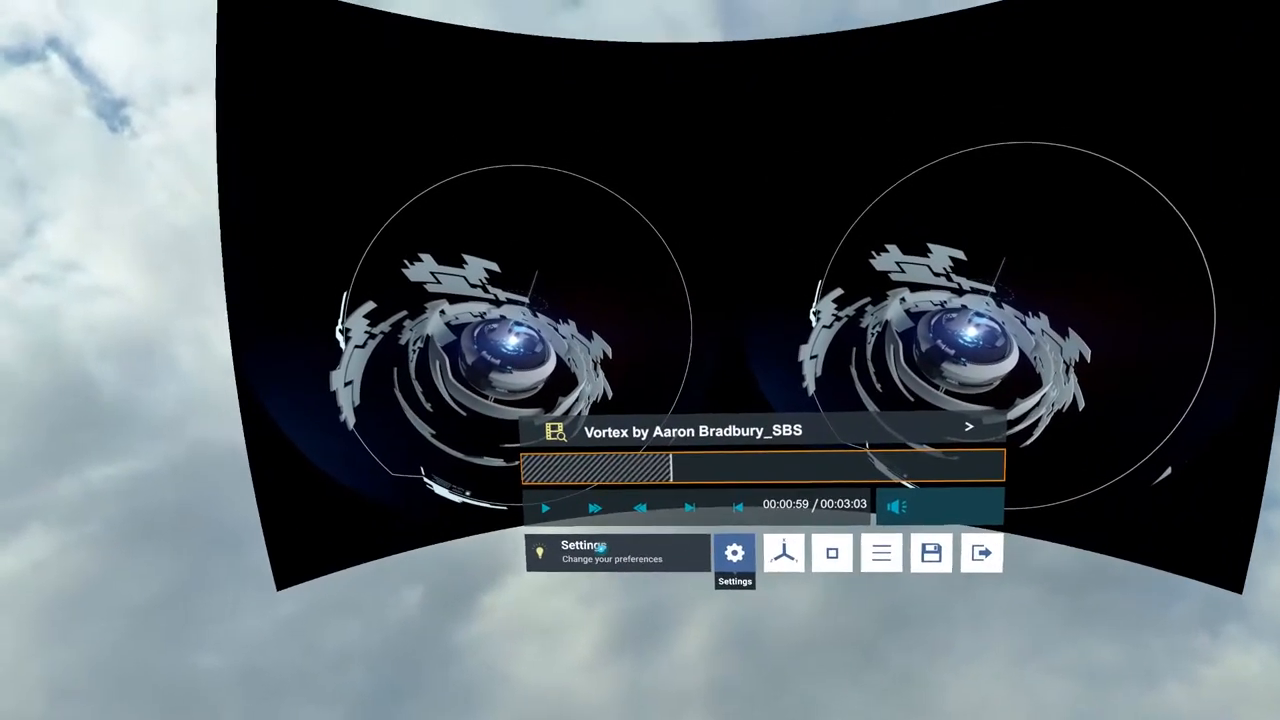
# Switch the projection to Fisheye and tilt it to -46 in Projection Adjust.
pyautogui.click(736, 552)
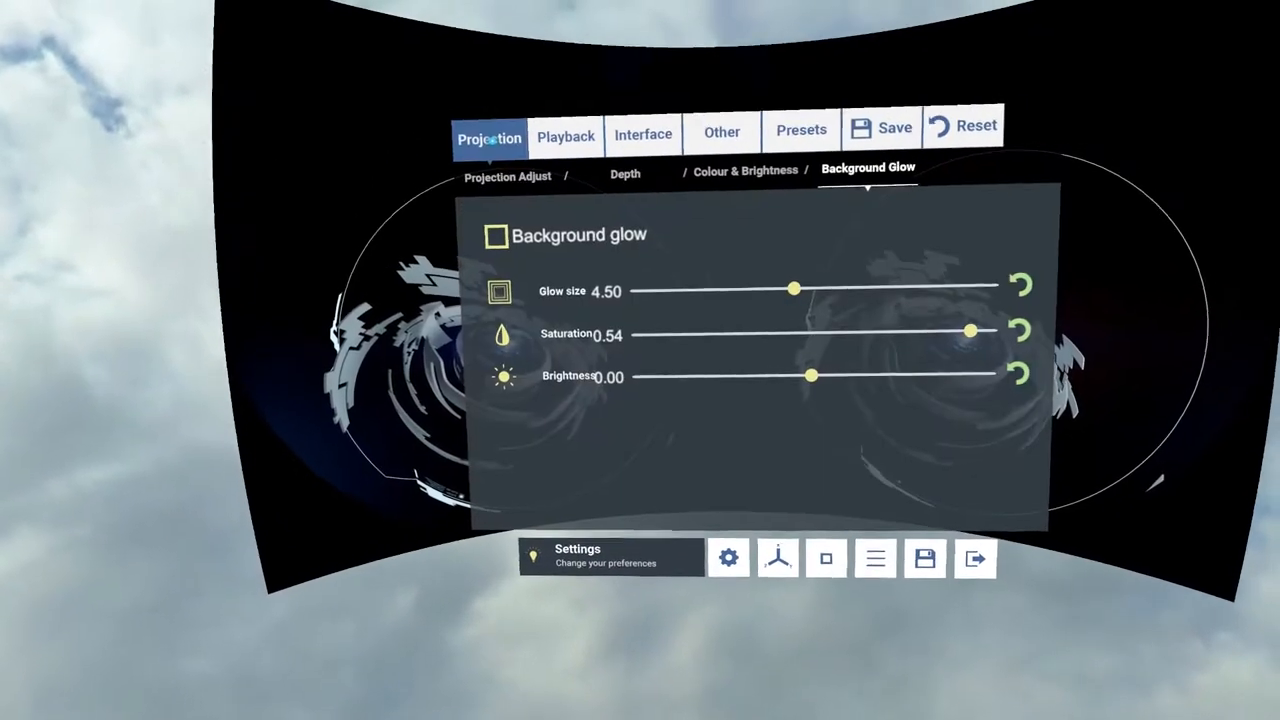
pyautogui.click(508, 176)
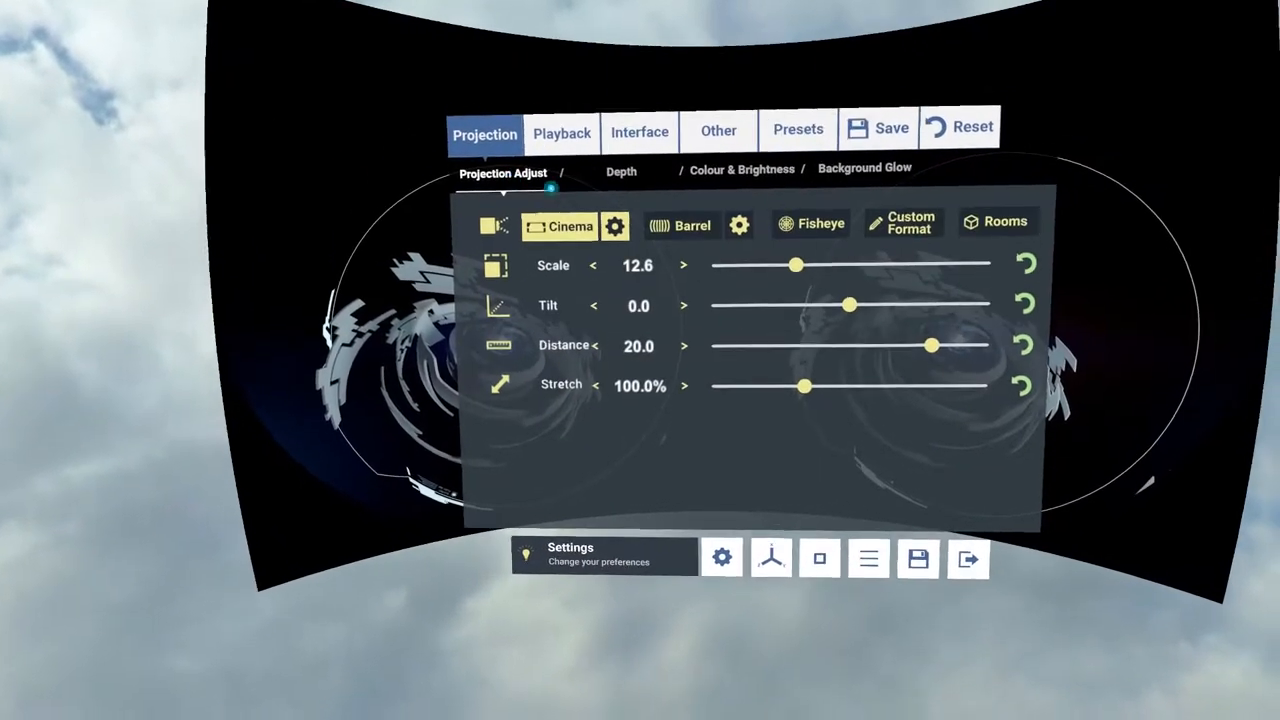
pyautogui.click(810, 224)
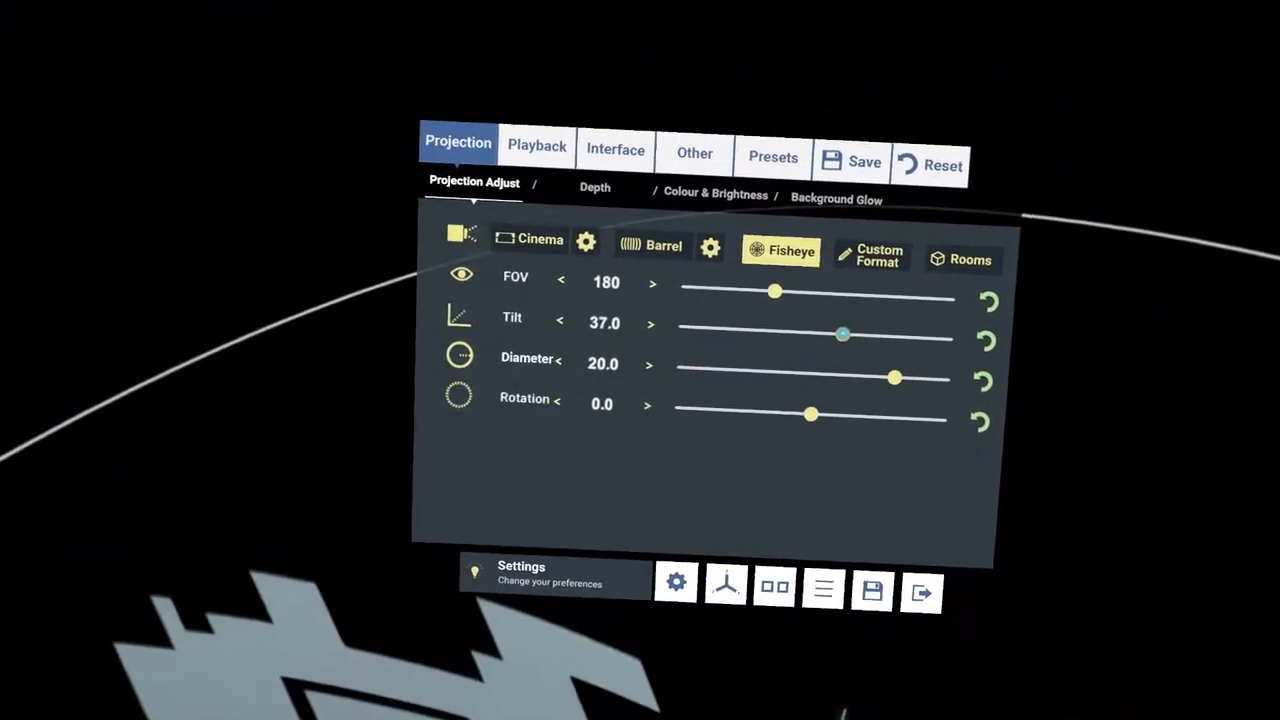
pyautogui.moveTo(844, 332); pyautogui.dragTo(784, 348)
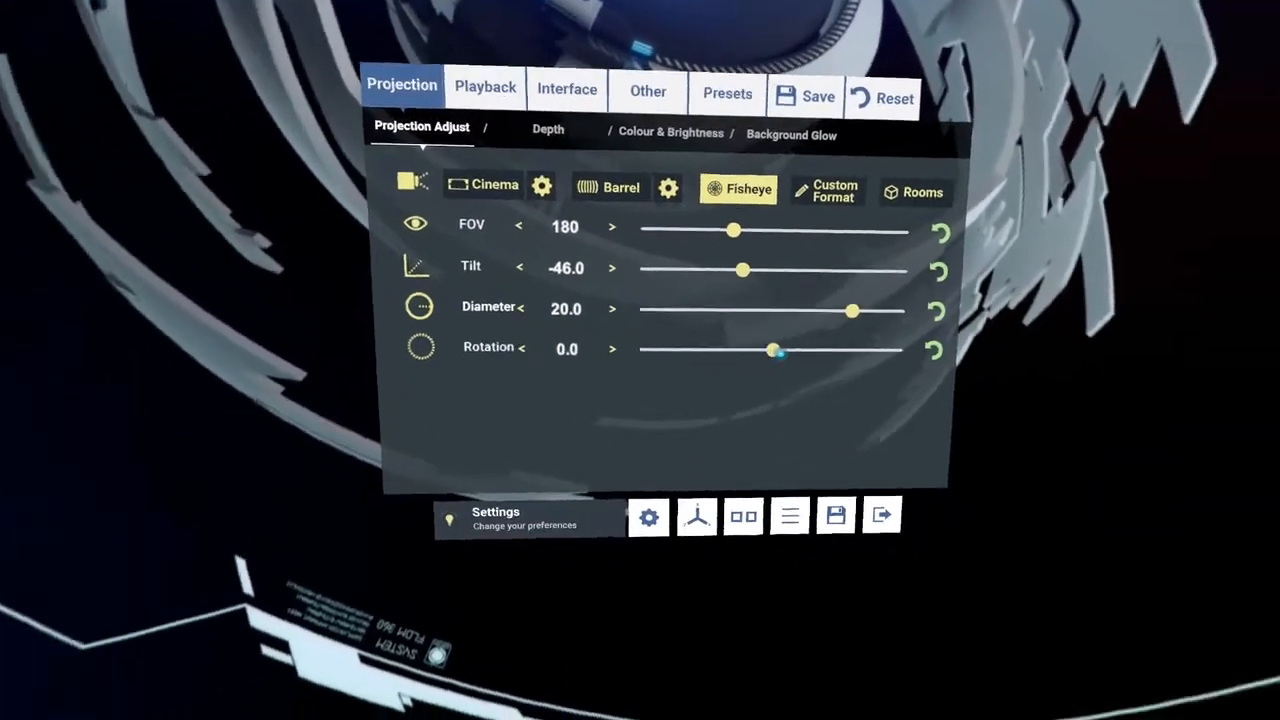
pyautogui.moveTo(778, 350); pyautogui.dragTo(632, 352)
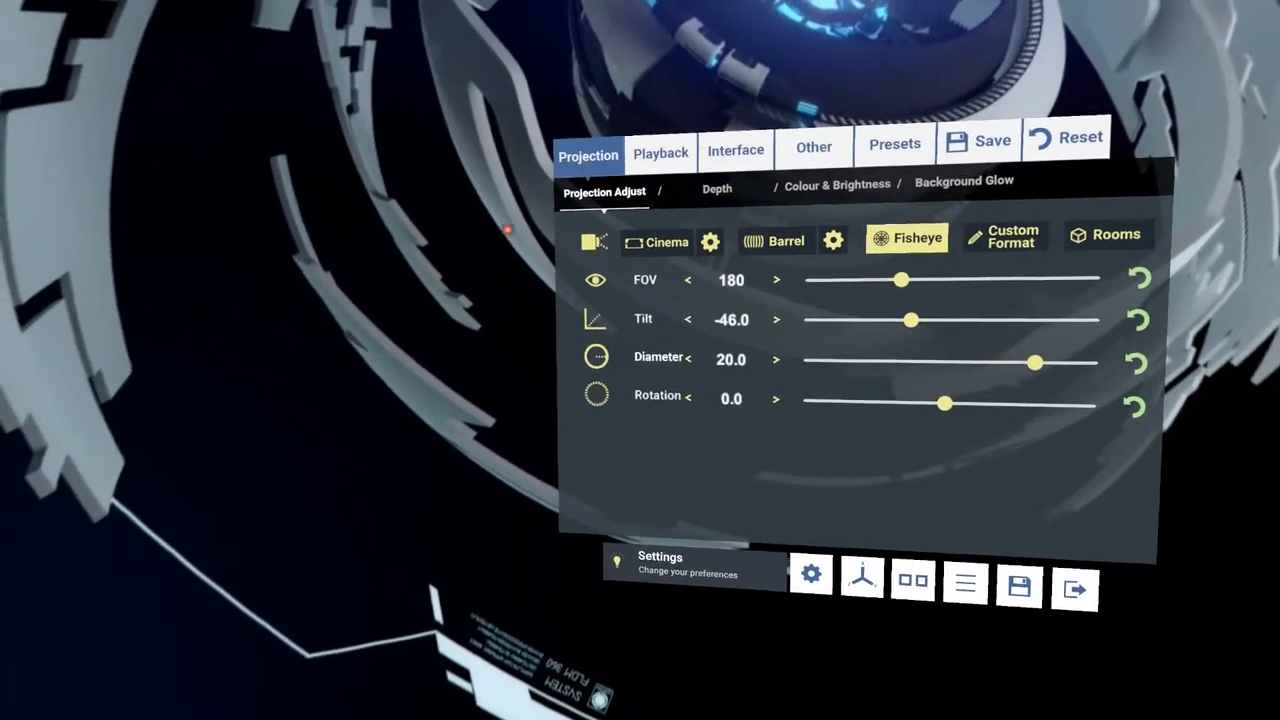
# Store the fisheye setup as Preset 02.
pyautogui.click(892, 144)
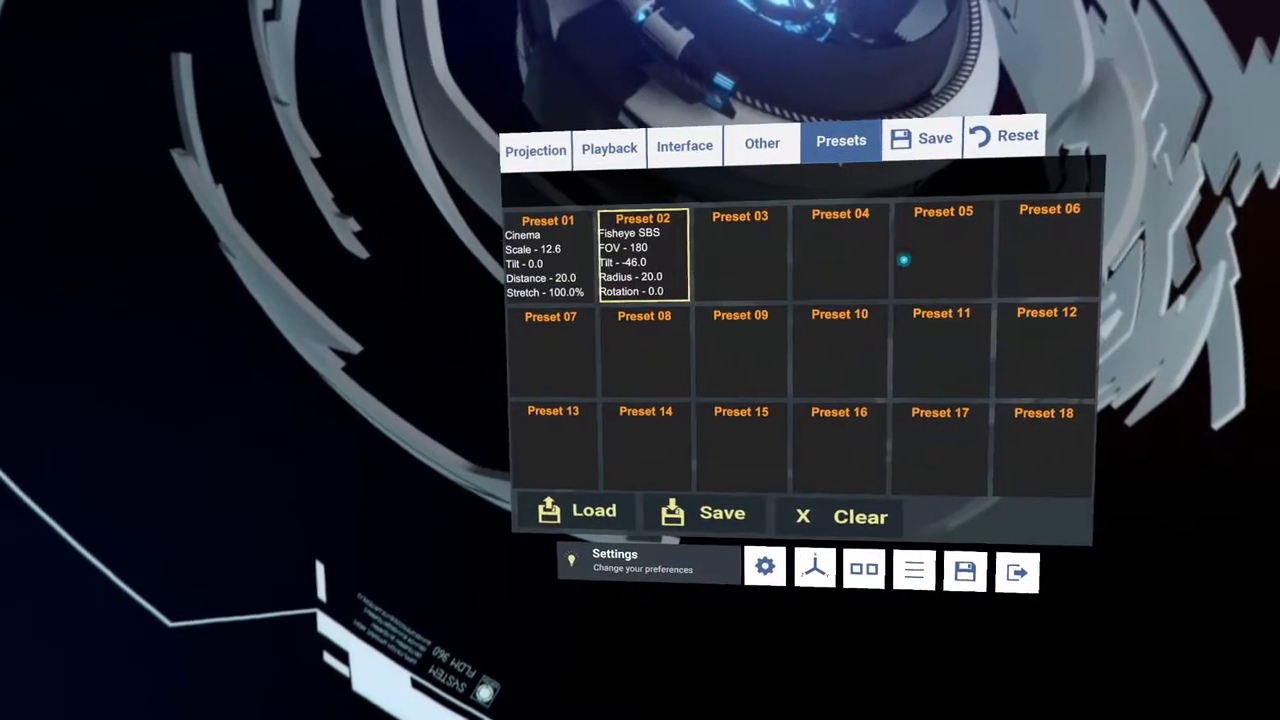
# Return to Sintel on the cinema screen and bring up the Videos folder file browser.
pyautogui.click(920, 142)
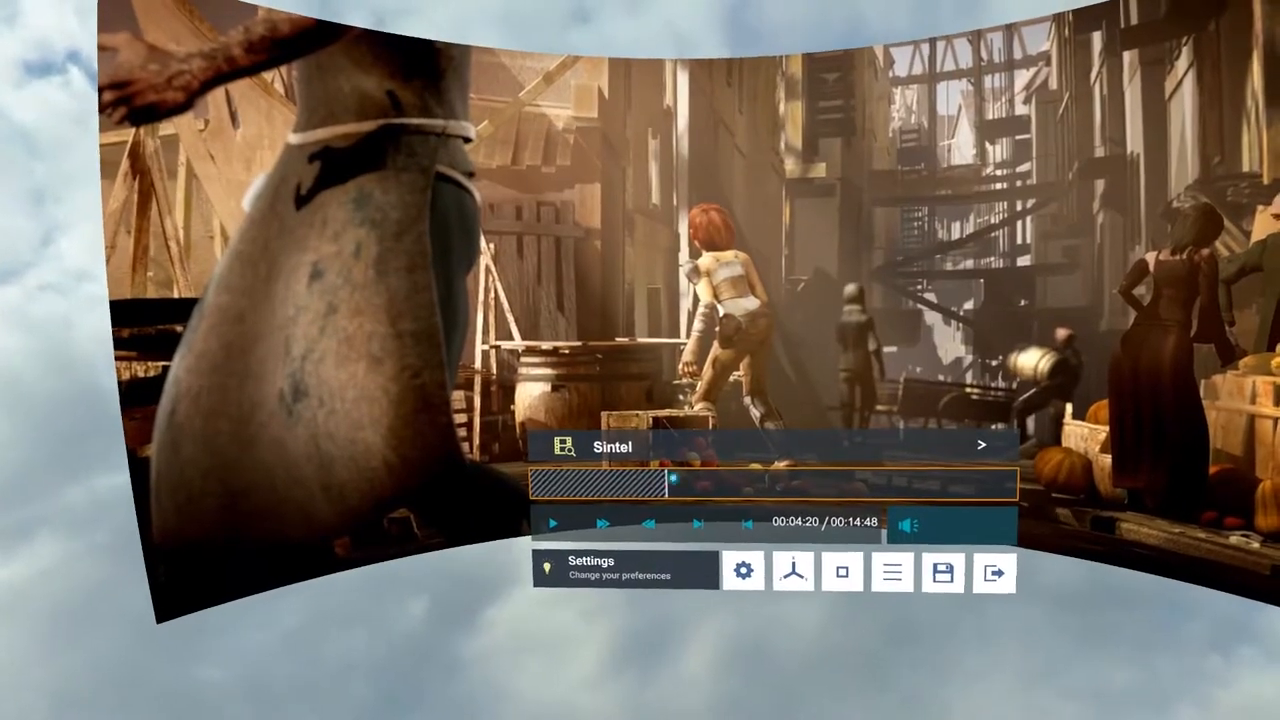
pyautogui.click(744, 574)
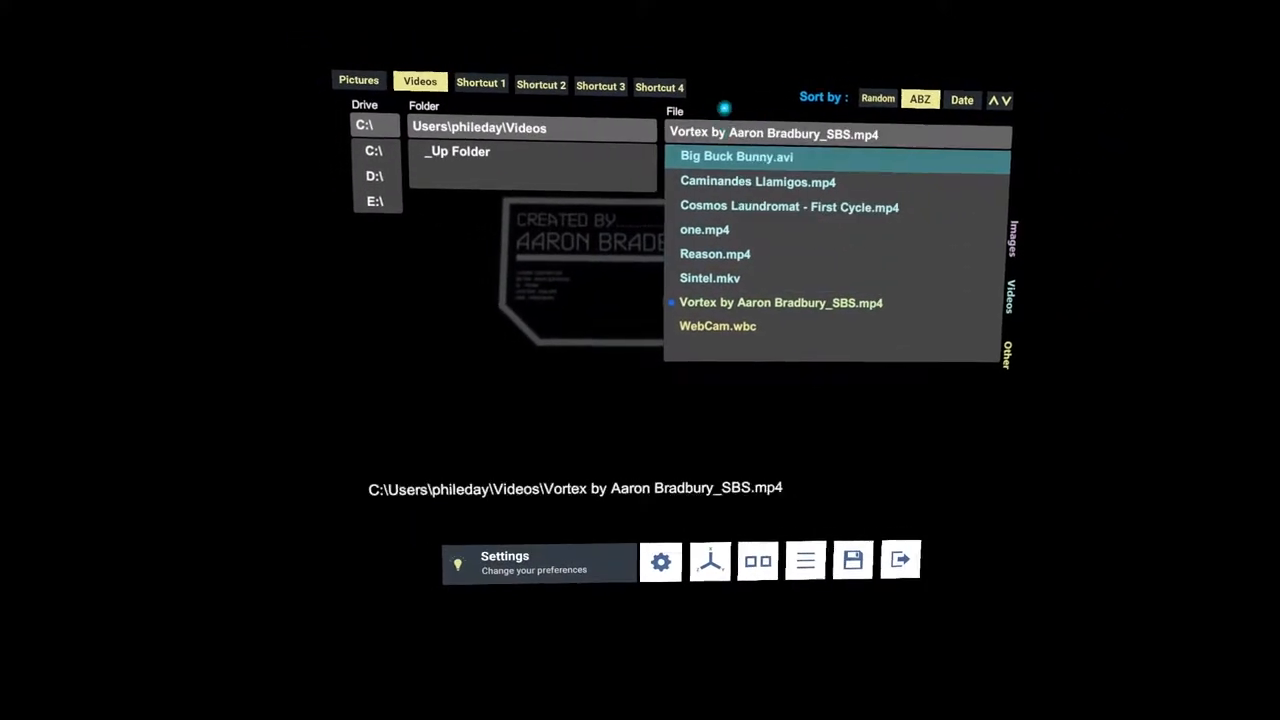
# Play Cosmos Laundromat - First Cycle.mp4 from the file list.
pyautogui.click(710, 278)
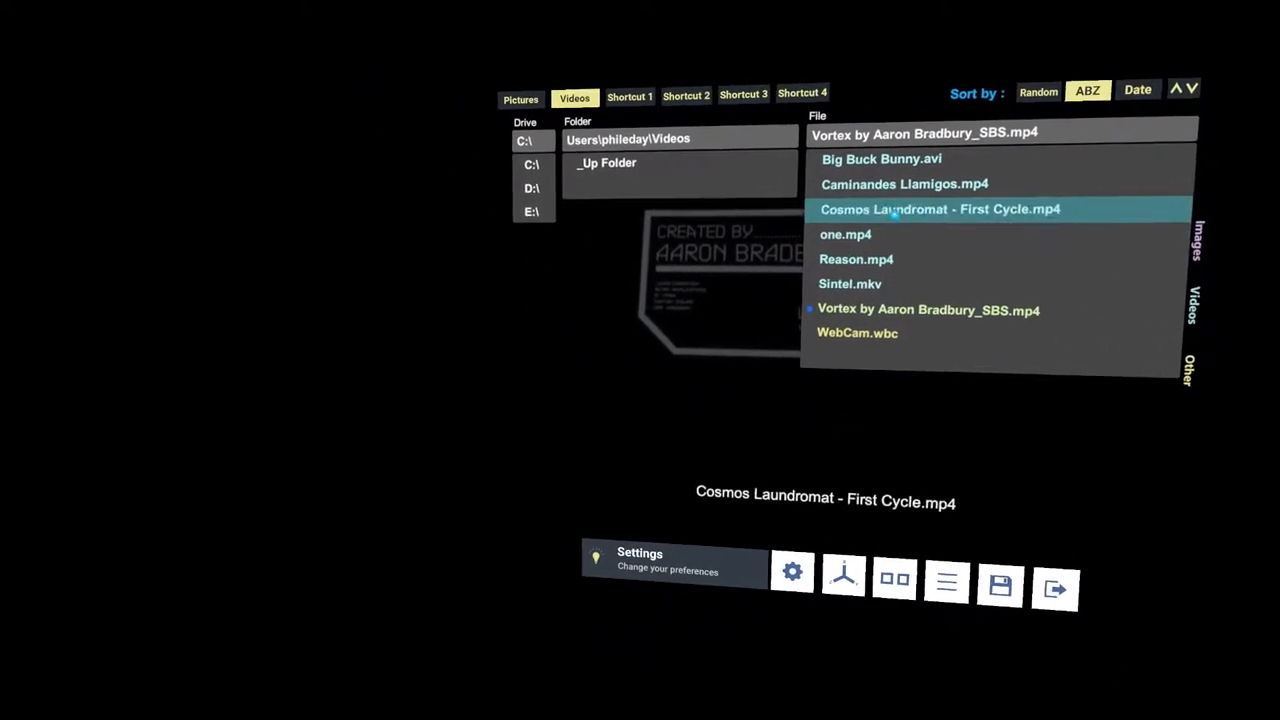
pyautogui.doubleClick(940, 210)
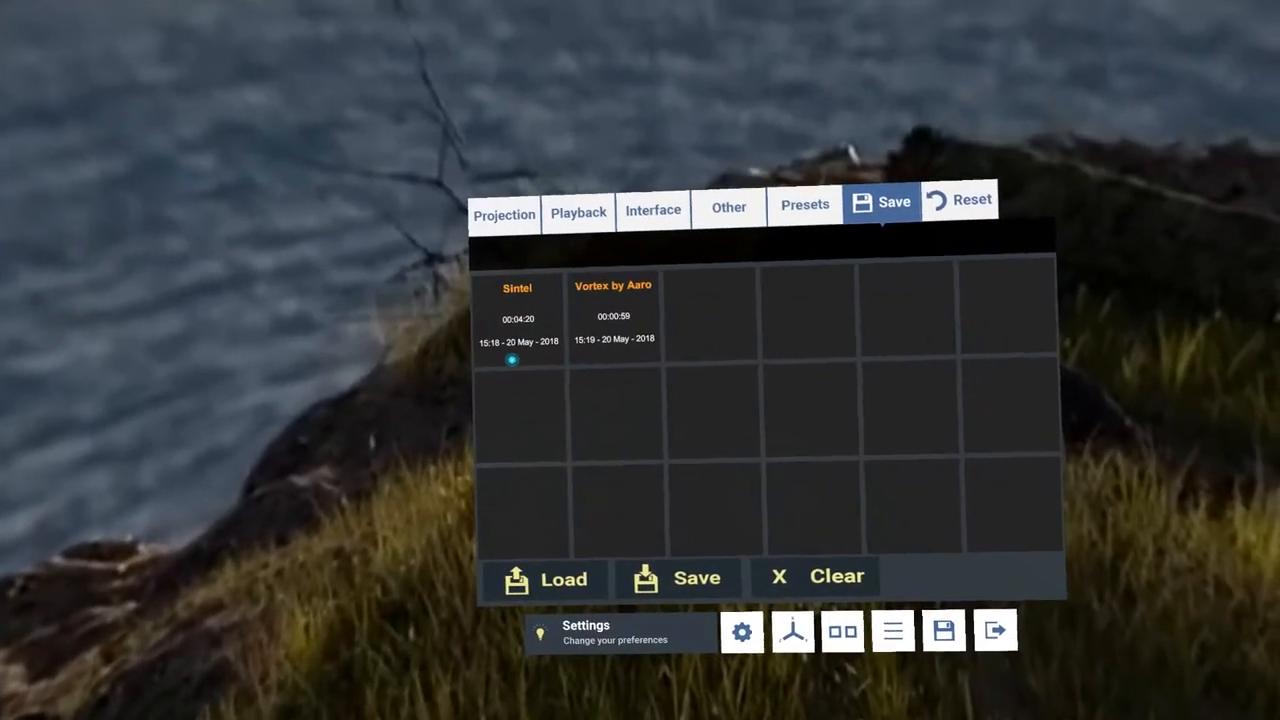
# Load the Fisheye SBS Preset 02 onto Cosmos Laundromat - First Cycle and keep watching.
pyautogui.click(804, 204)
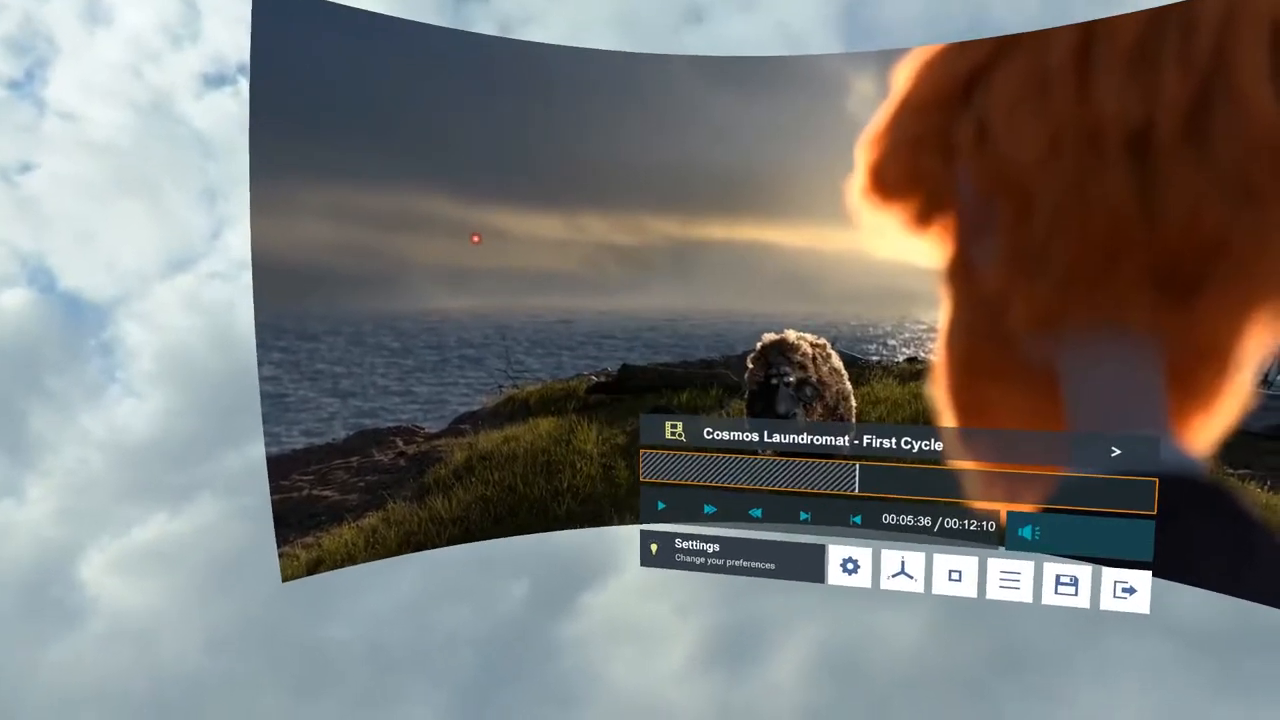
pyautogui.click(848, 568)
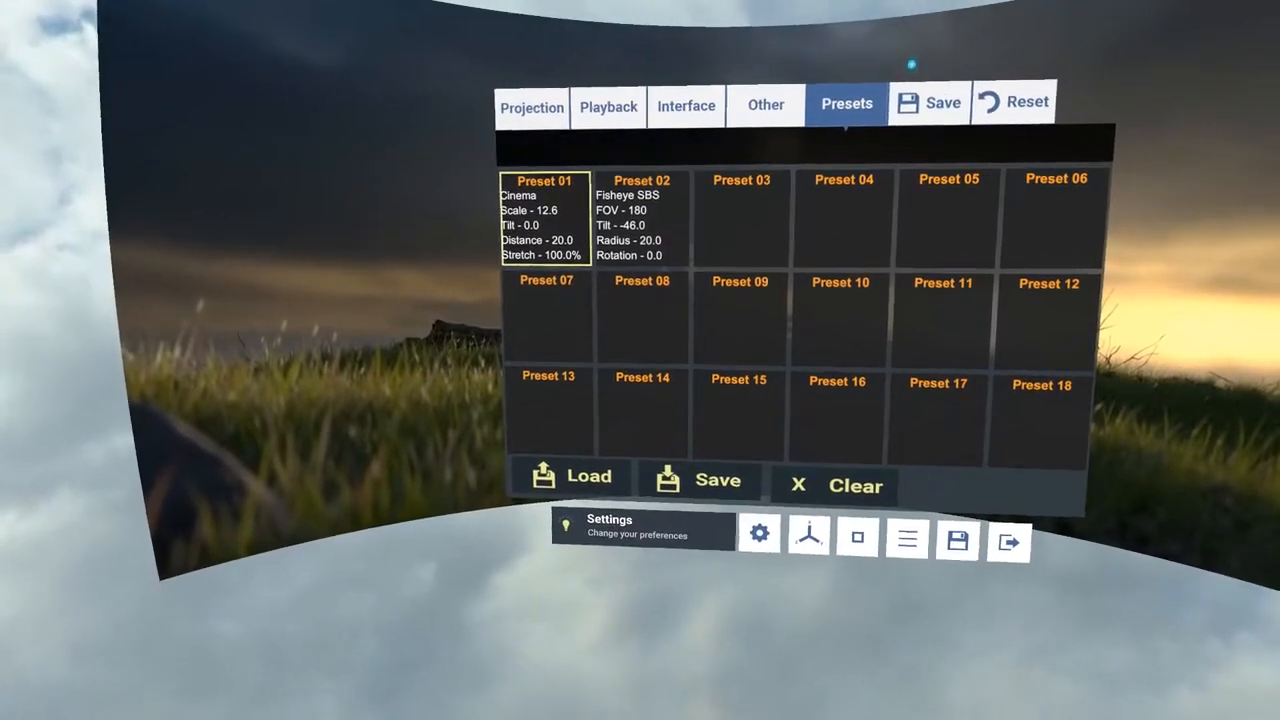
pyautogui.click(642, 210)
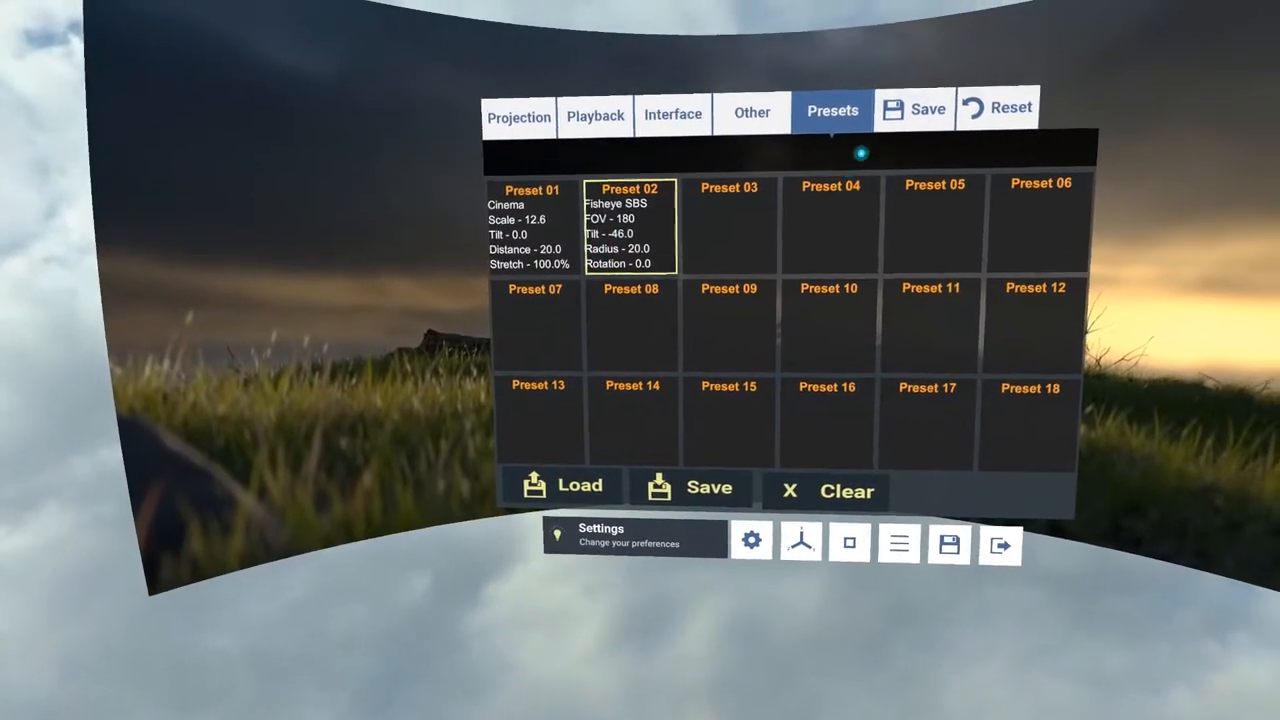
pyautogui.click(928, 110)
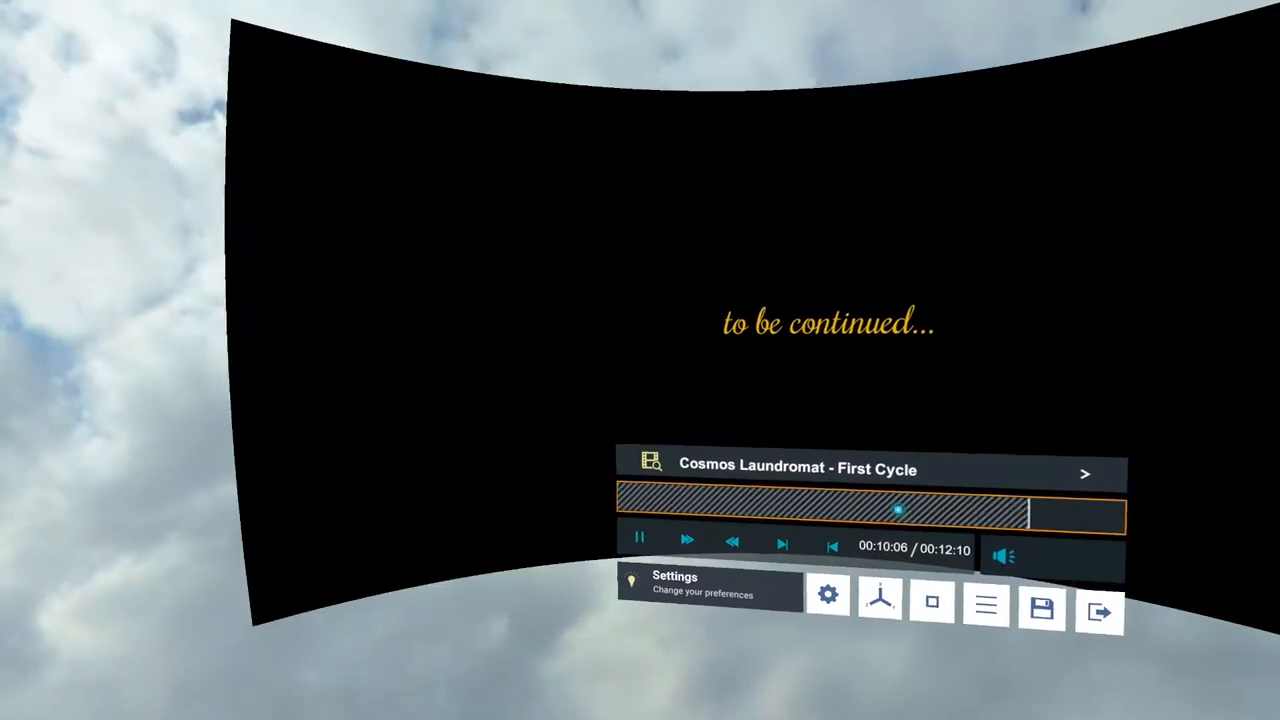
# Jump back to the saved Cosmos Laundromat position from its save slot.
pyautogui.click(828, 596)
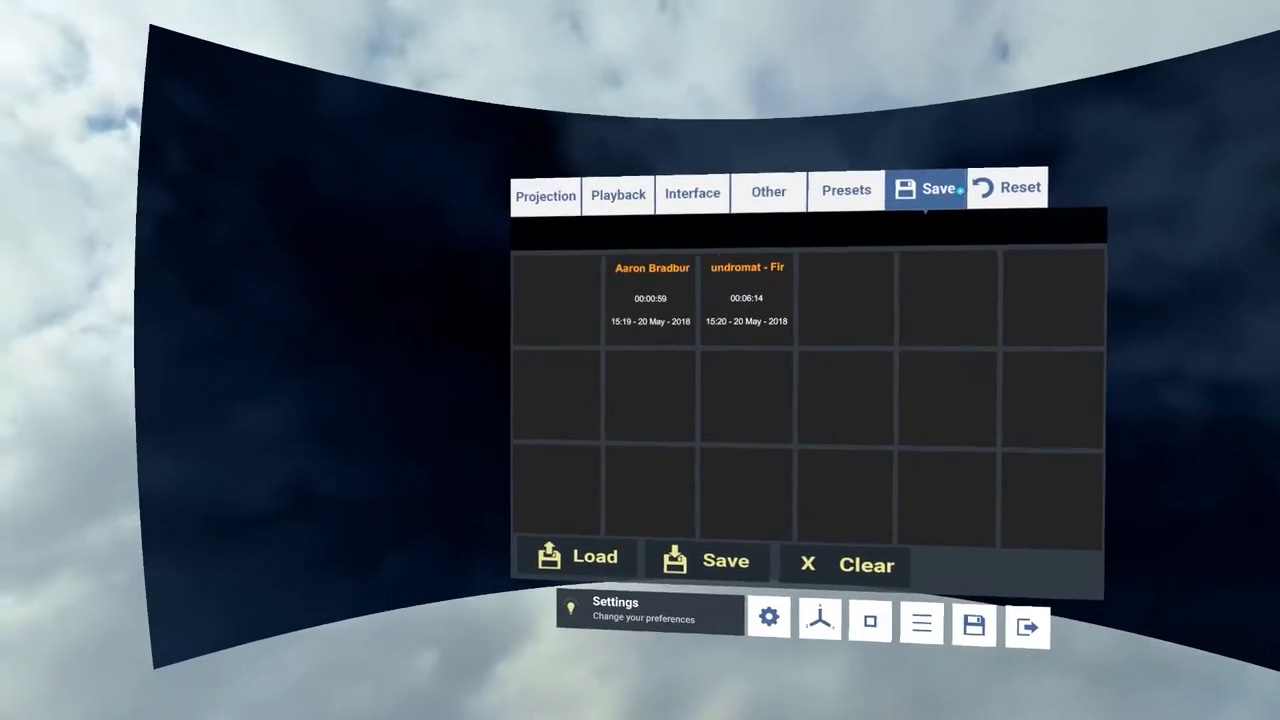
pyautogui.click(1020, 188)
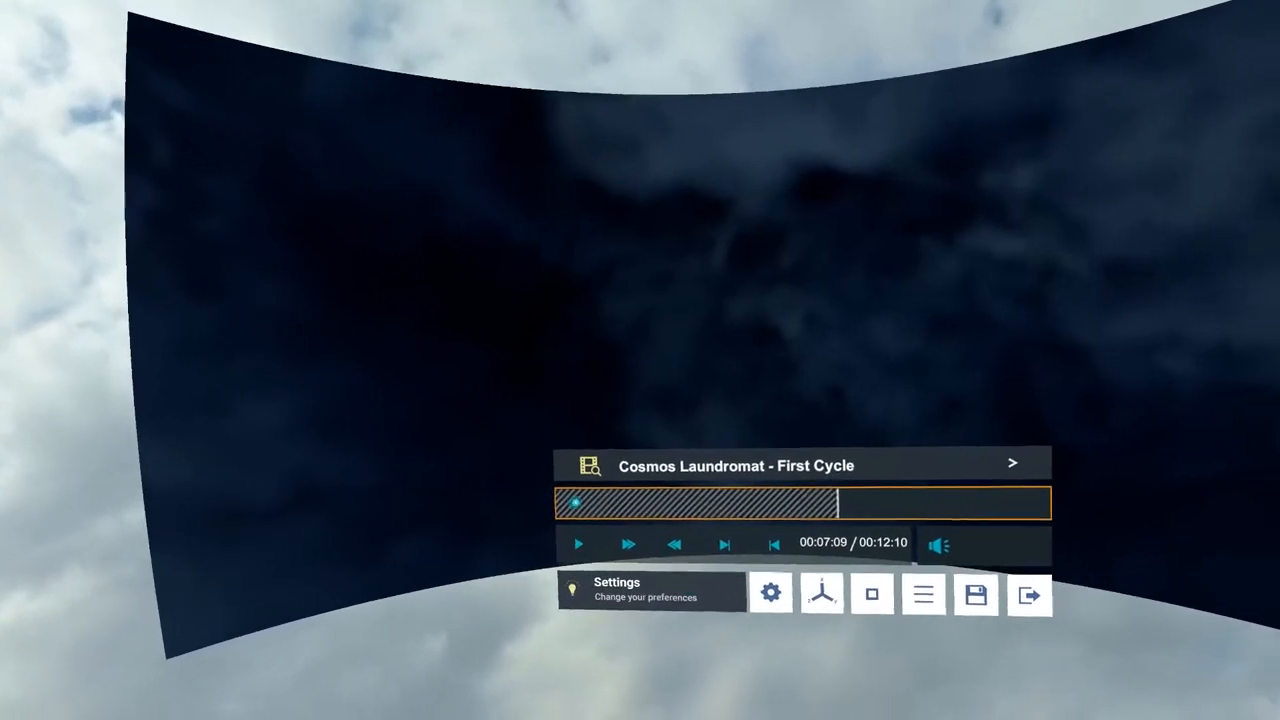
# Pass through Reset, Other input and WebCam pages to reach the Streaming Options.
pyautogui.click(770, 592)
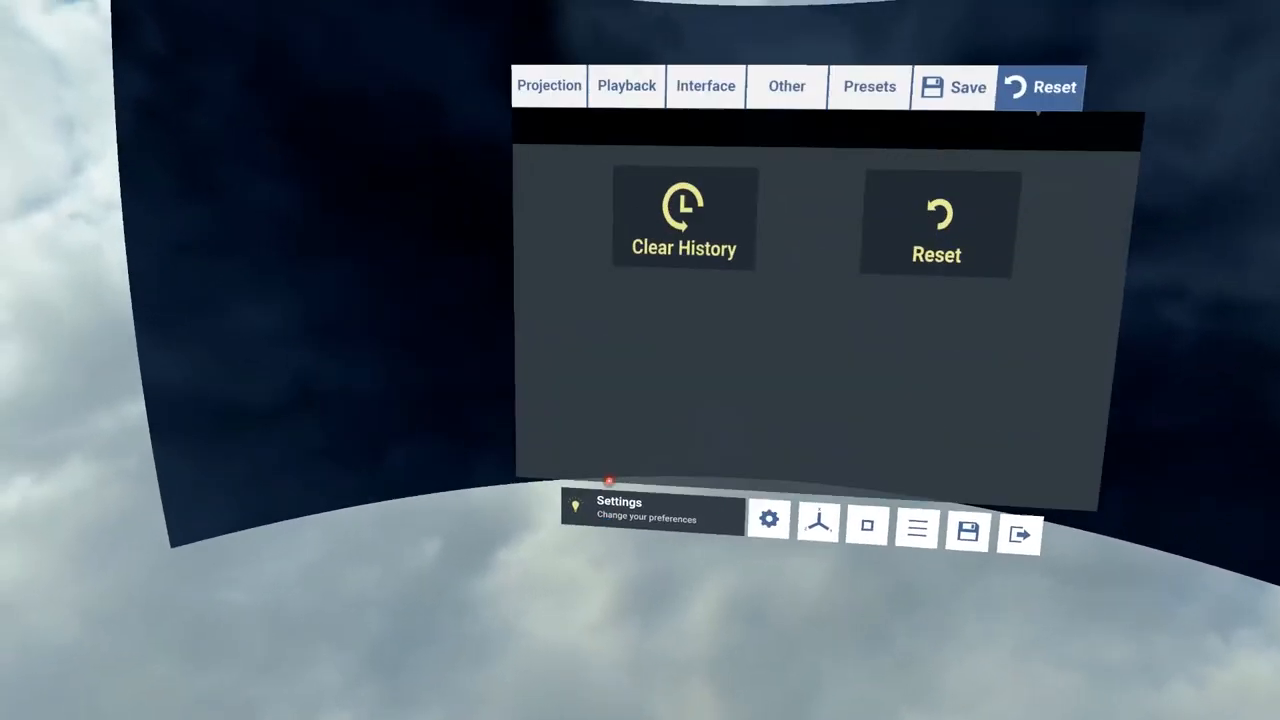
pyautogui.click(786, 86)
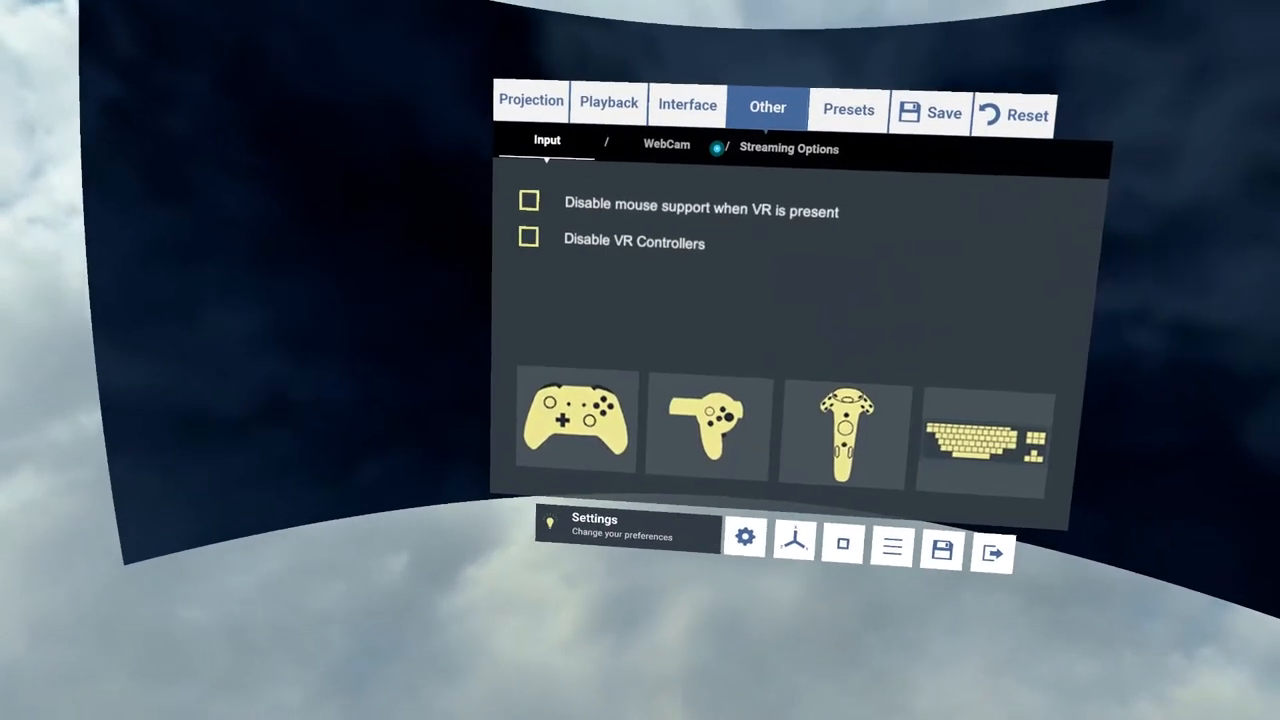
pyautogui.click(664, 144)
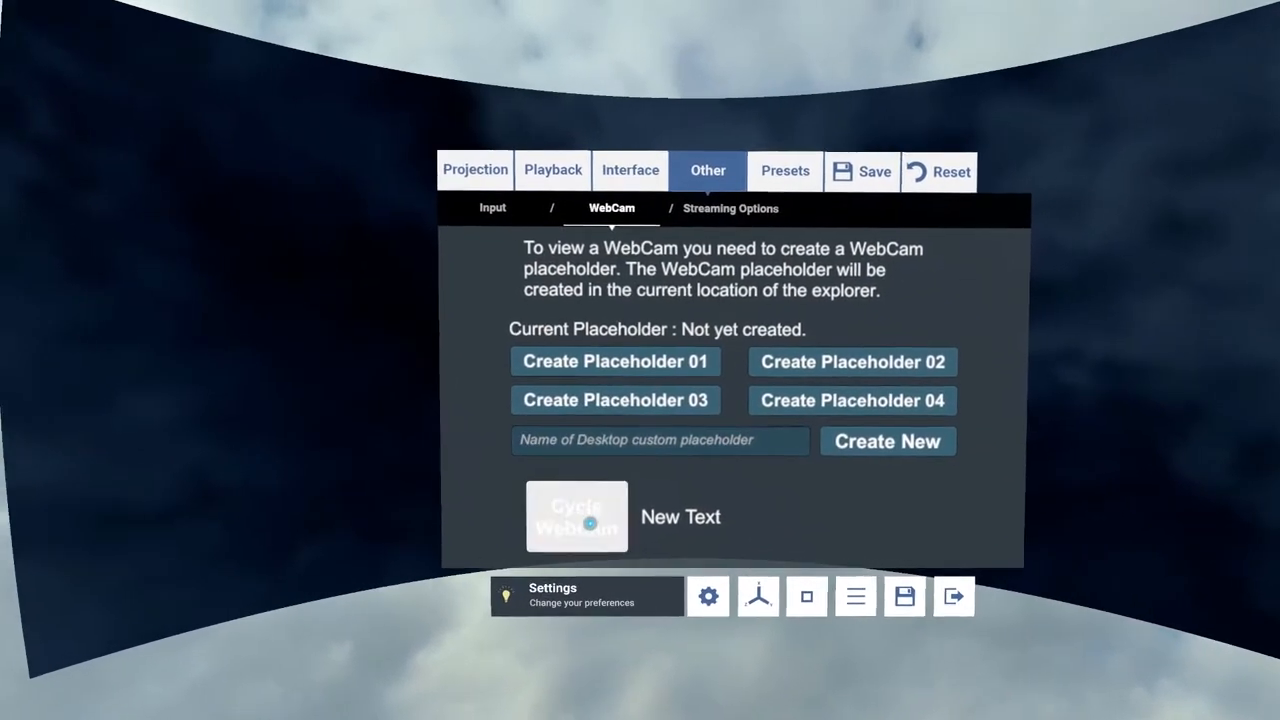
pyautogui.click(730, 208)
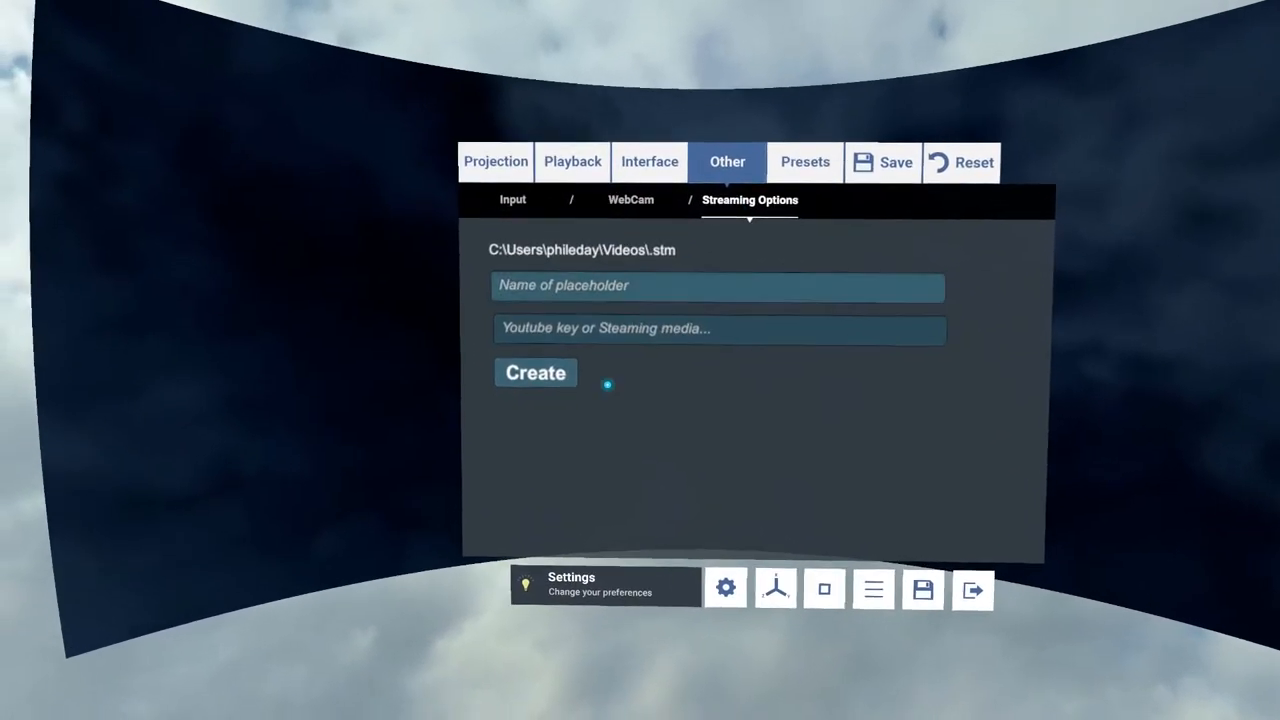